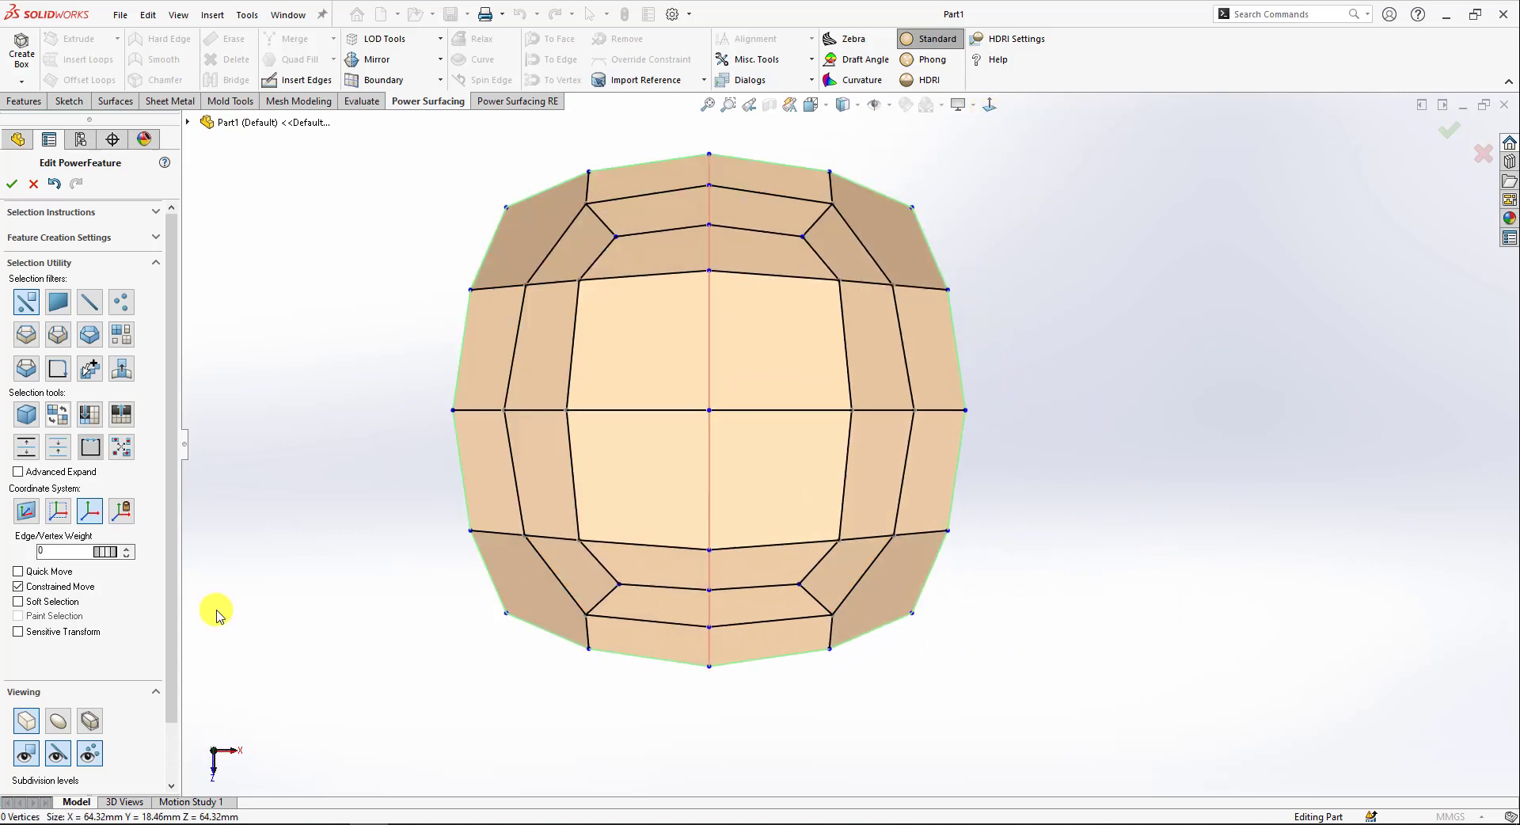
Step: Select the central faces and the surrounding ring faces of the cushion mesh
left_click(759, 515)
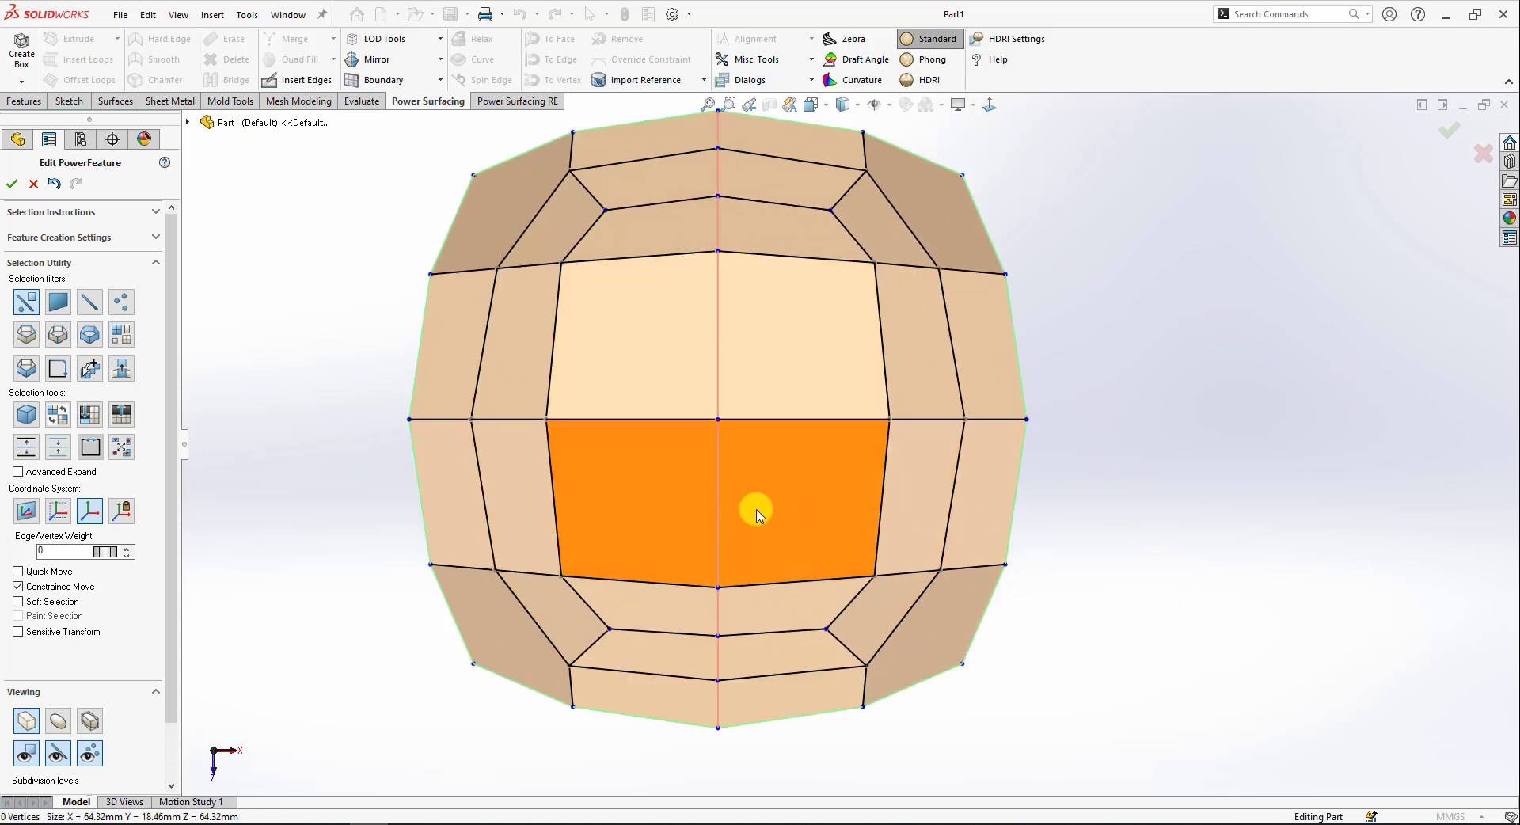
left_click(610, 383)
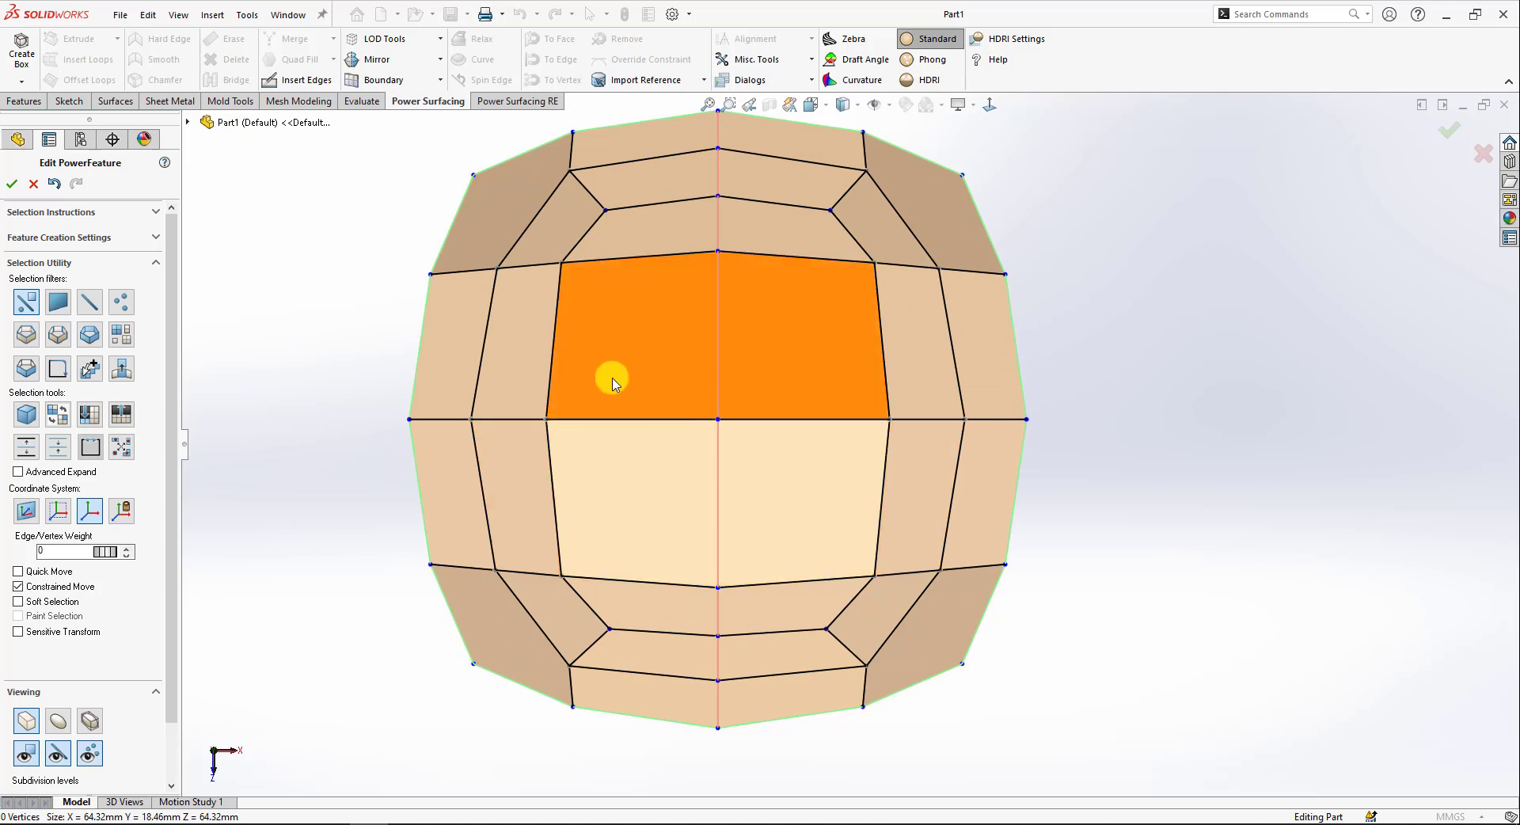
left_click(616, 204)
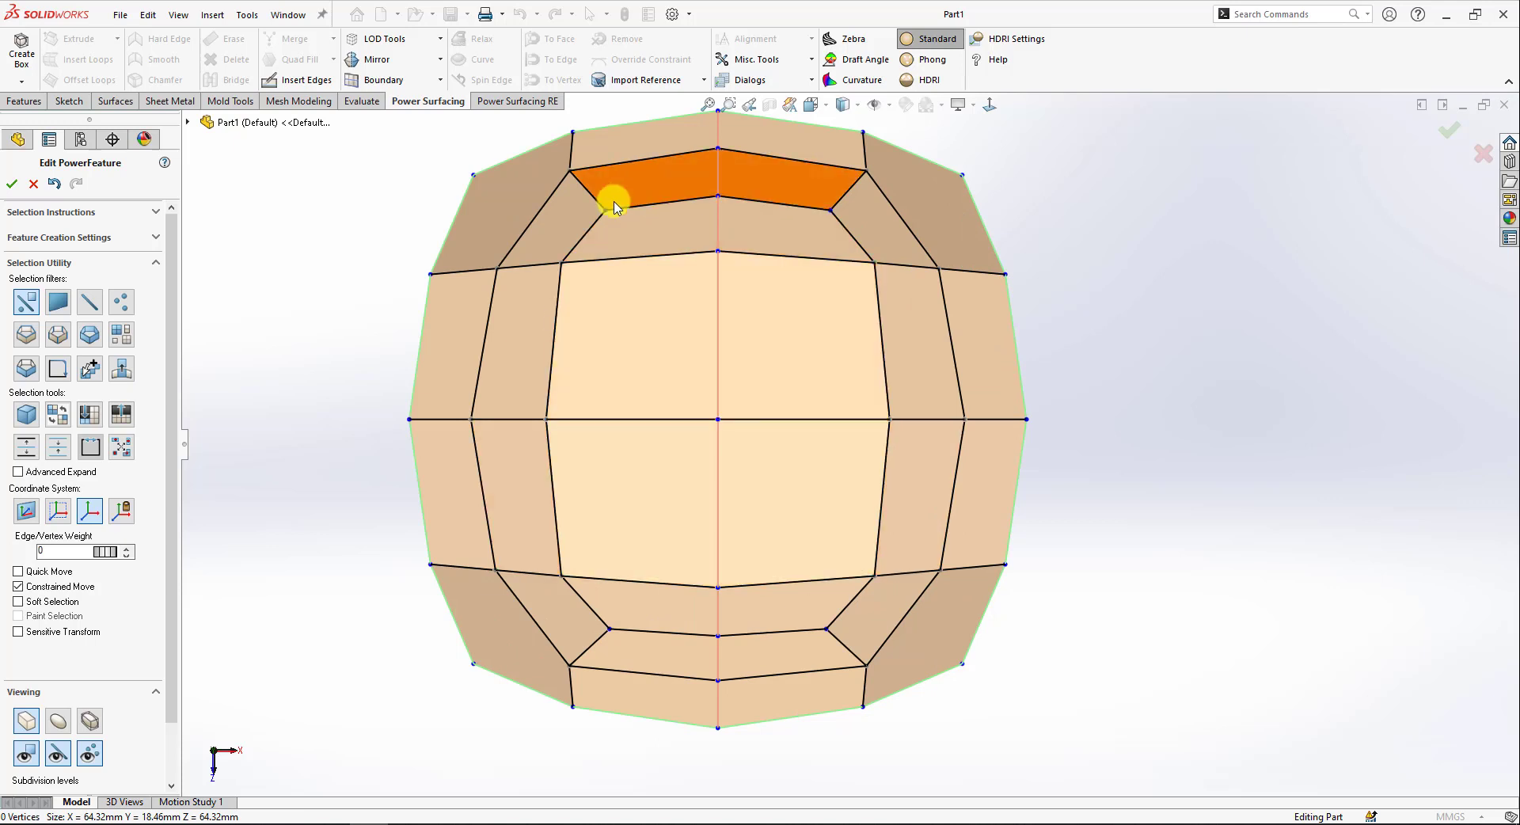
left_click(531, 472)
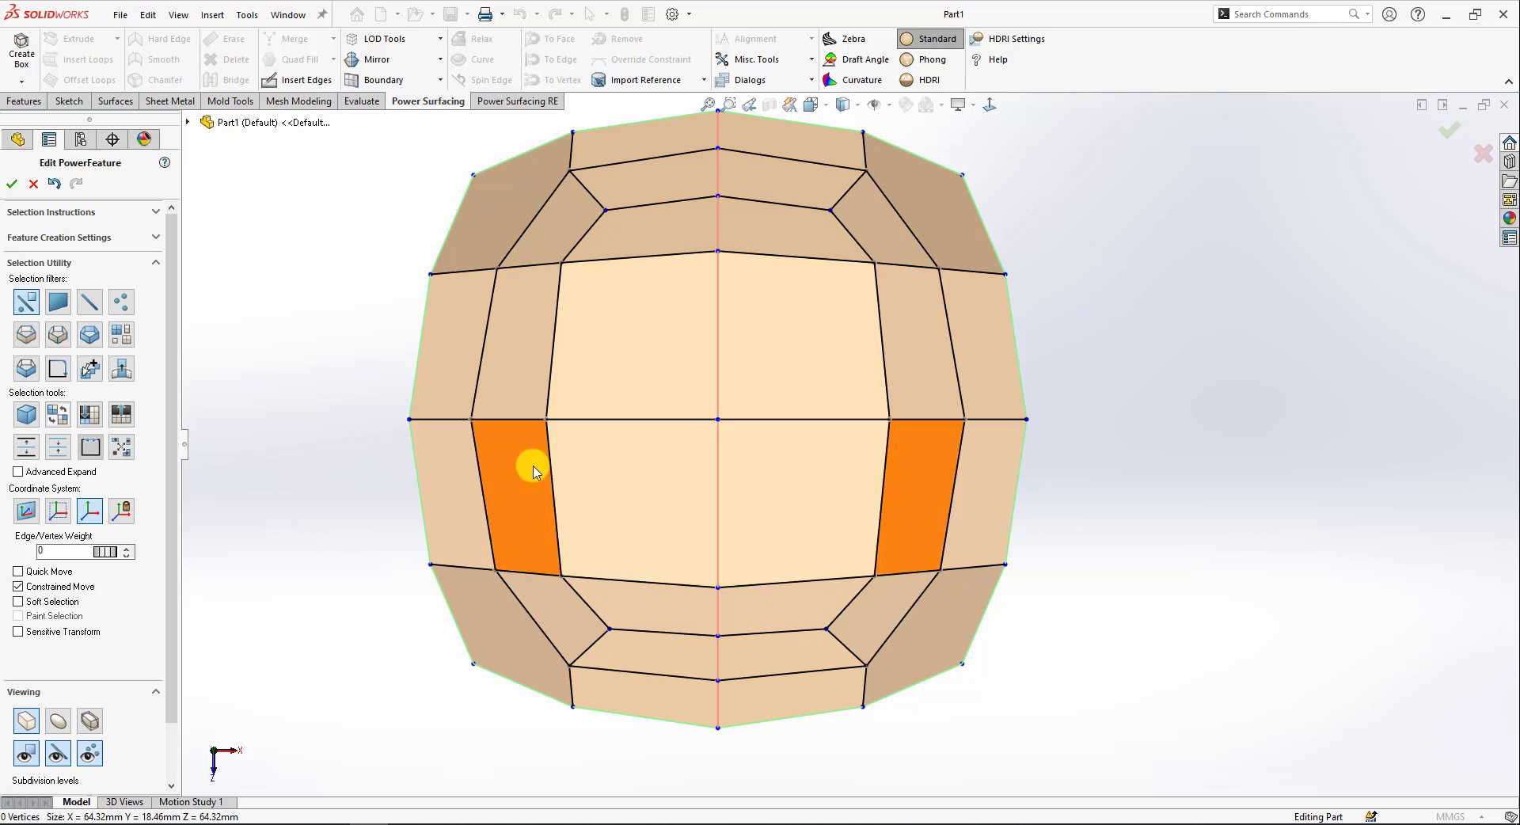
left_click(567, 225)
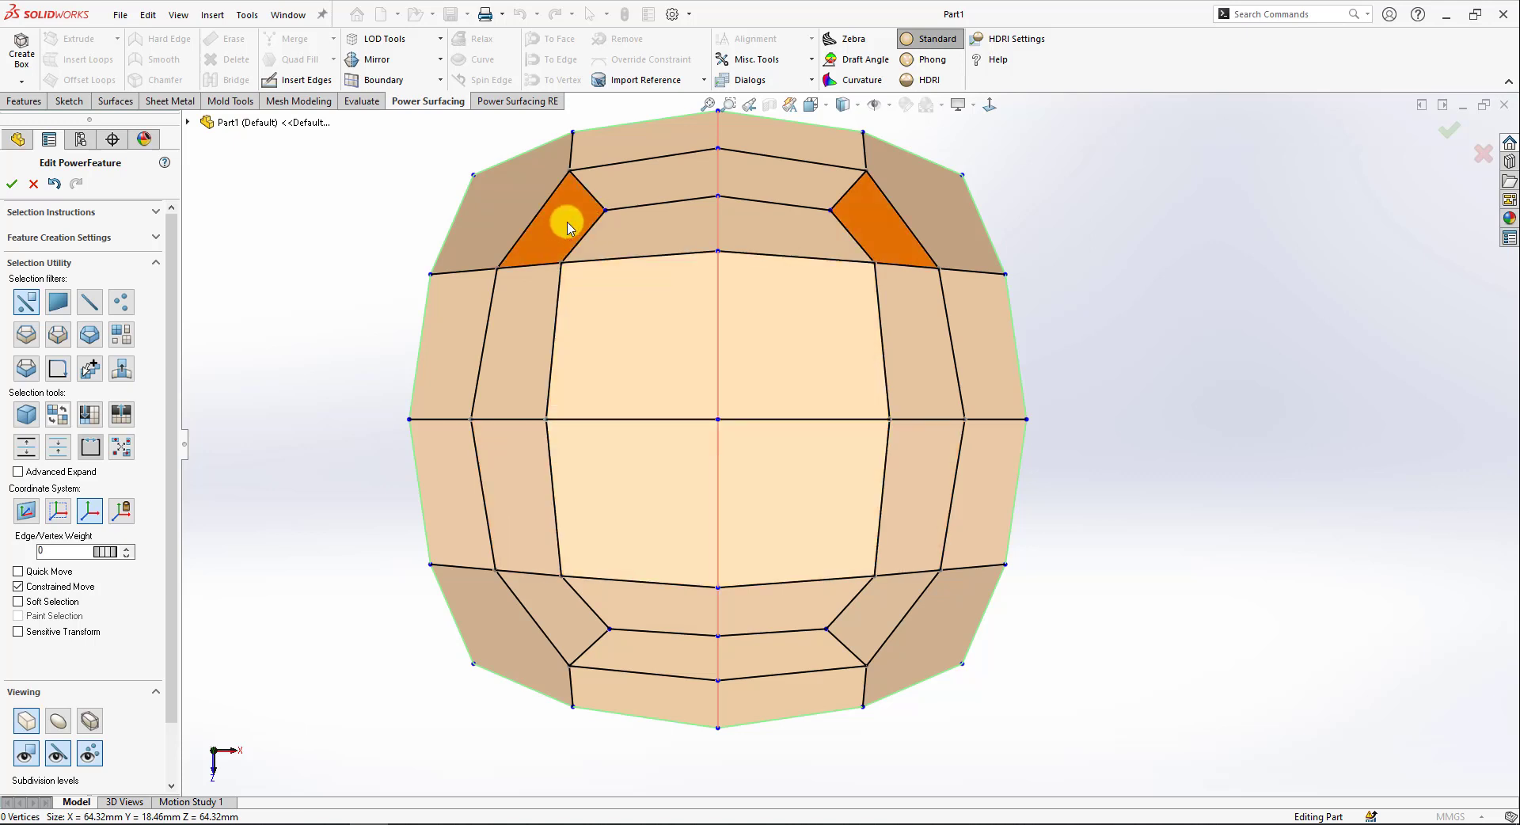
mouse_move(560, 213)
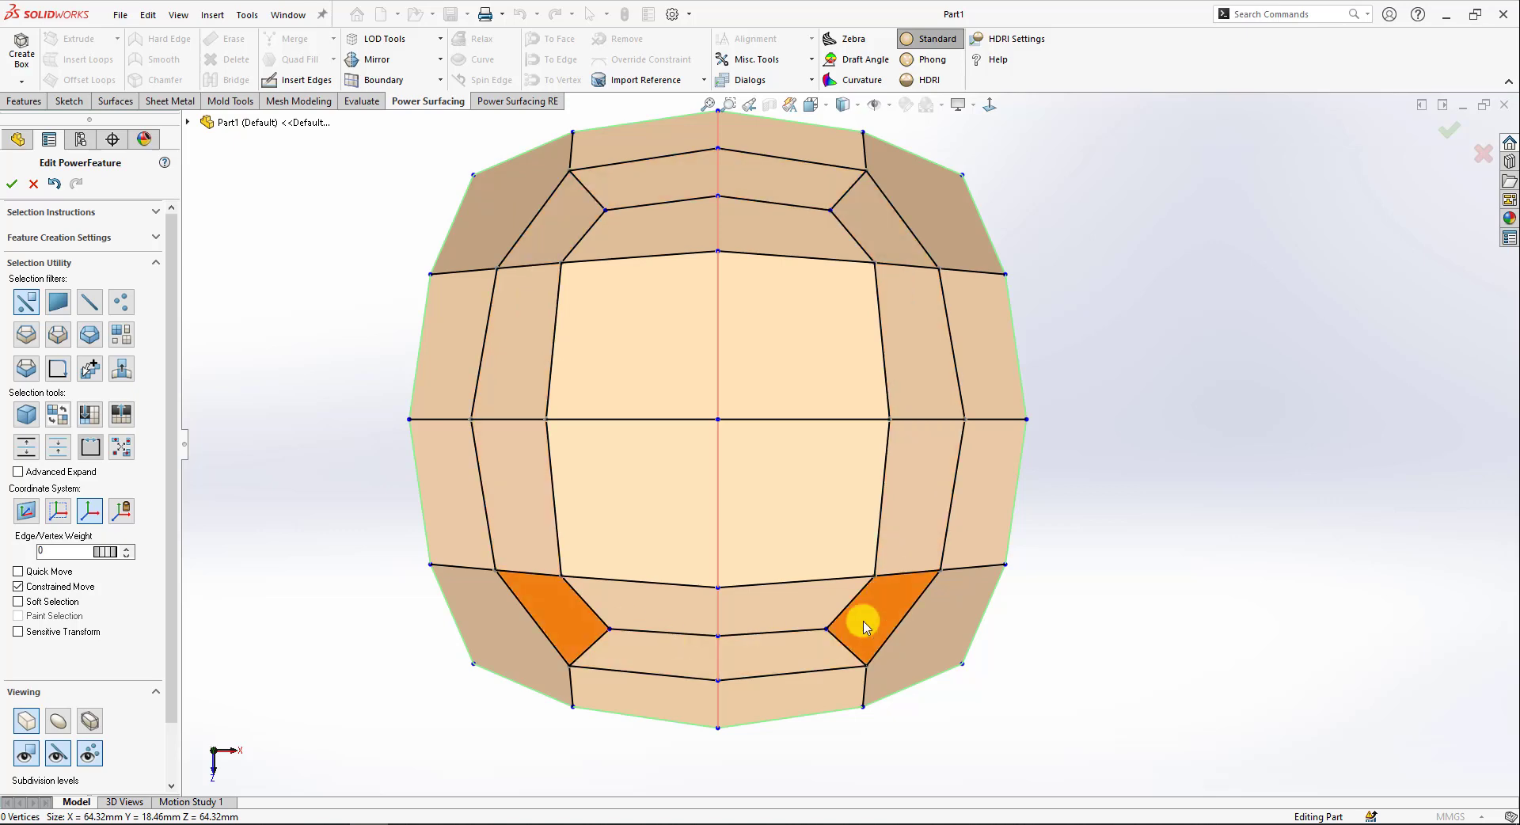
left_click(304, 79)
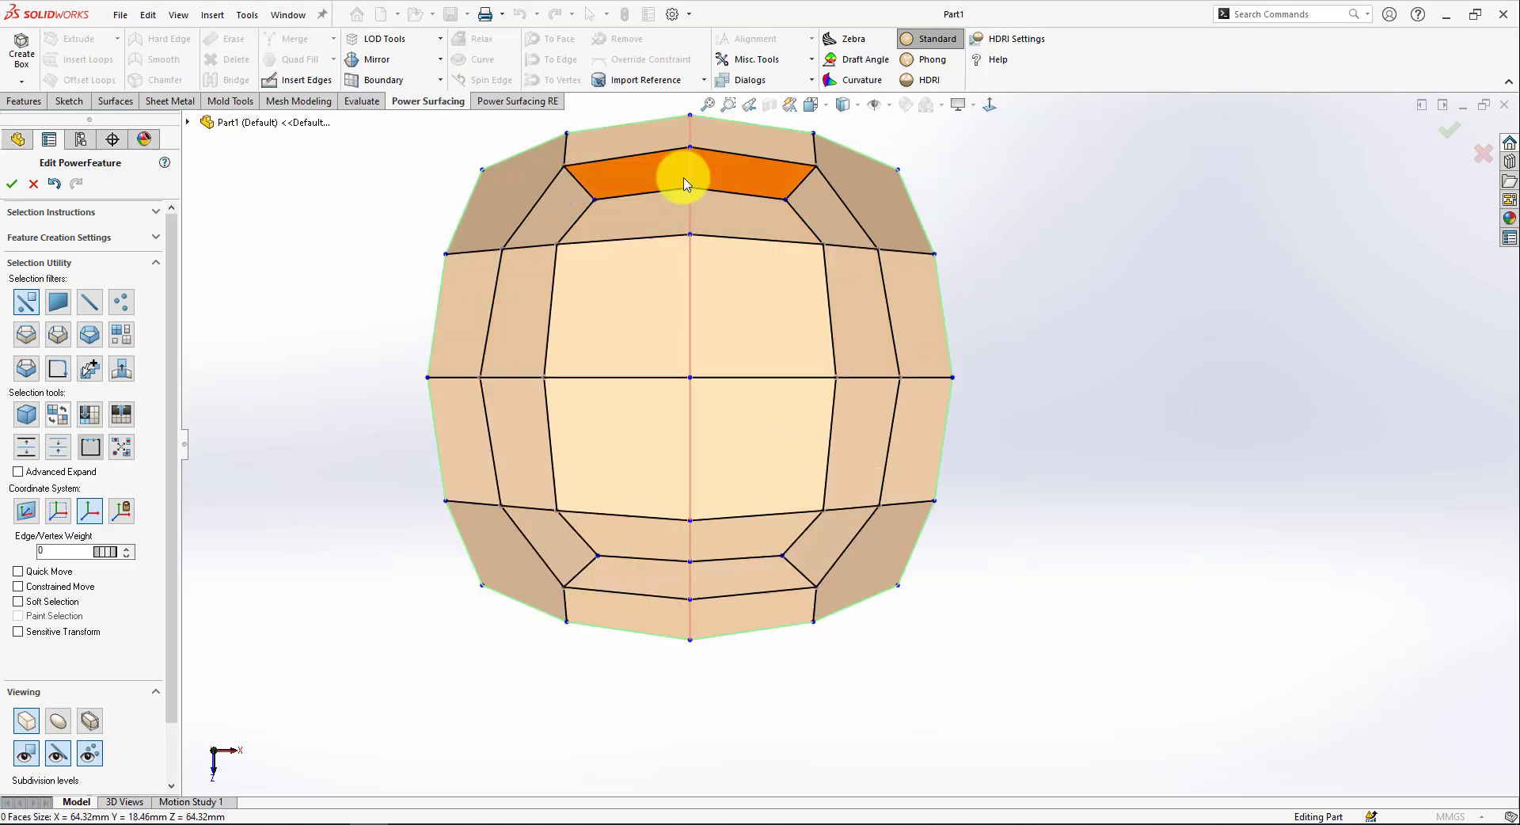
Step: Insert an edge loop through the top ring and reselect the upper central face
left_click(675, 282)
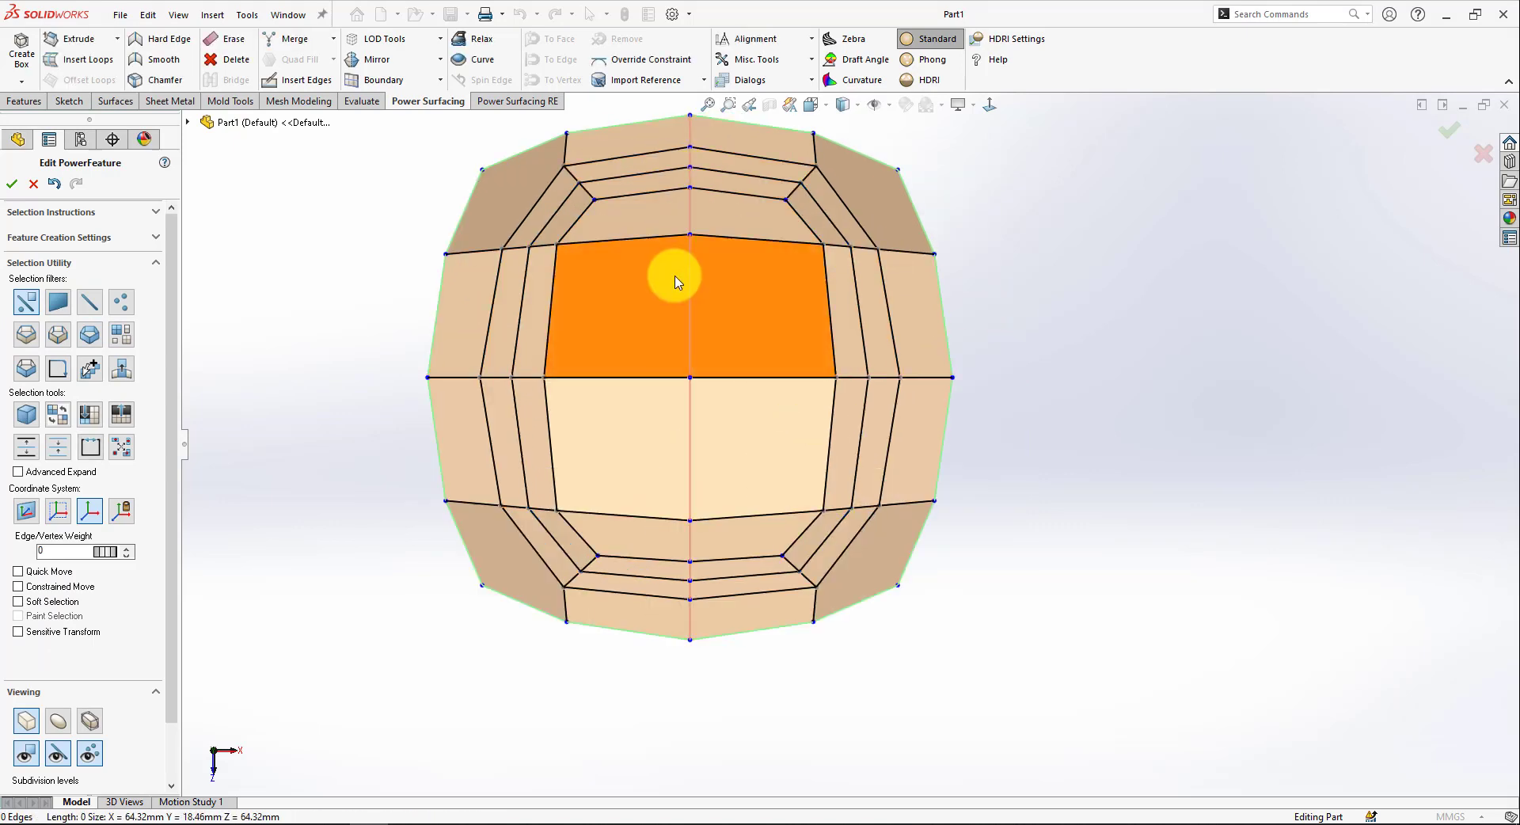
left_click(611, 238)
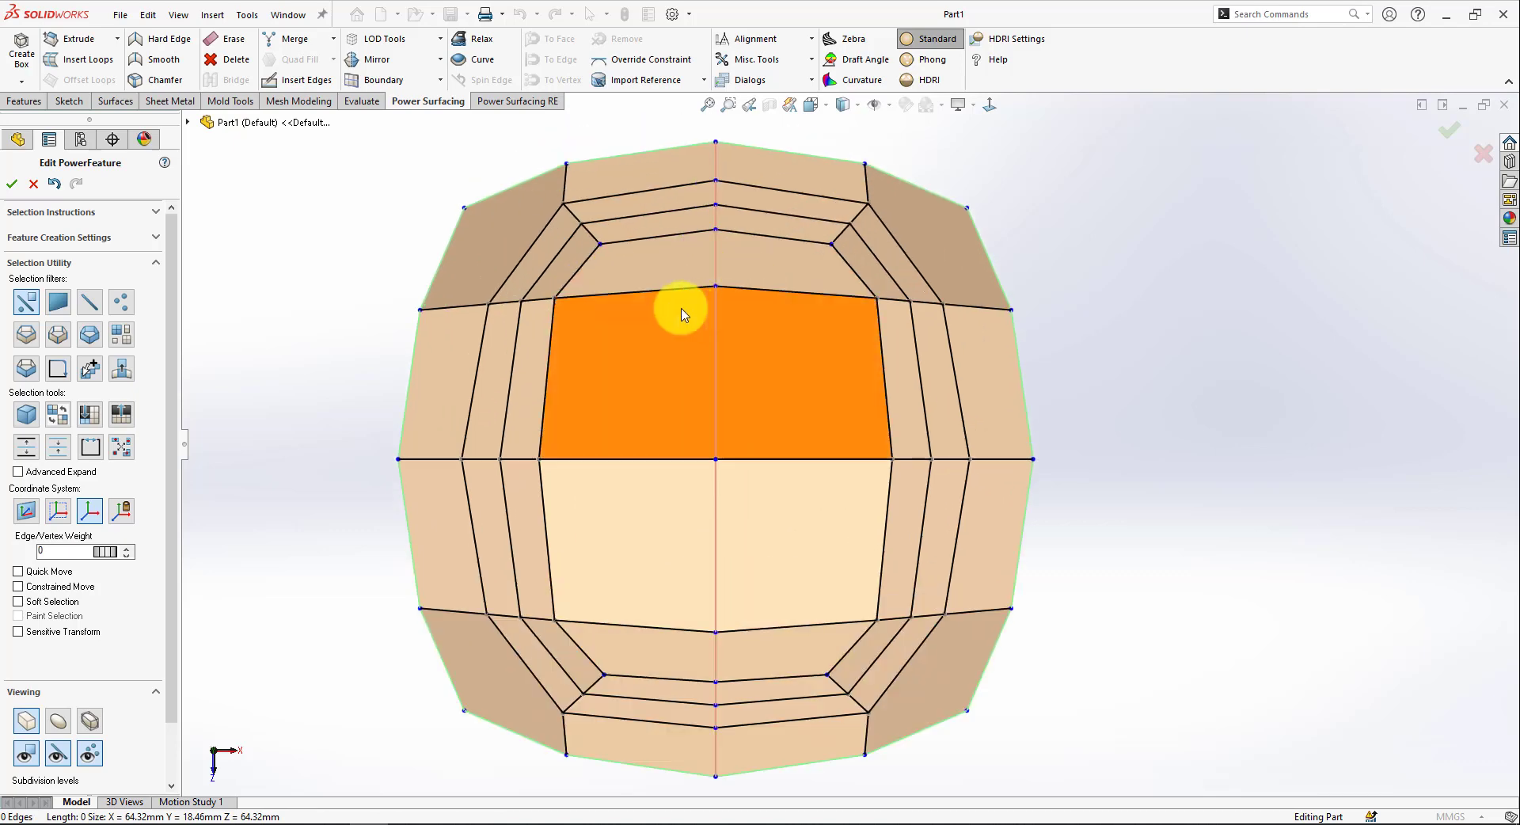
left_click(303, 79)
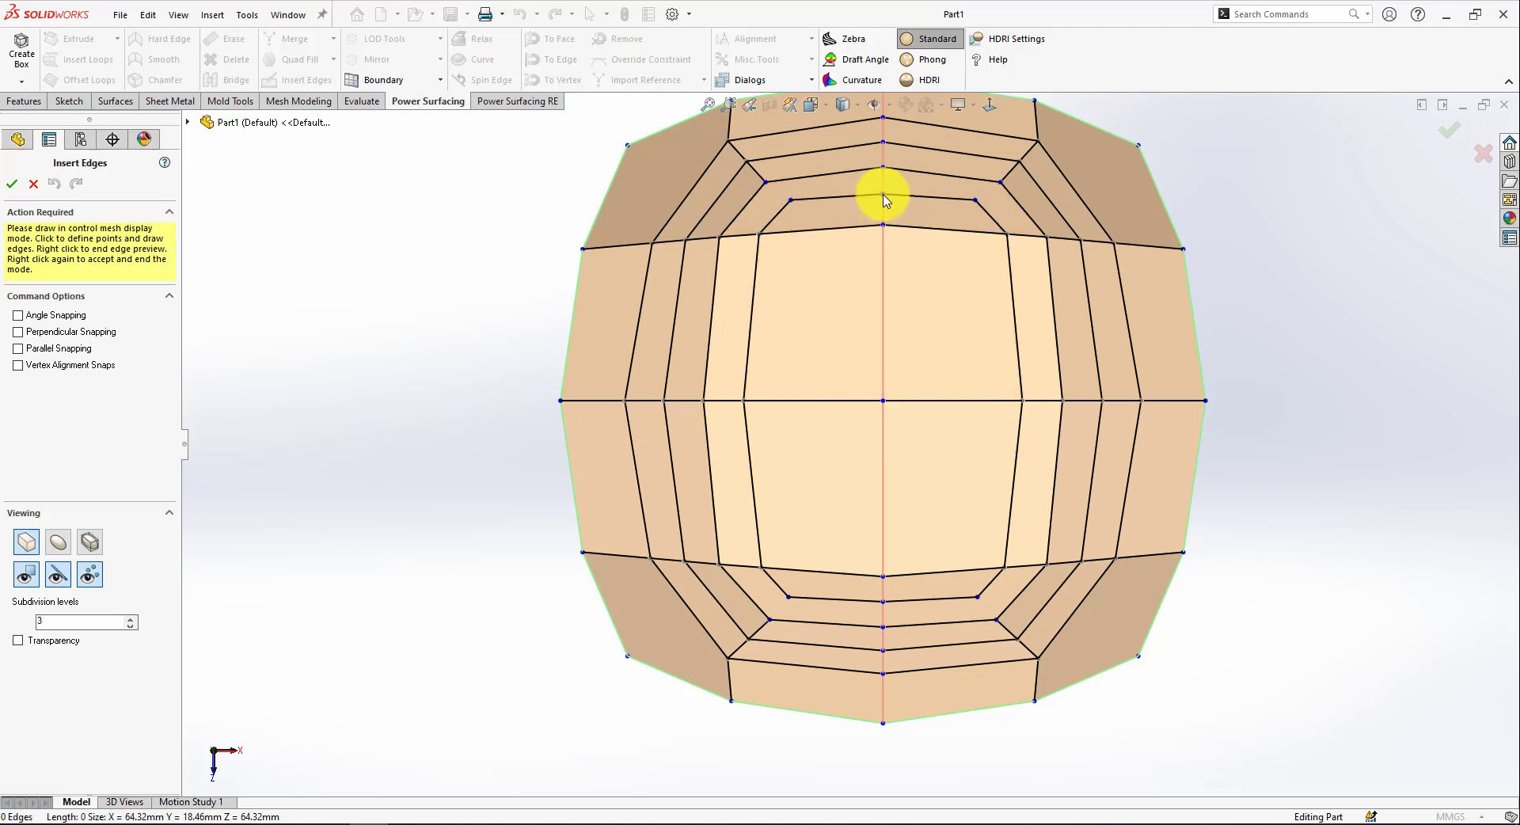
mouse_move(872, 294)
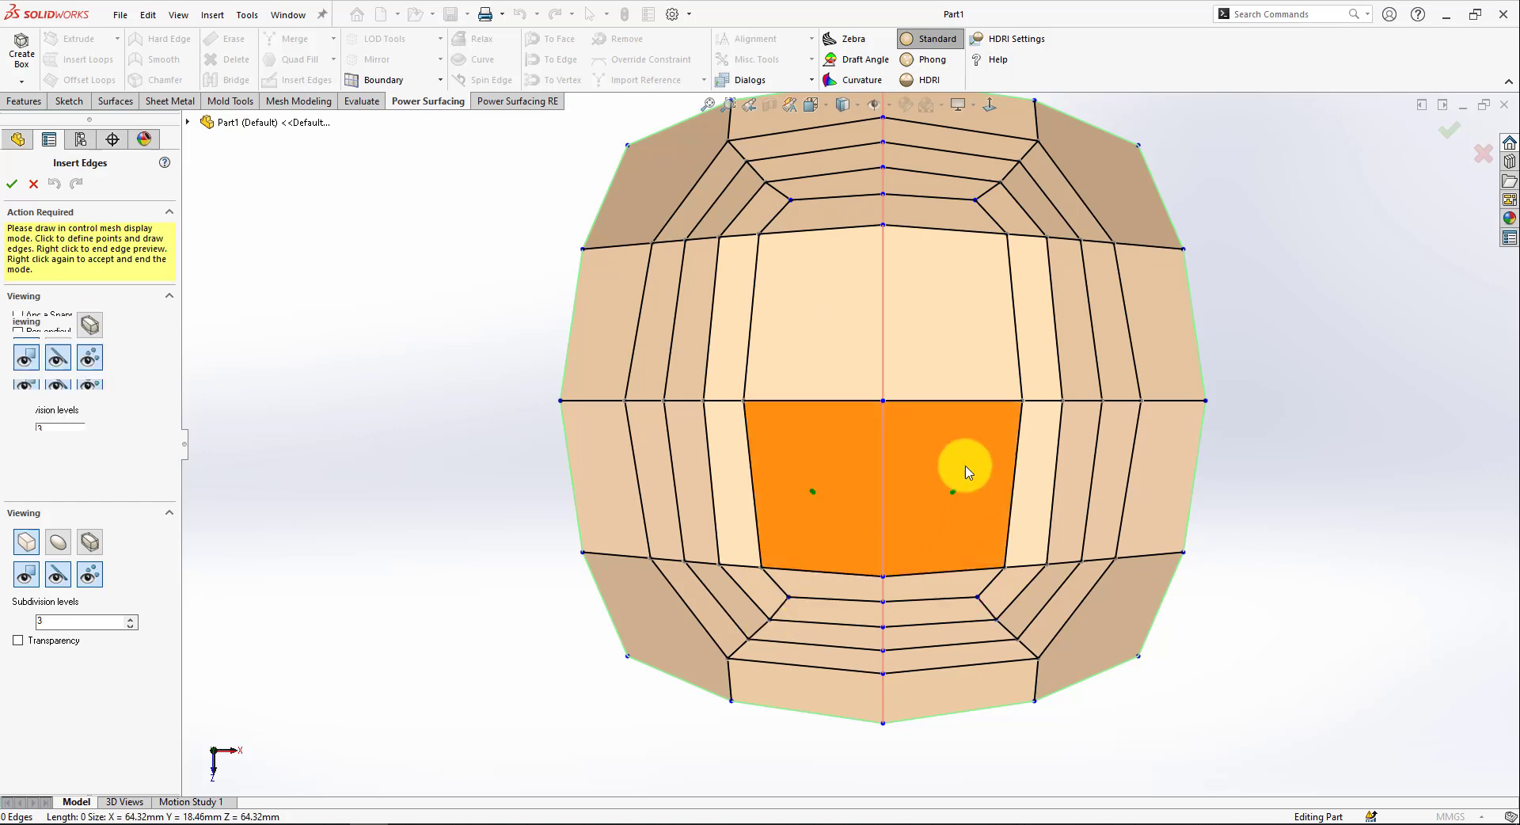
Step: Preview and accept the newly drawn ring edges across the central faces
right_click(964, 472)
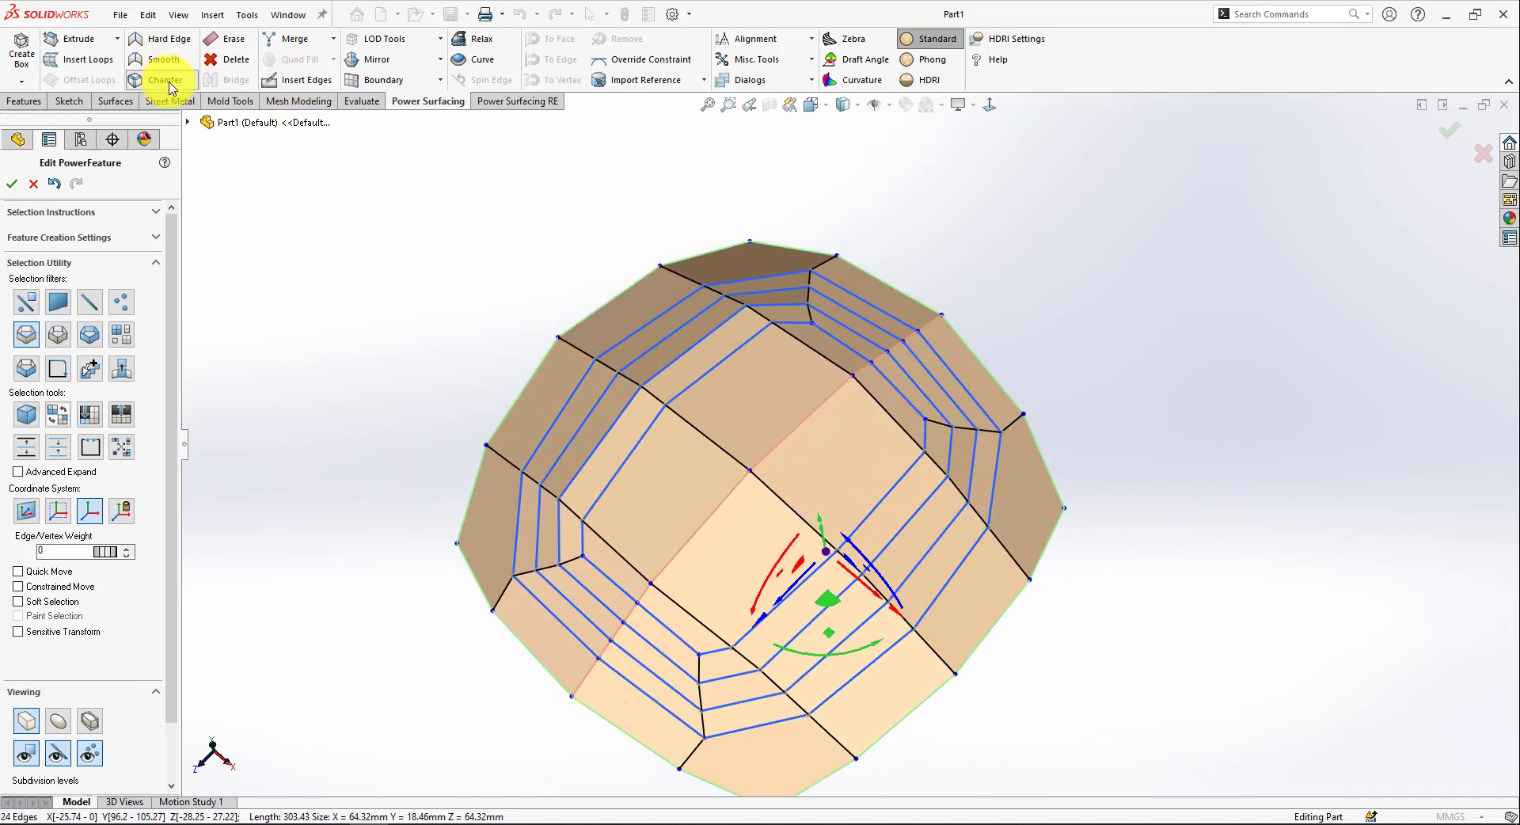
Step: Chamfer the selected ring loops into tightly spaced double edge strips
left_click(165, 80)
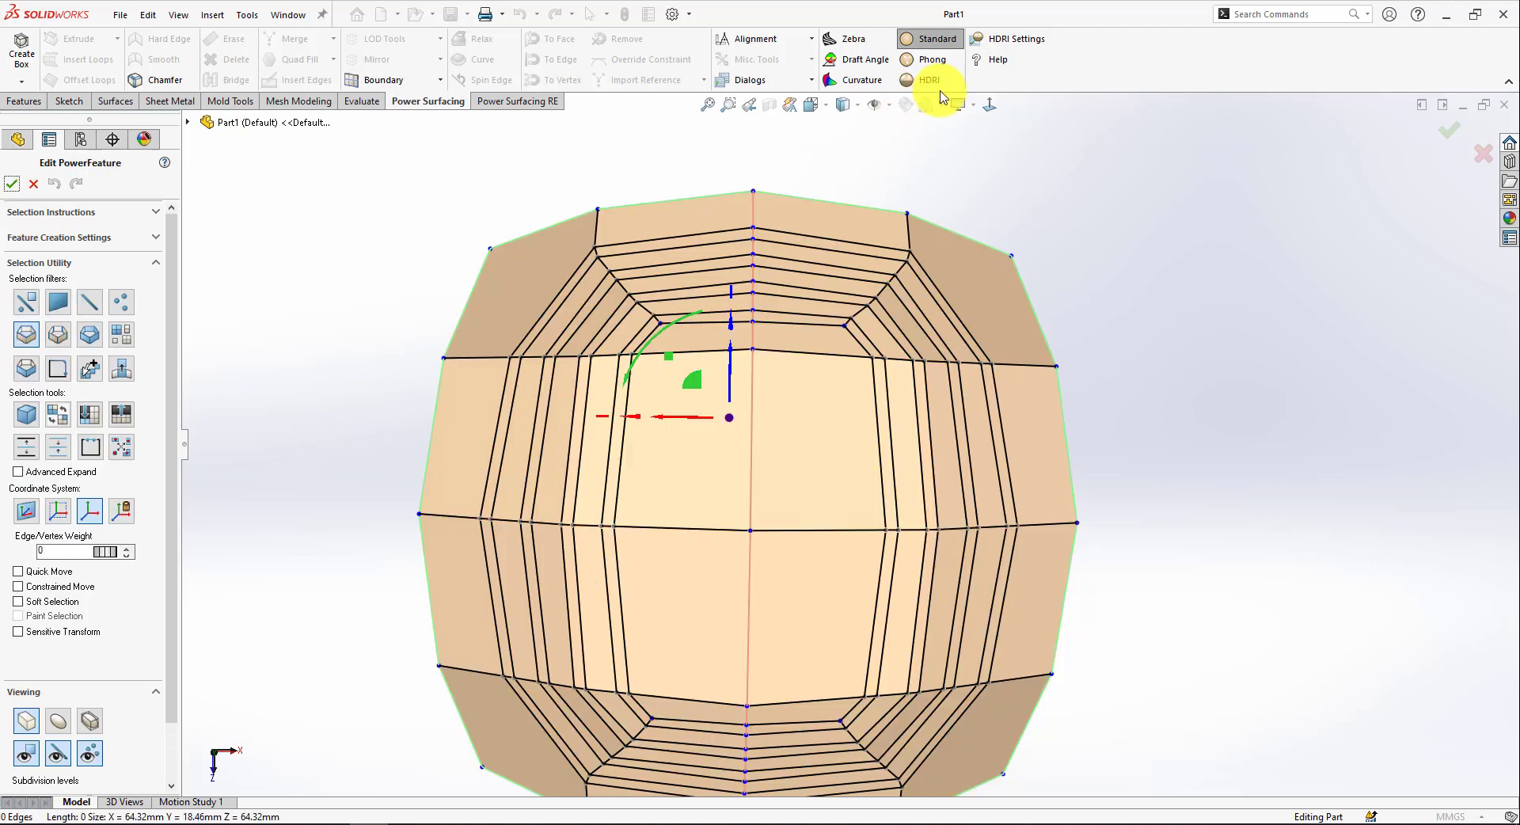
left_click(889, 419)
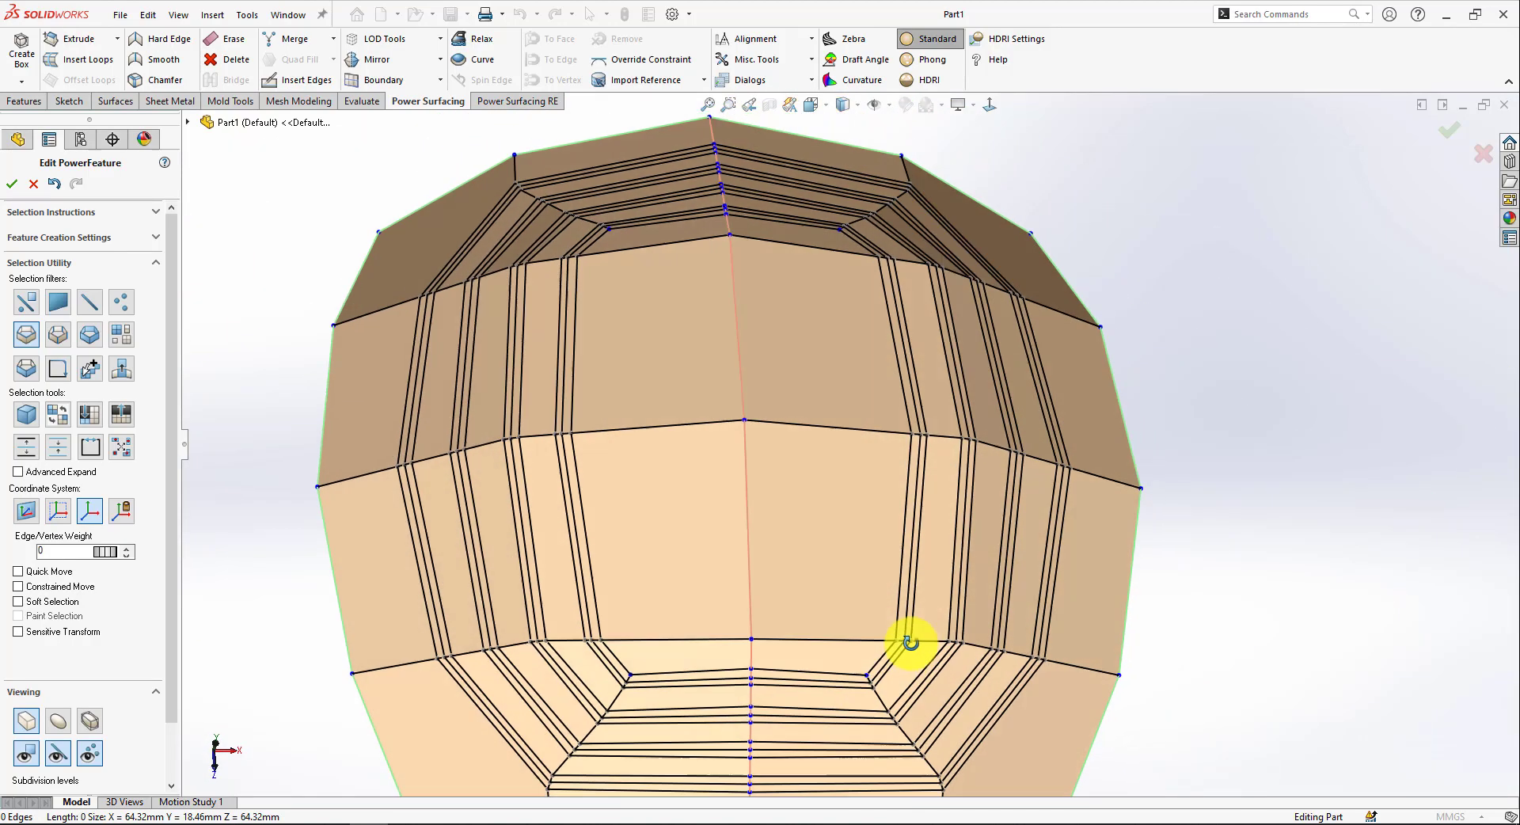
Step: Loop-select the middle edges of the lower groove strips
left_click(981, 105)
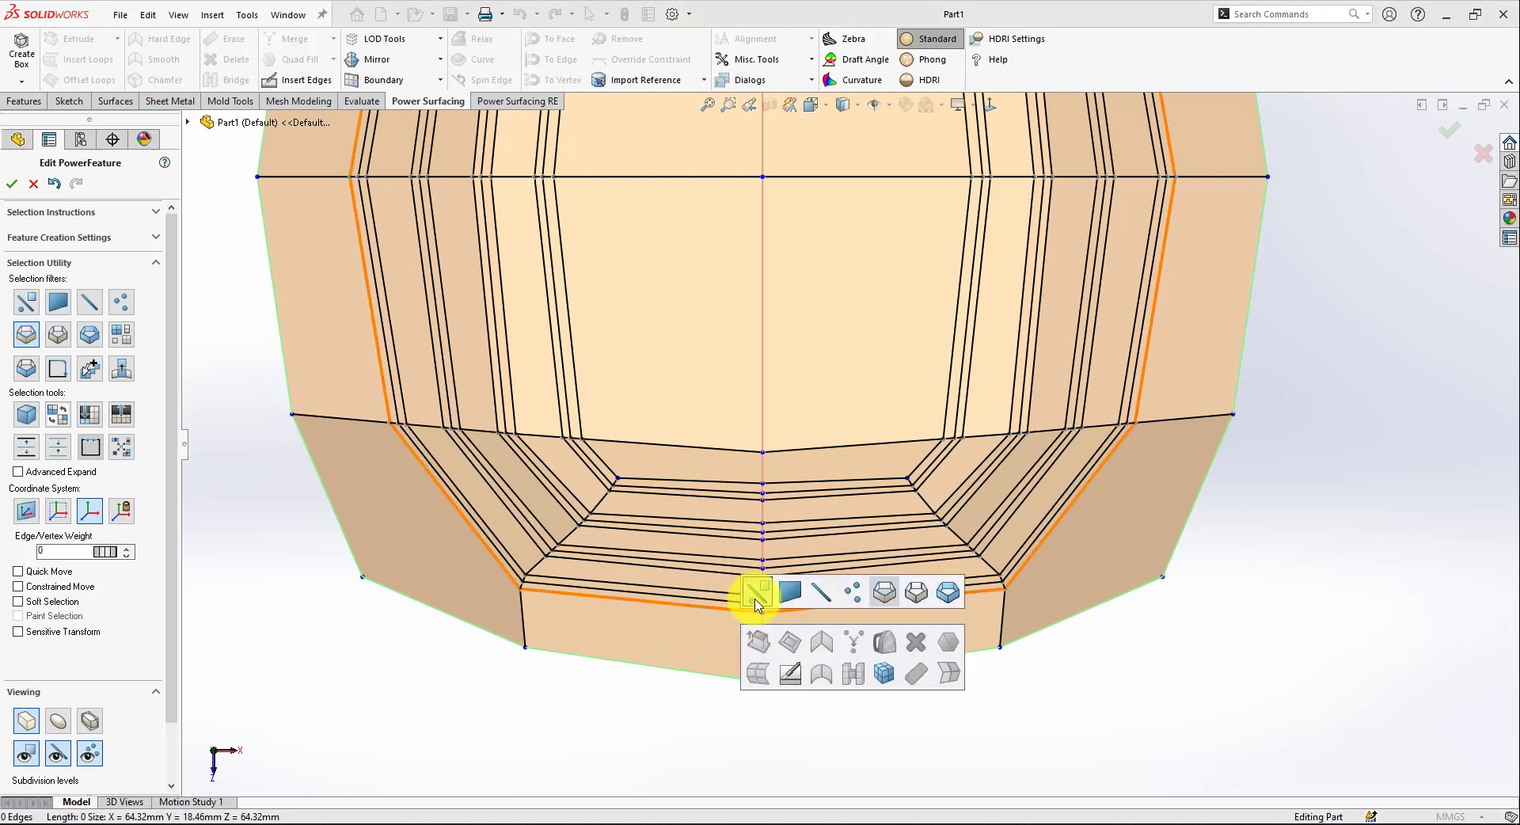
left_click(756, 591)
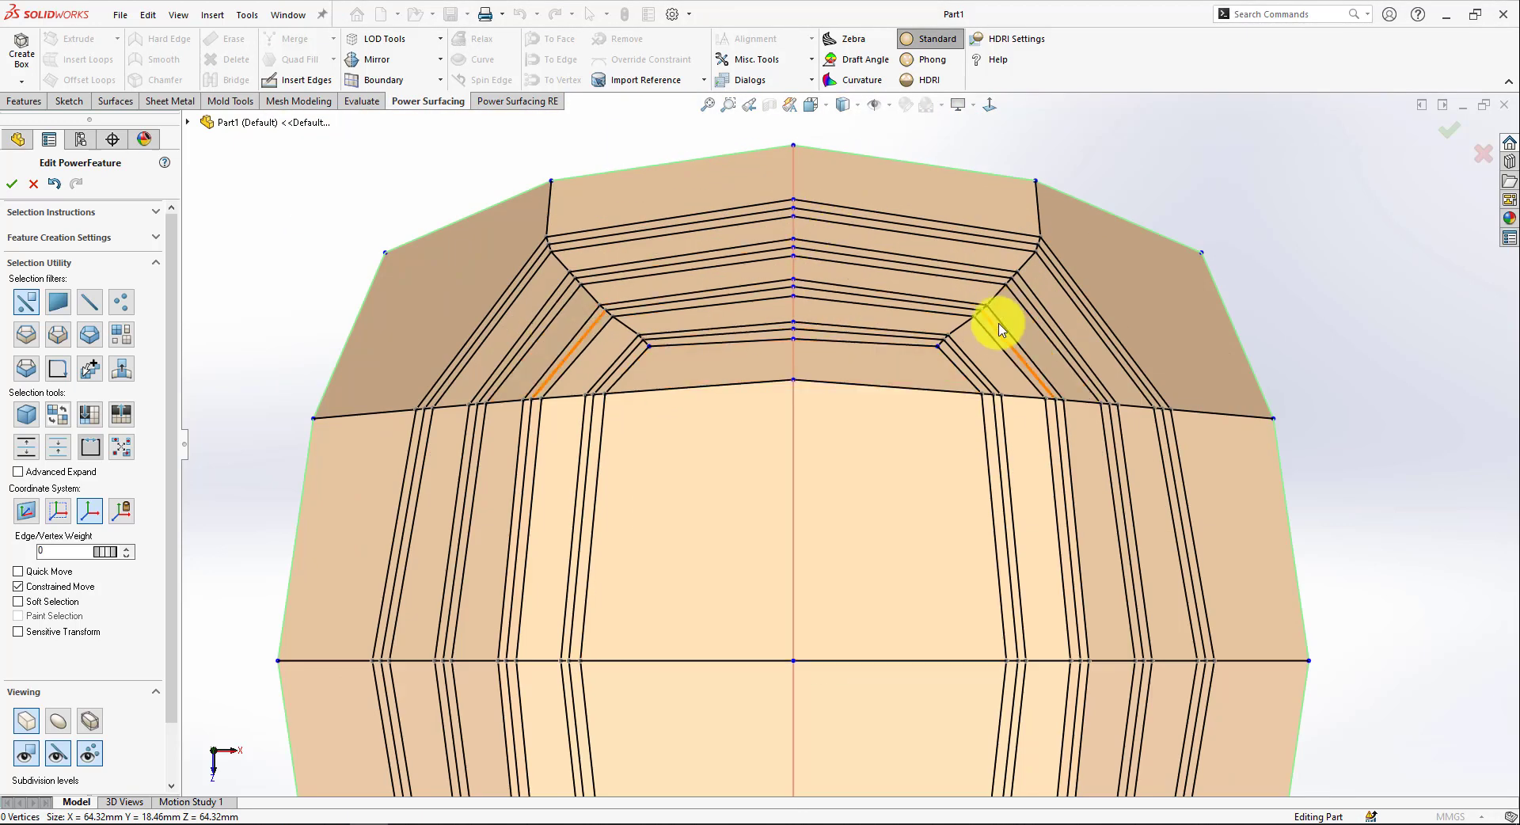
left_click(998, 329)
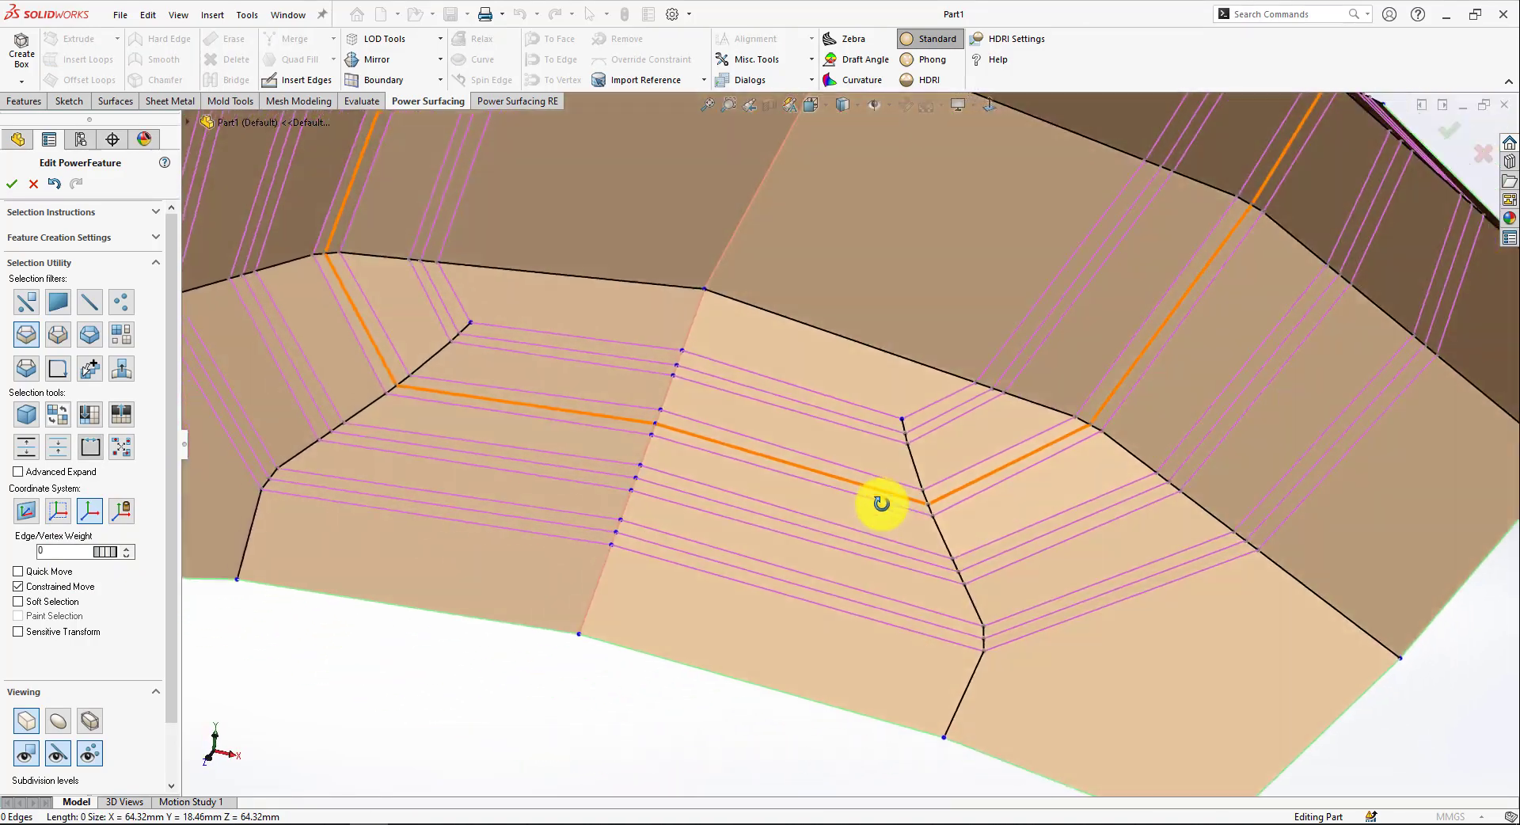
Step: Set Edge/Vertex Weight to 45 and drag the groove loops inward into the surface
left_click_drag(881, 502, 876, 455)
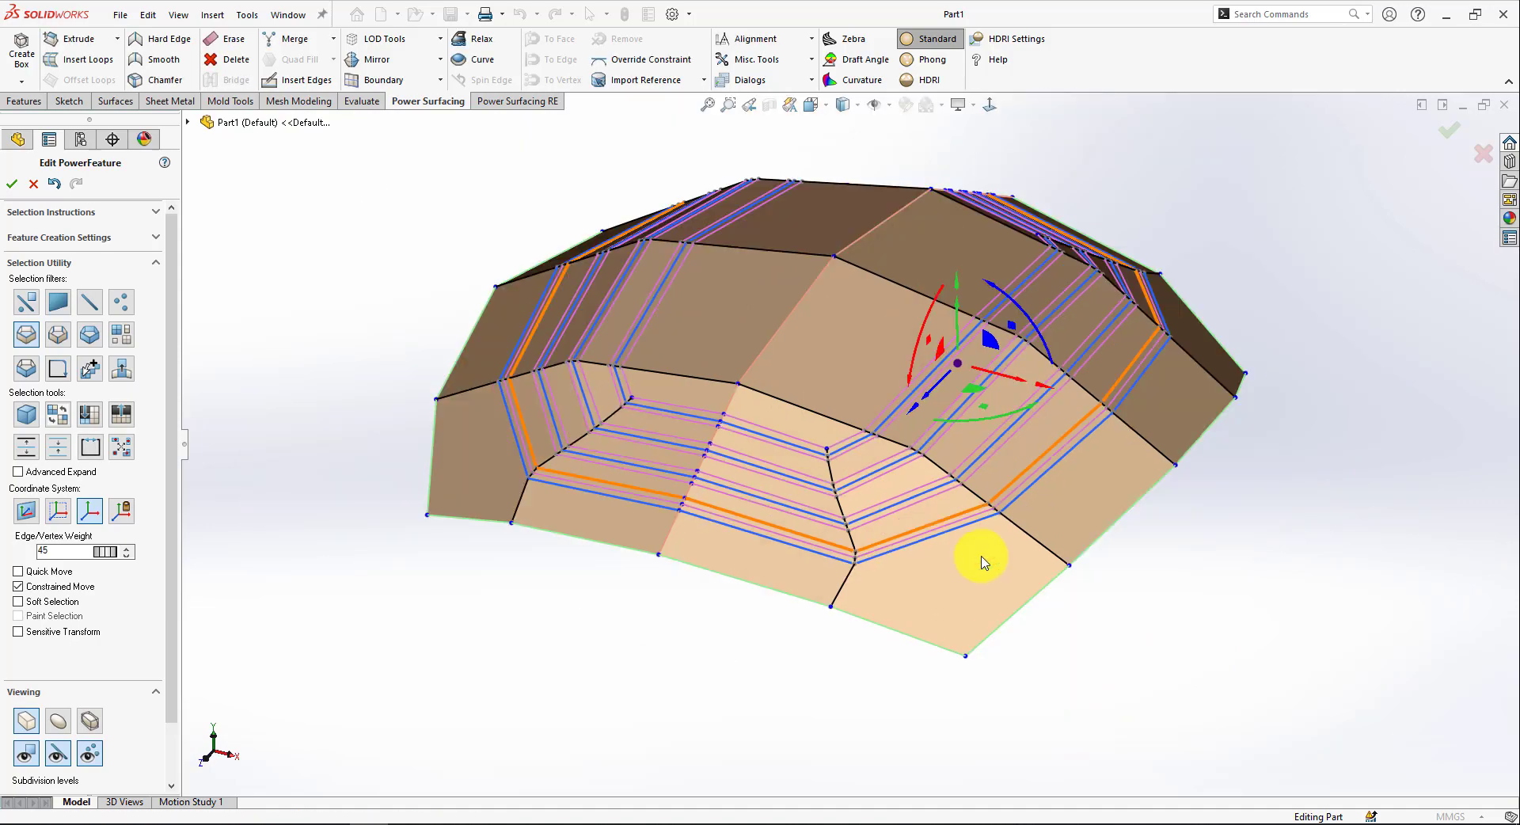
left_click_drag(982, 562, 851, 399)
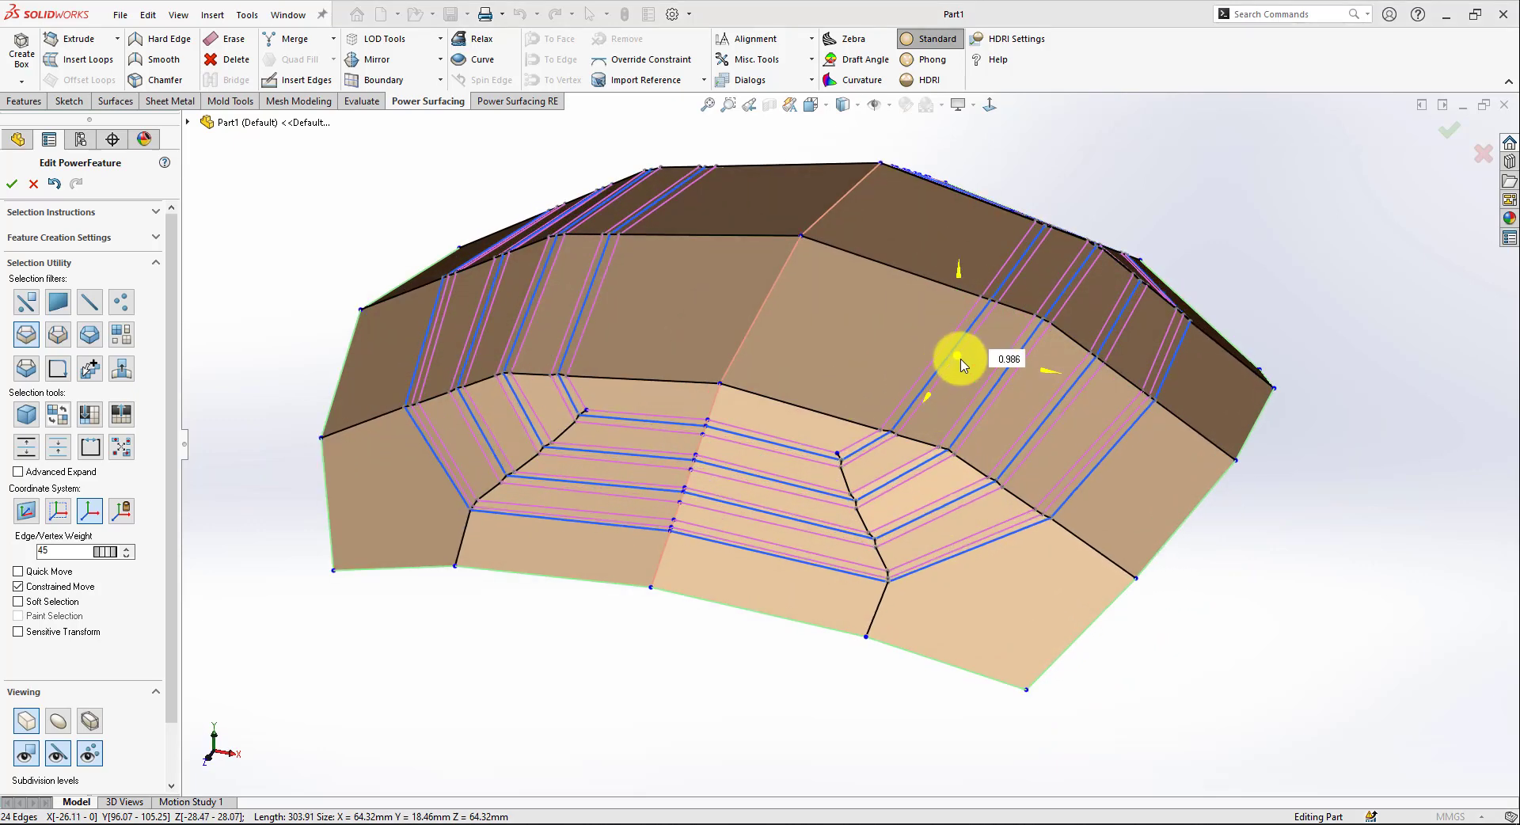
left_click(959, 364)
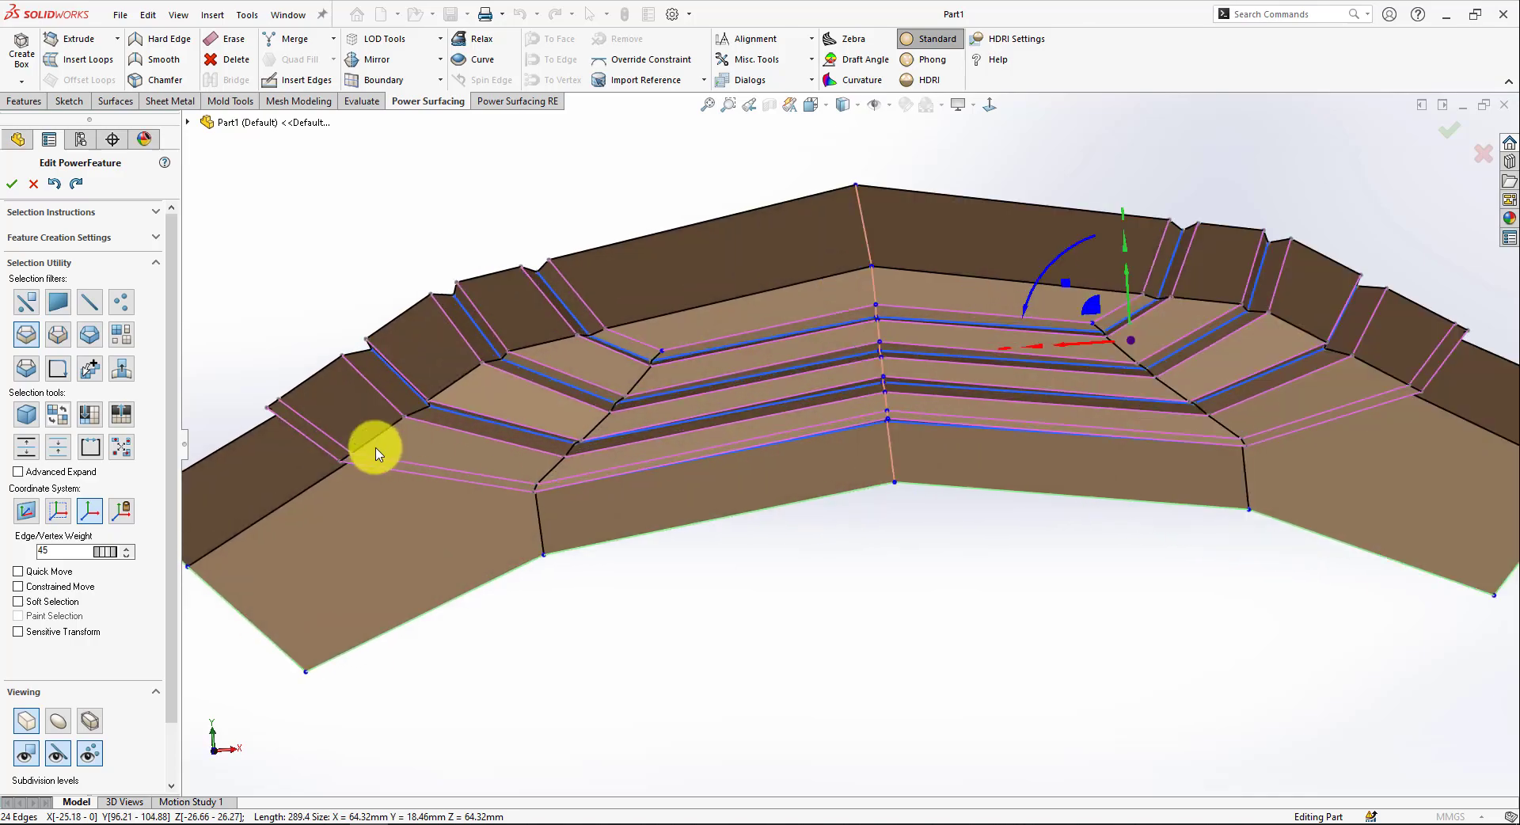
left_click_drag(378, 455, 337, 411)
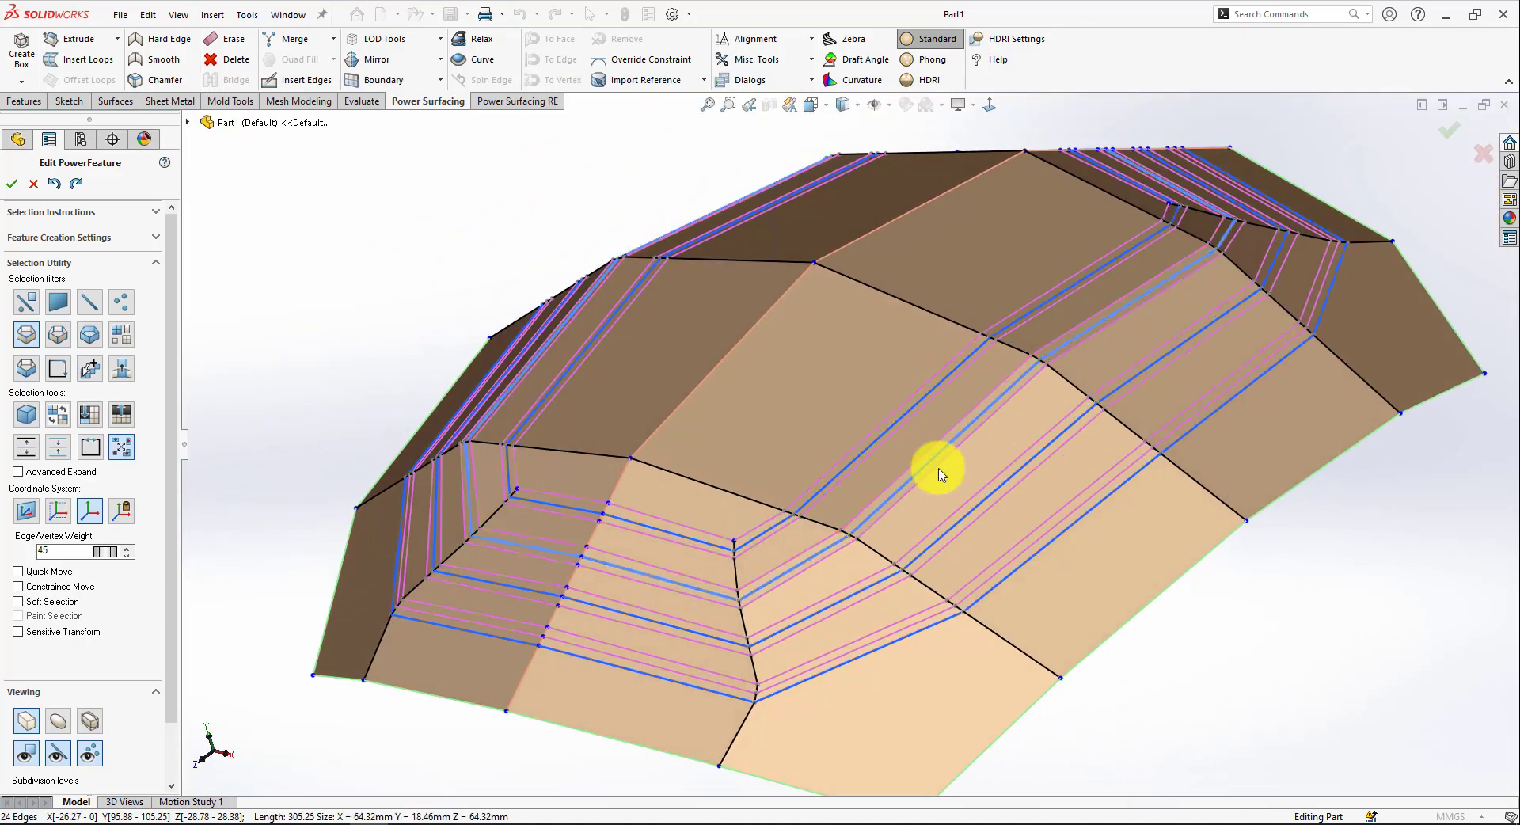
left_click(1221, 407)
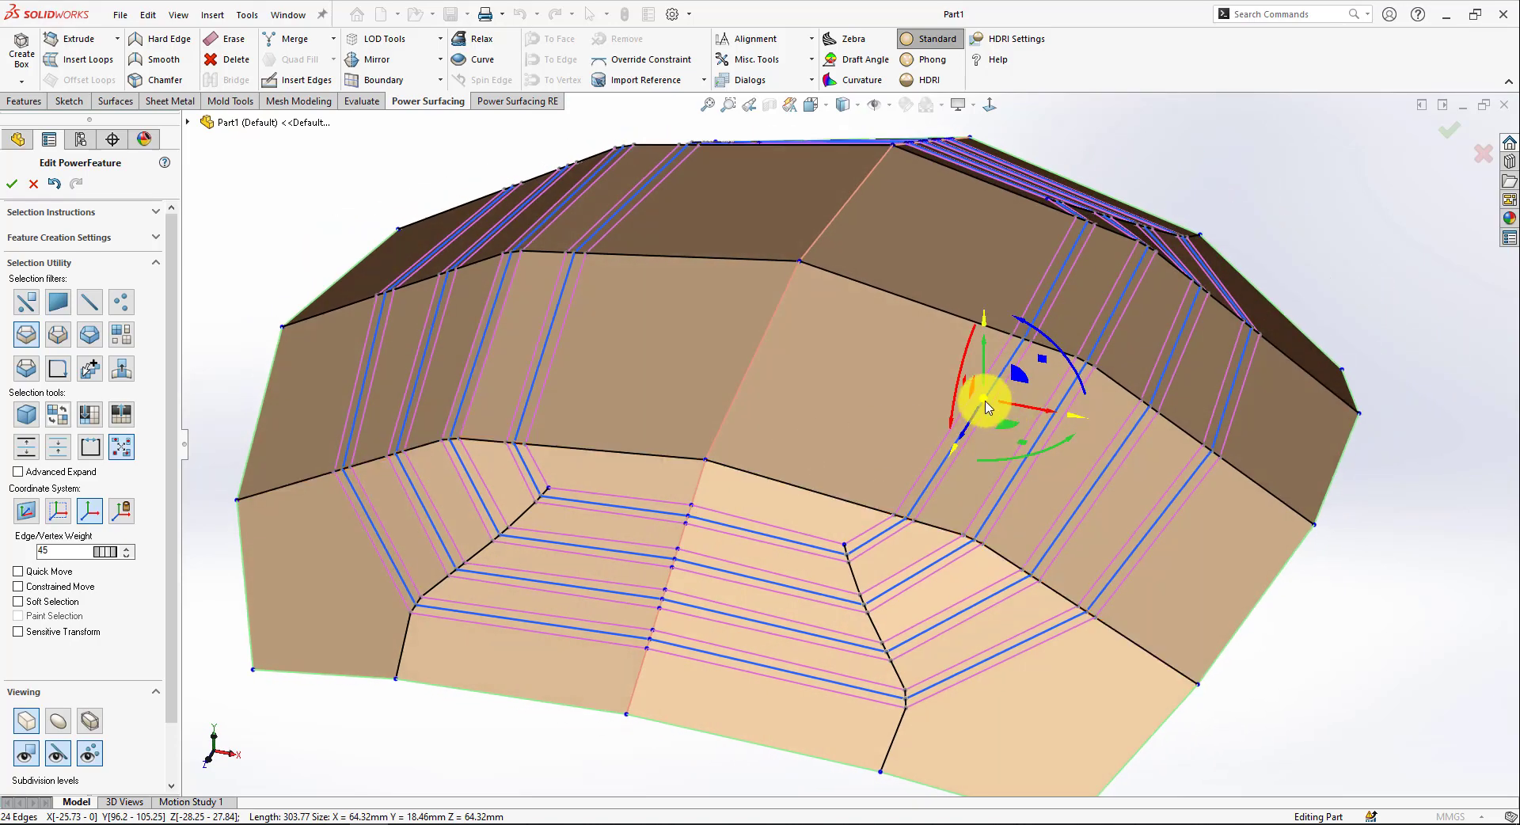
left_click_drag(984, 392, 998, 417)
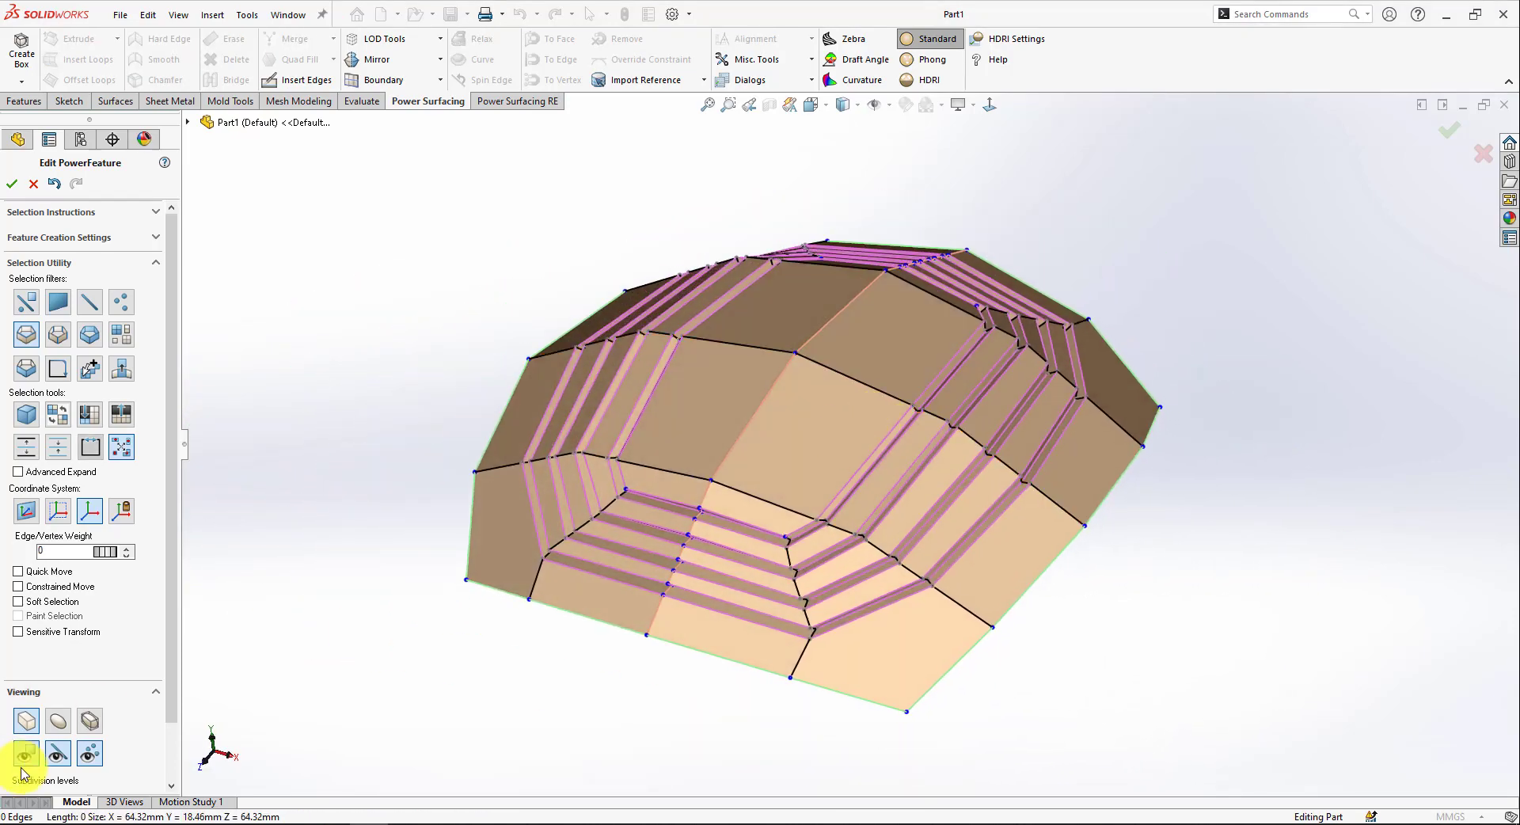
Step: Change the mesh display, pick a groove edge loop and shift it with the gizmo
left_click(25, 755)
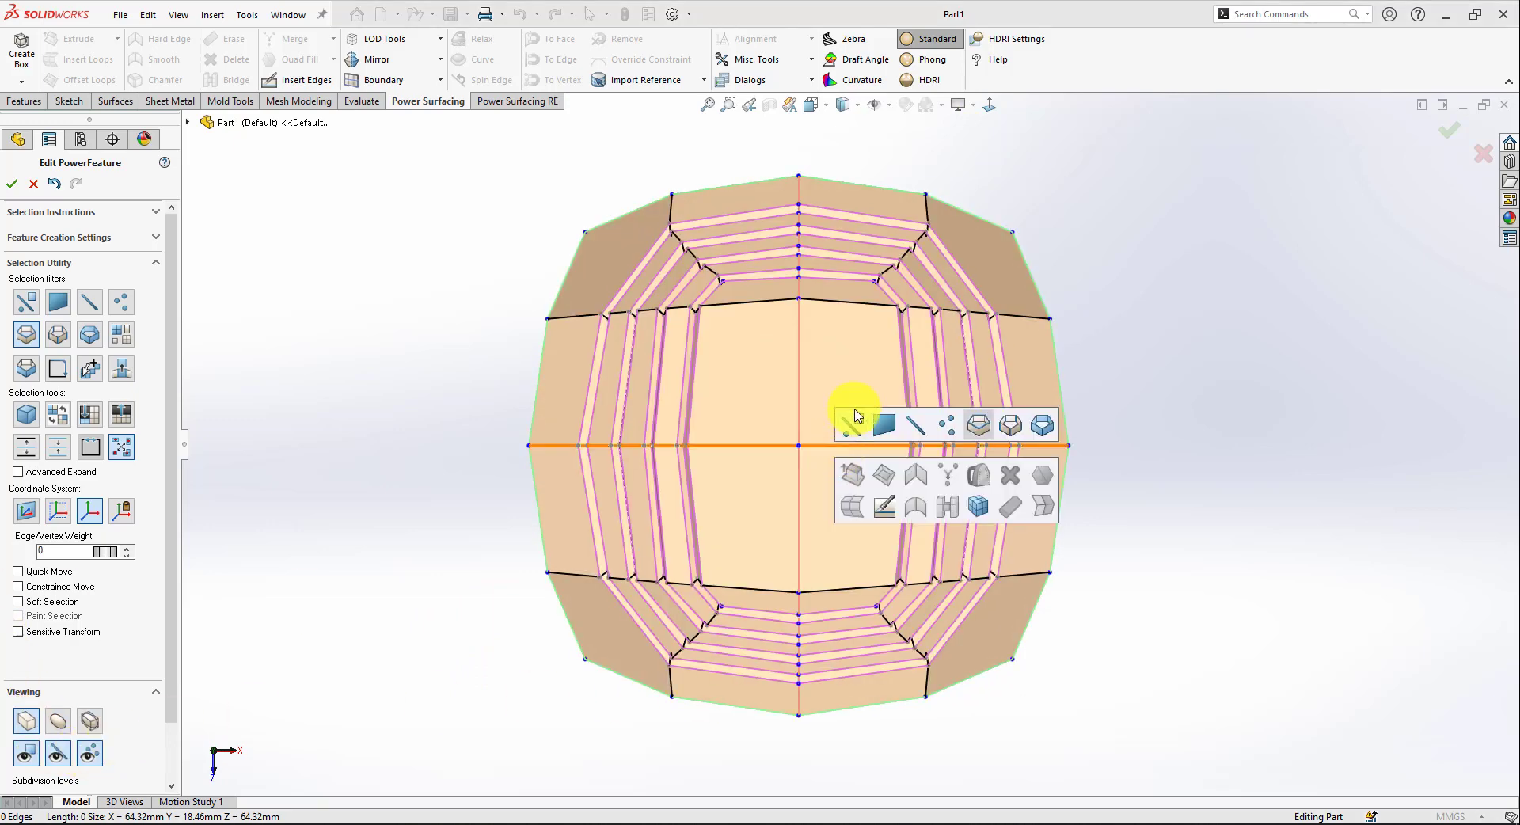
left_click(863, 586)
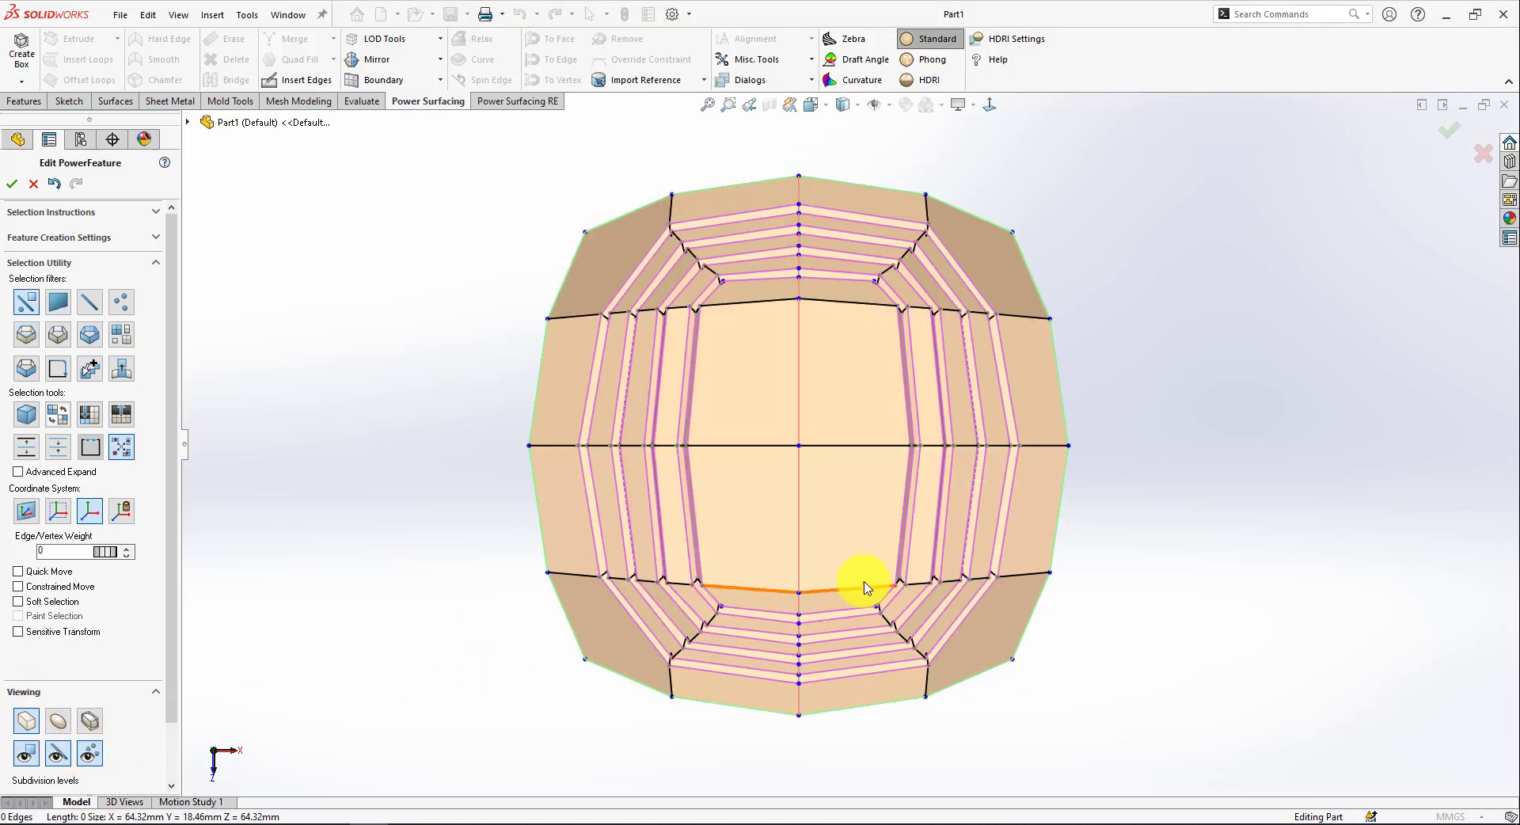
left_click(307, 79)
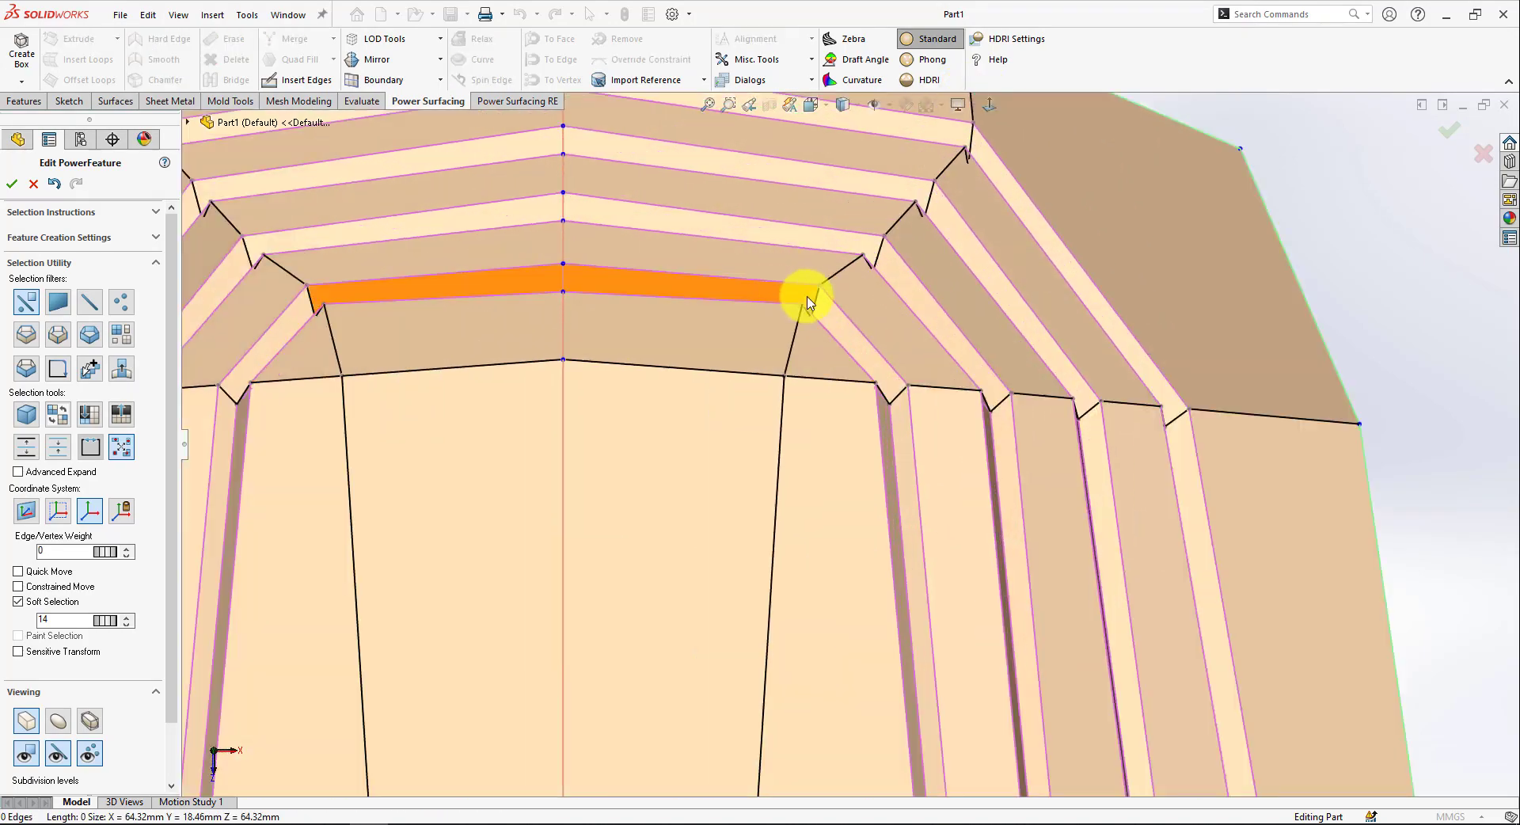
left_click_drag(809, 300, 834, 379)
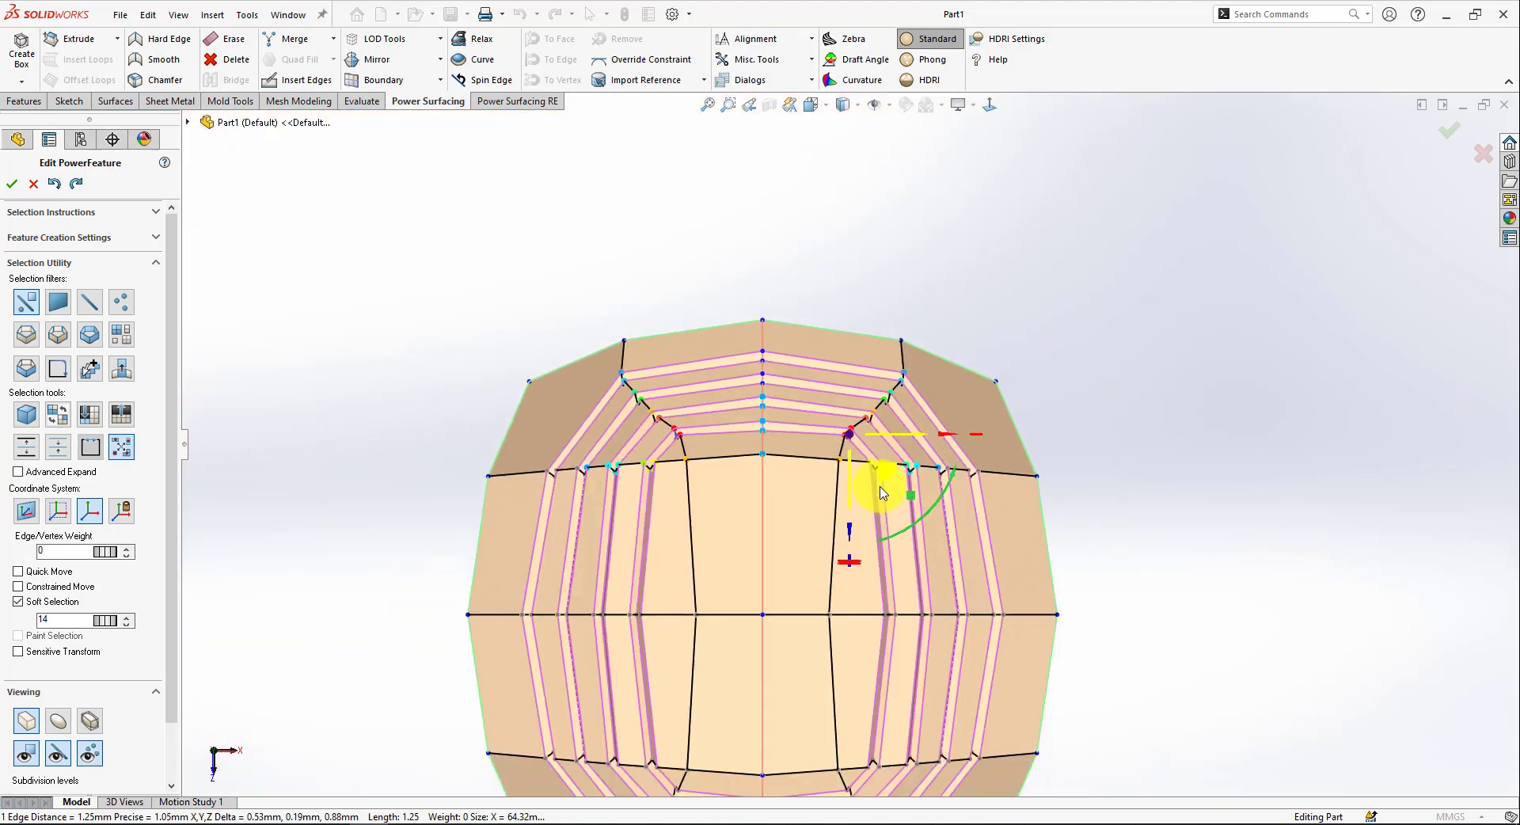
left_click_drag(872, 484, 1066, 334)
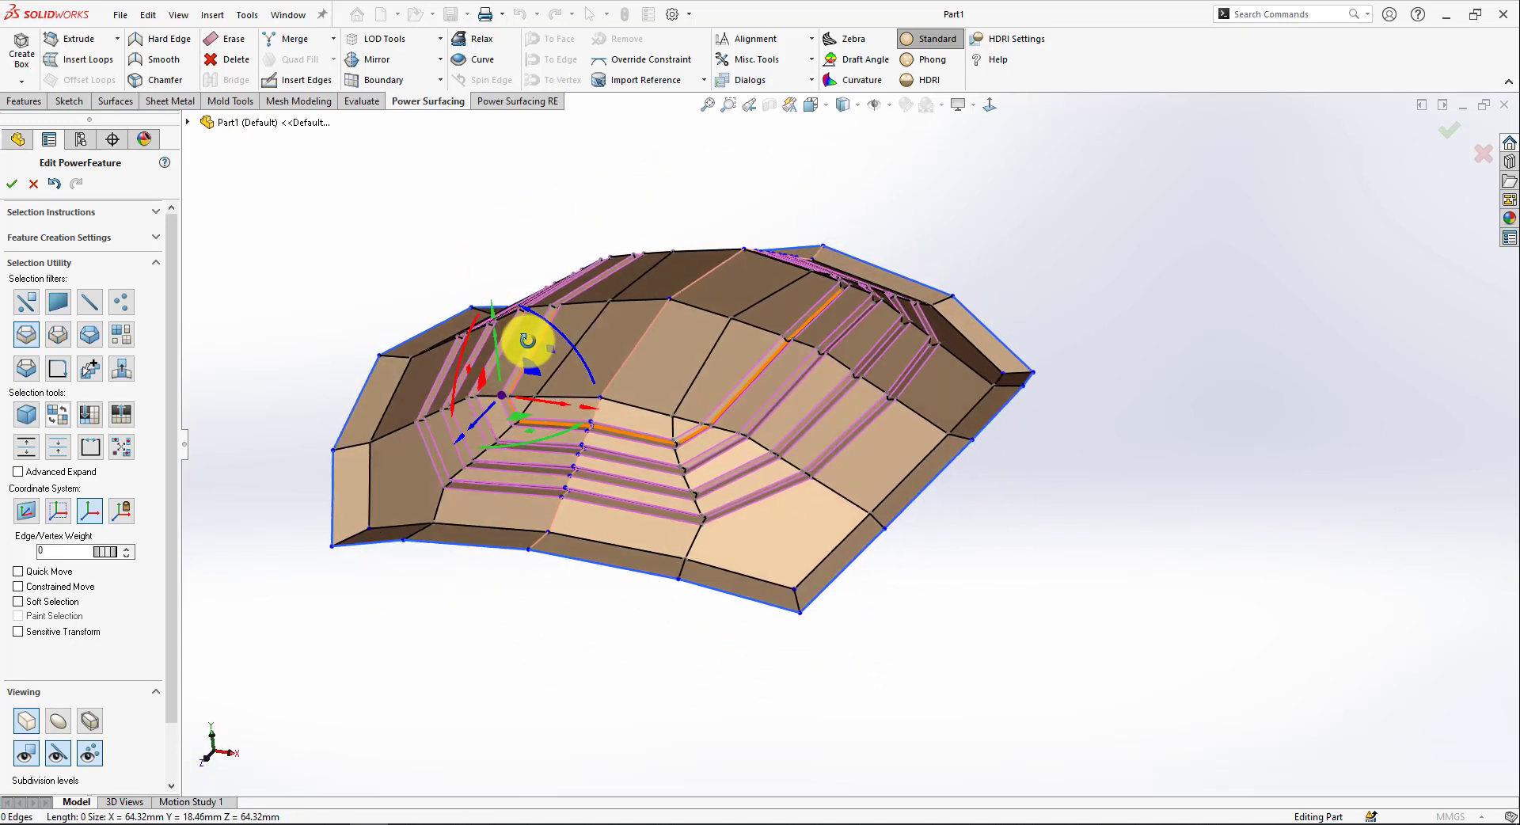
Step: Lift the groove loops to dome the top, then orbit to inspect the grooves
left_click_drag(528, 341, 509, 372)
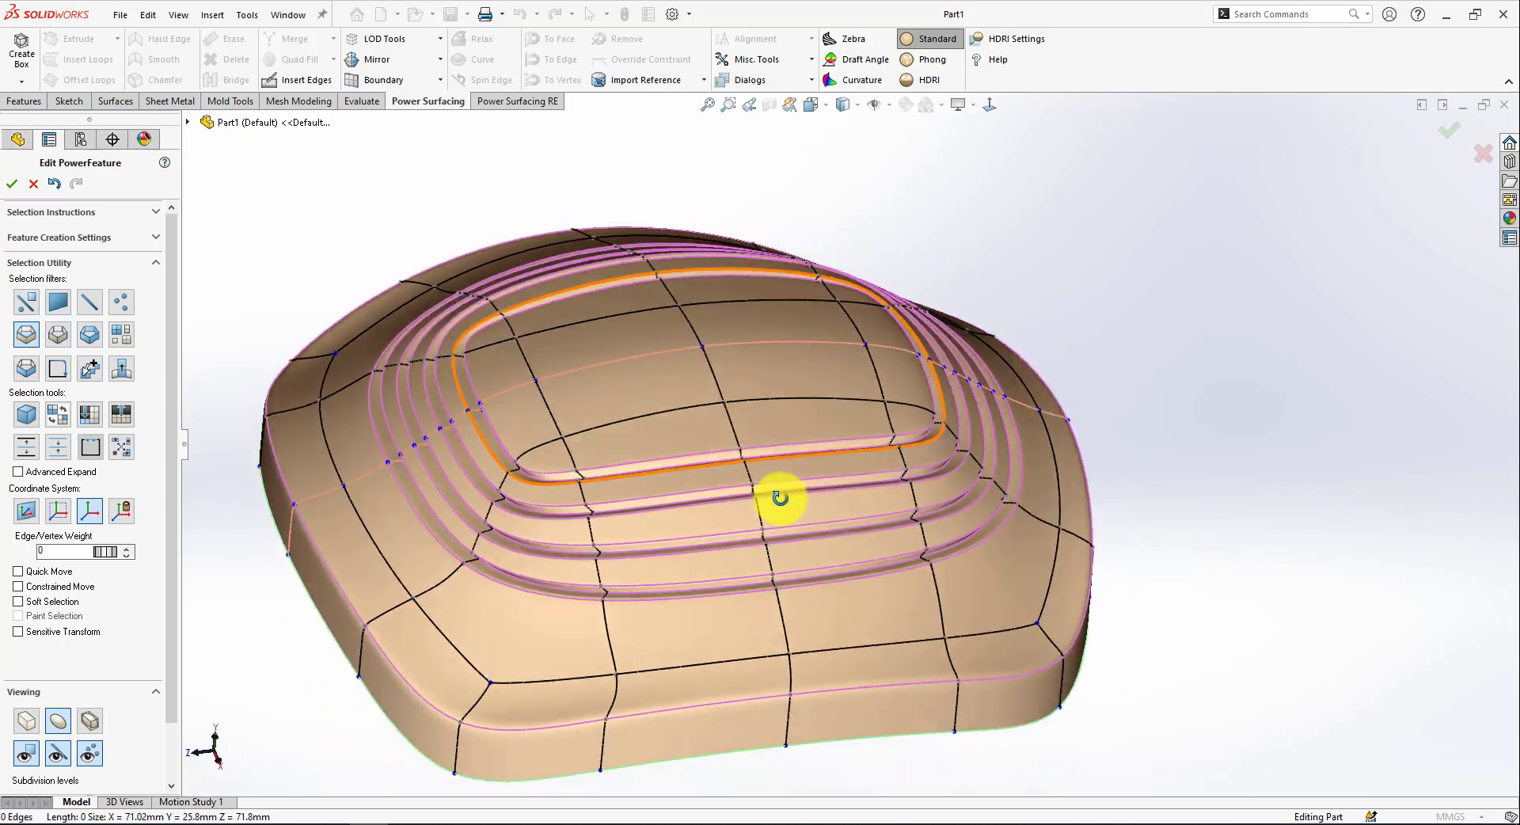
left_click_drag(781, 497, 928, 435)
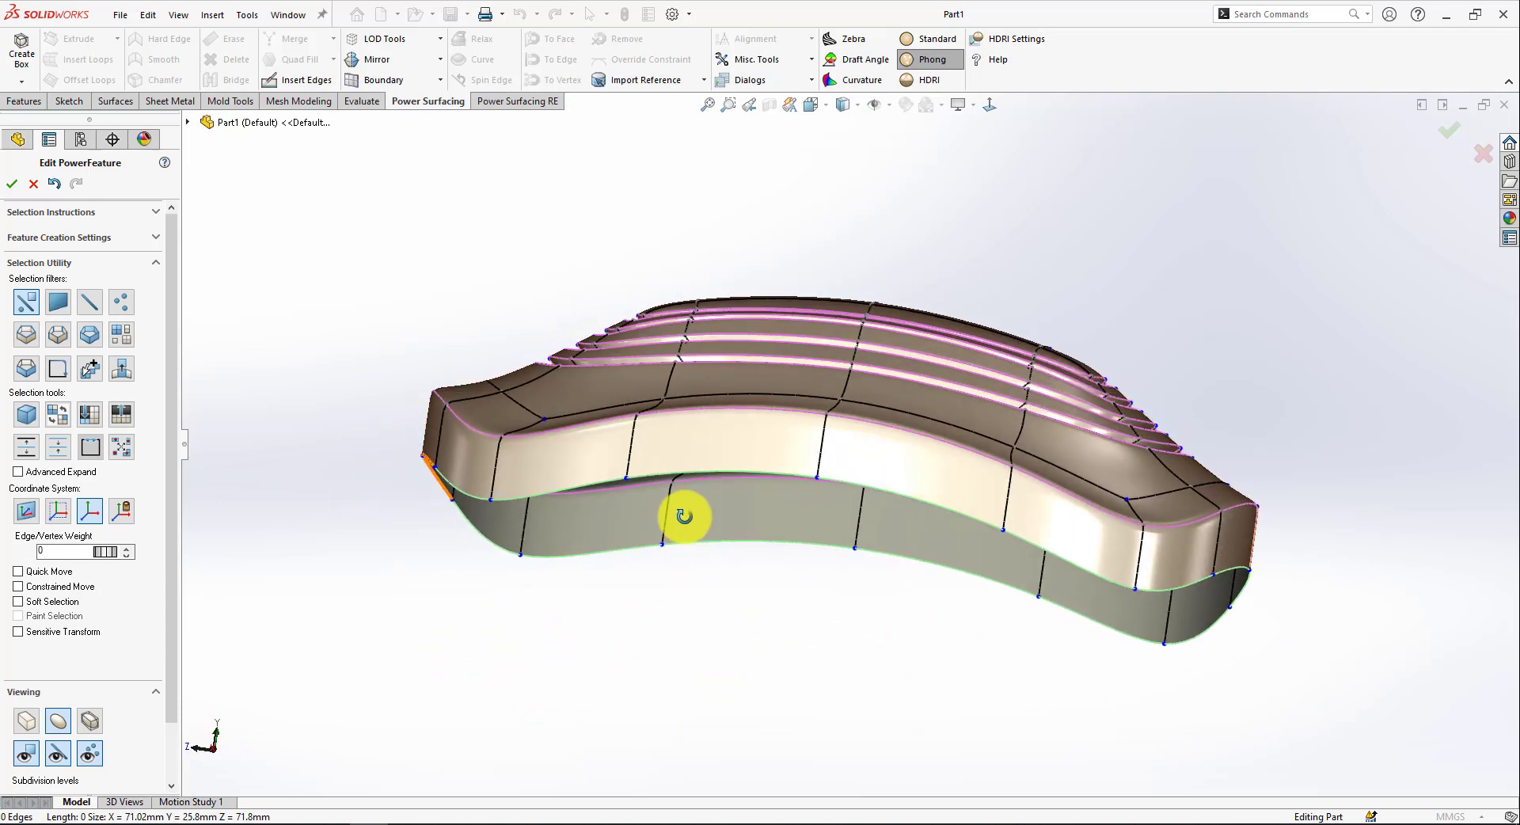
left_click_drag(683, 514, 713, 131)
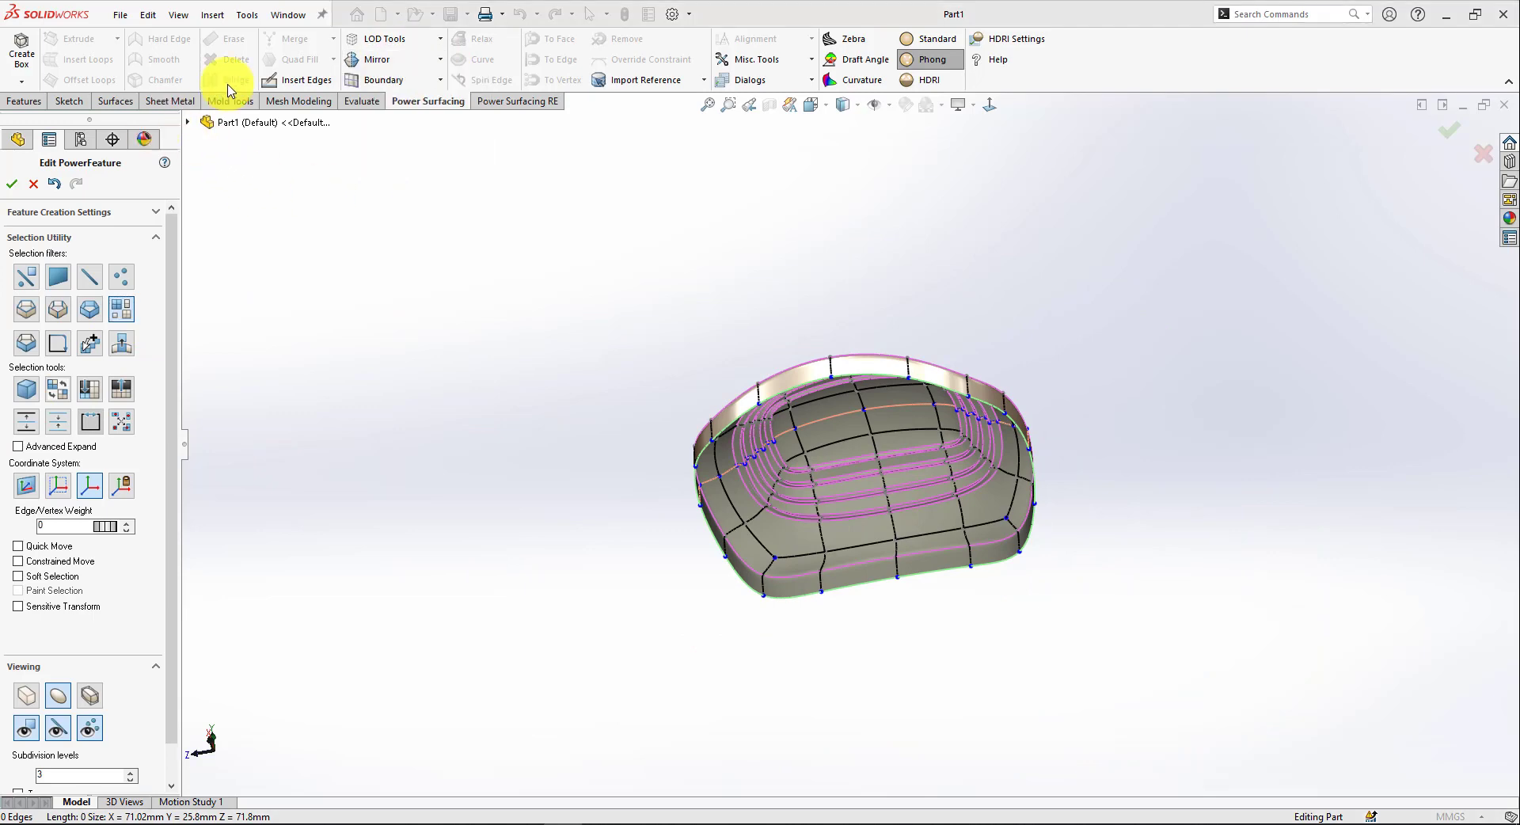
mouse_move(673, 355)
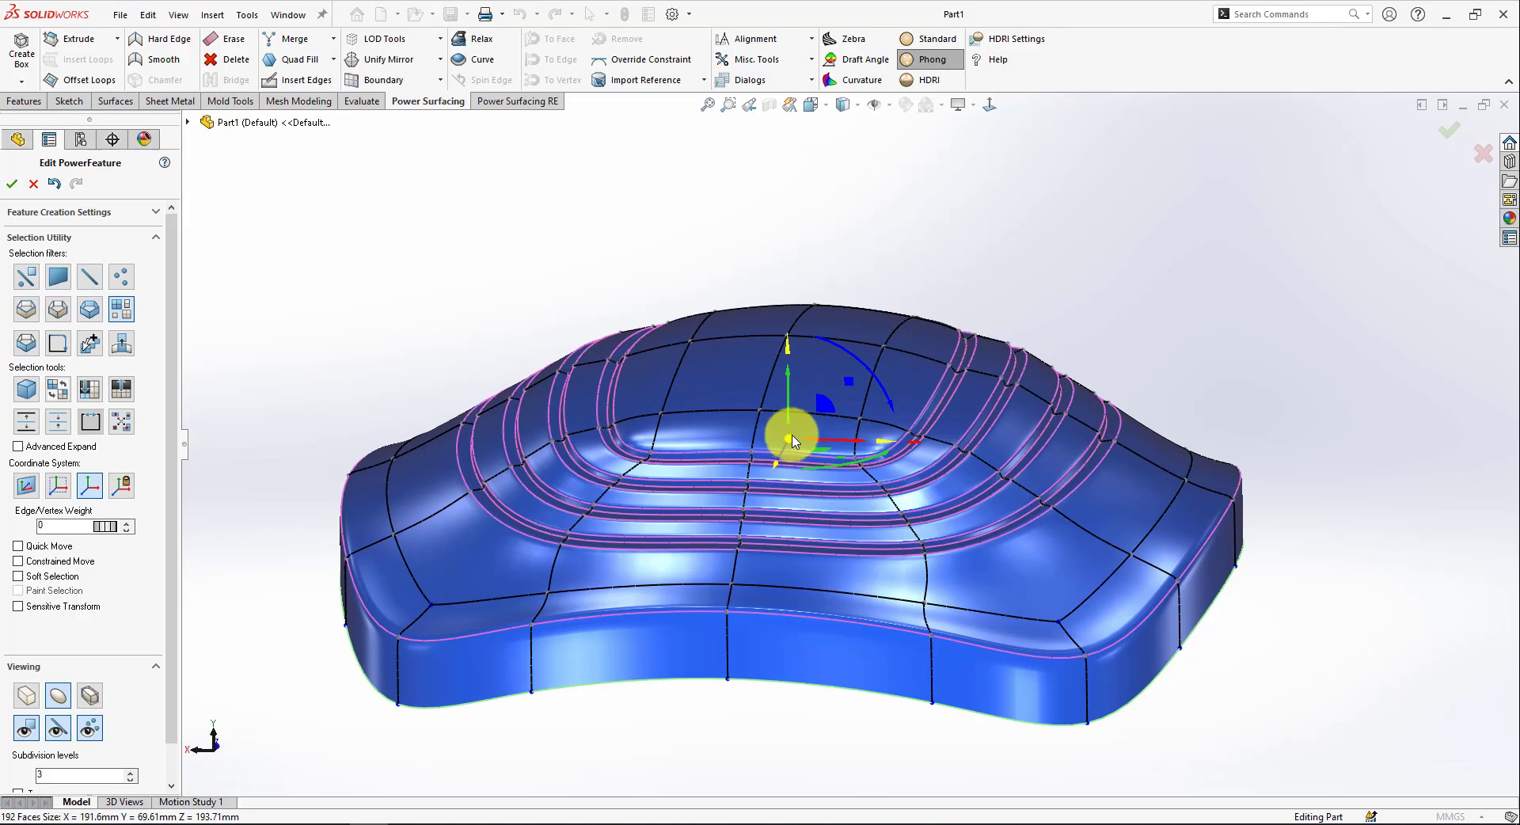
Step: Orbit to an angled view of the cushion and pick Thicken from Misc. Tools
left_click_drag(793, 441, 797, 378)
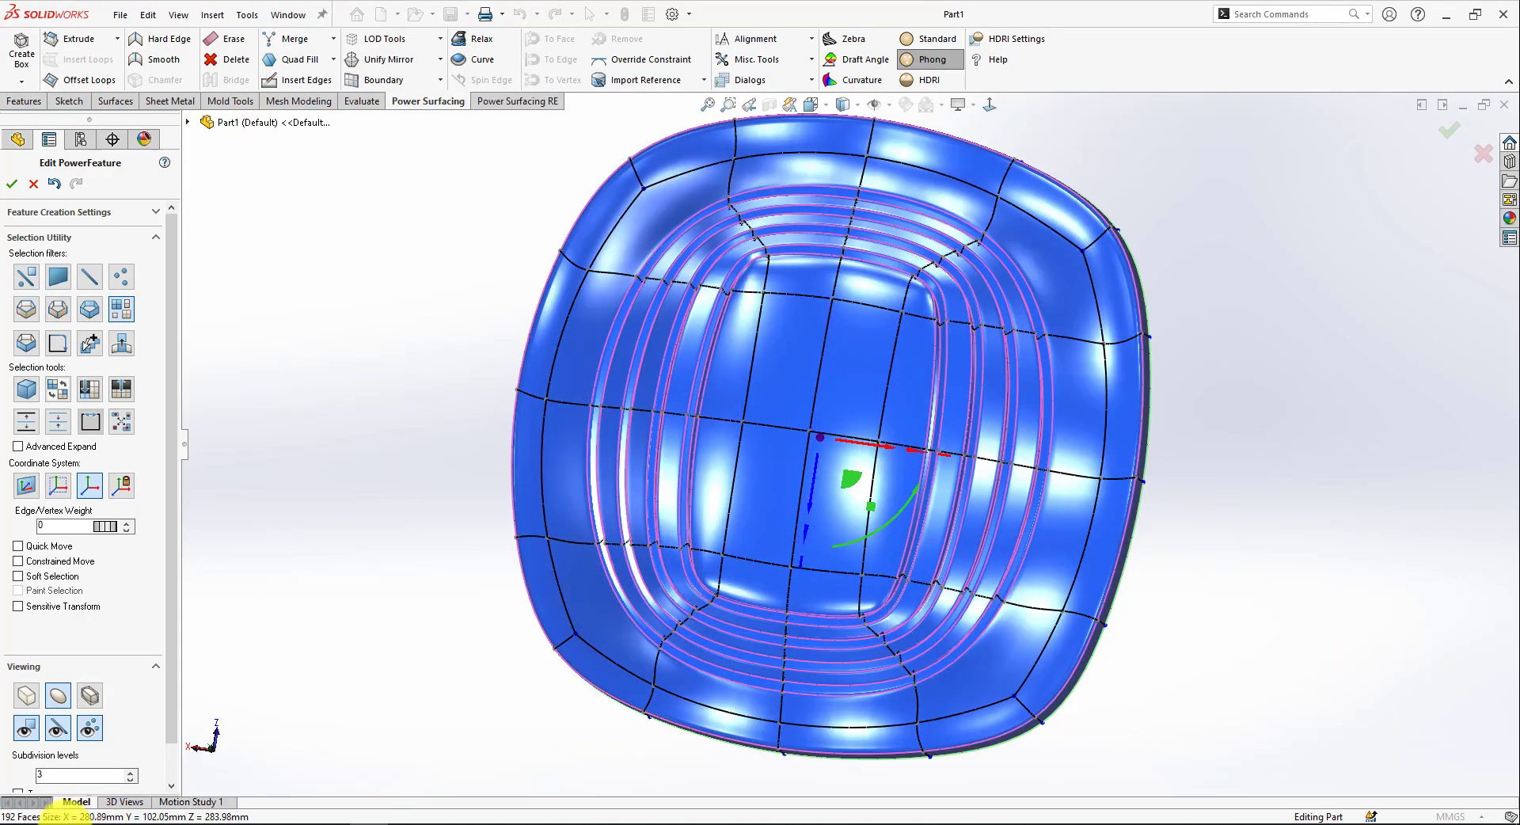
left_click_drag(854, 465, 625, 582)
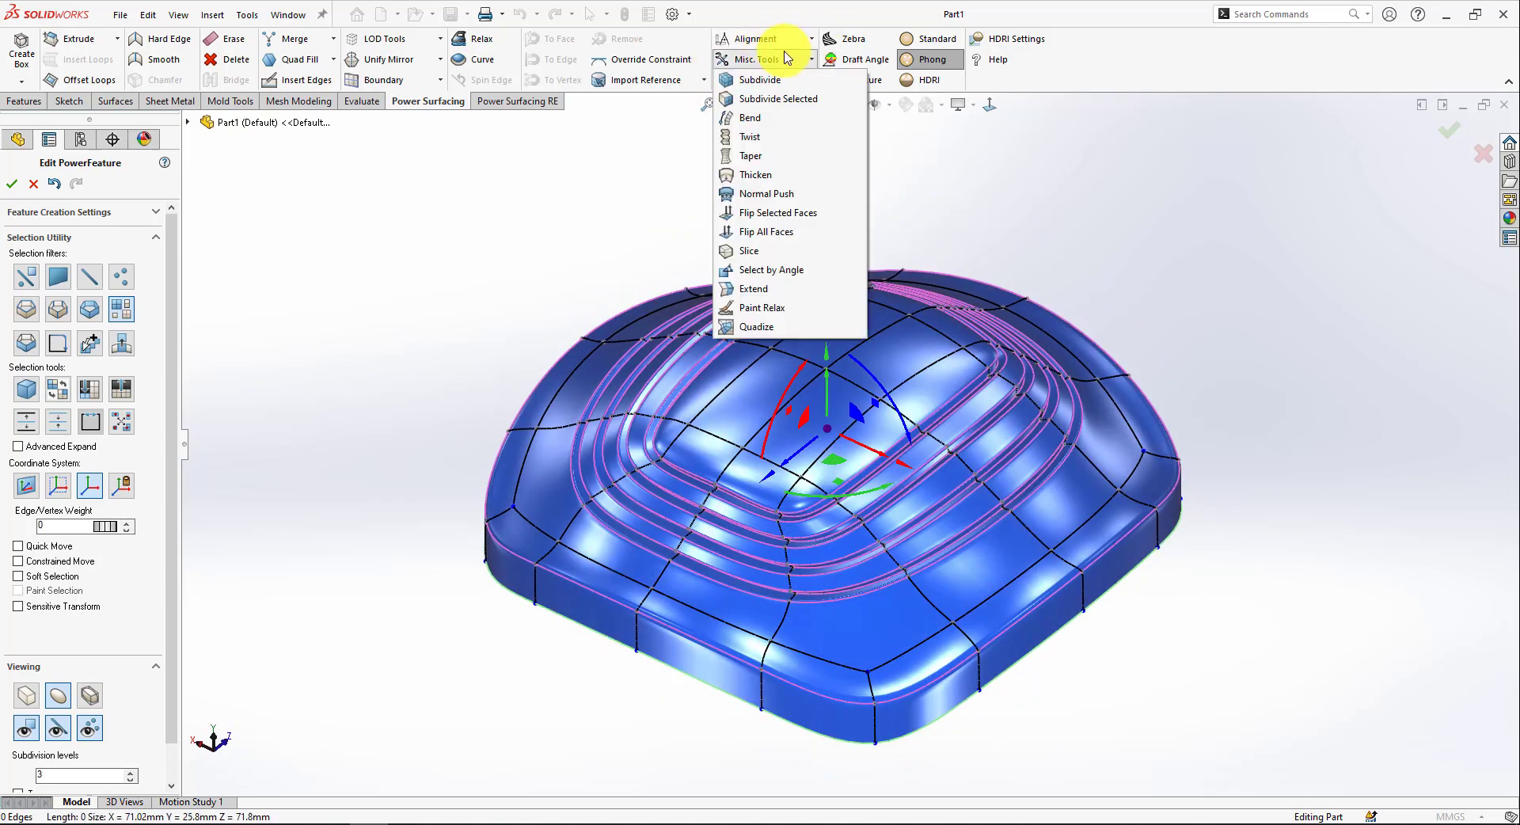
mouse_move(766, 193)
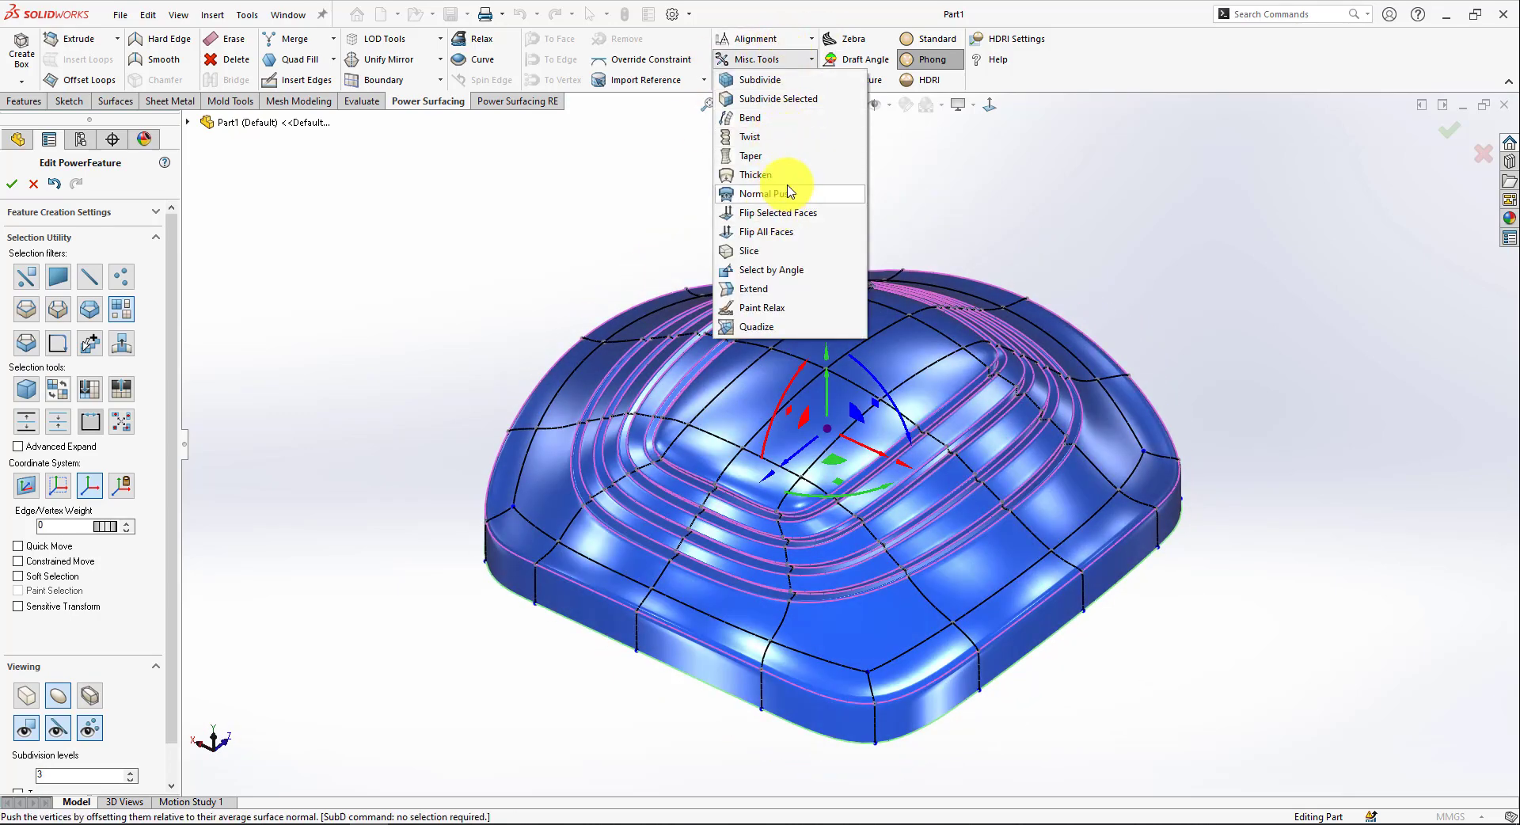
left_click(755, 175)
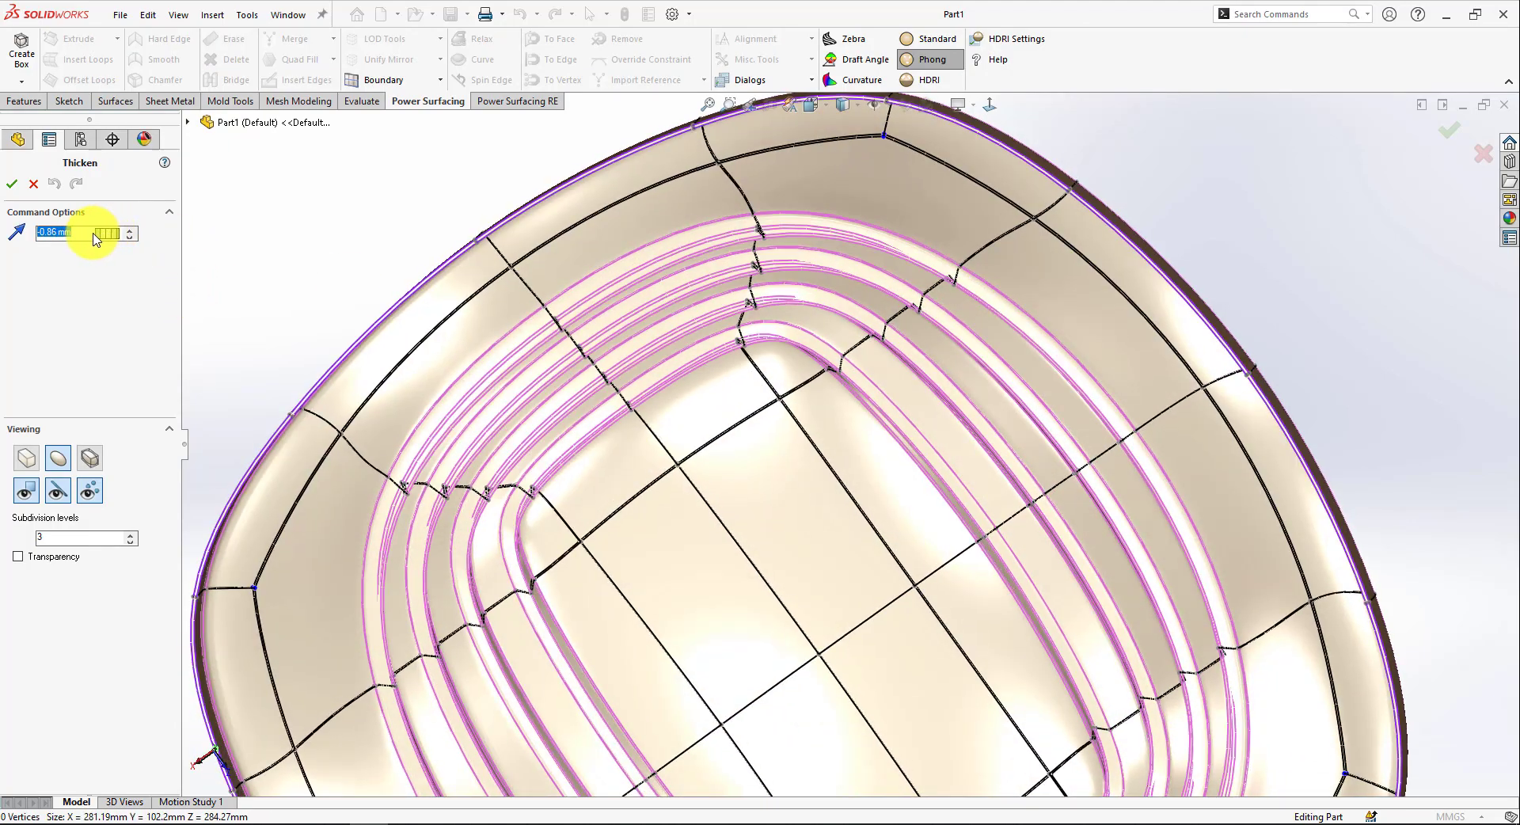
Step: Select the thickness value field in the Thicken PropertyManager
left_click(129, 227)
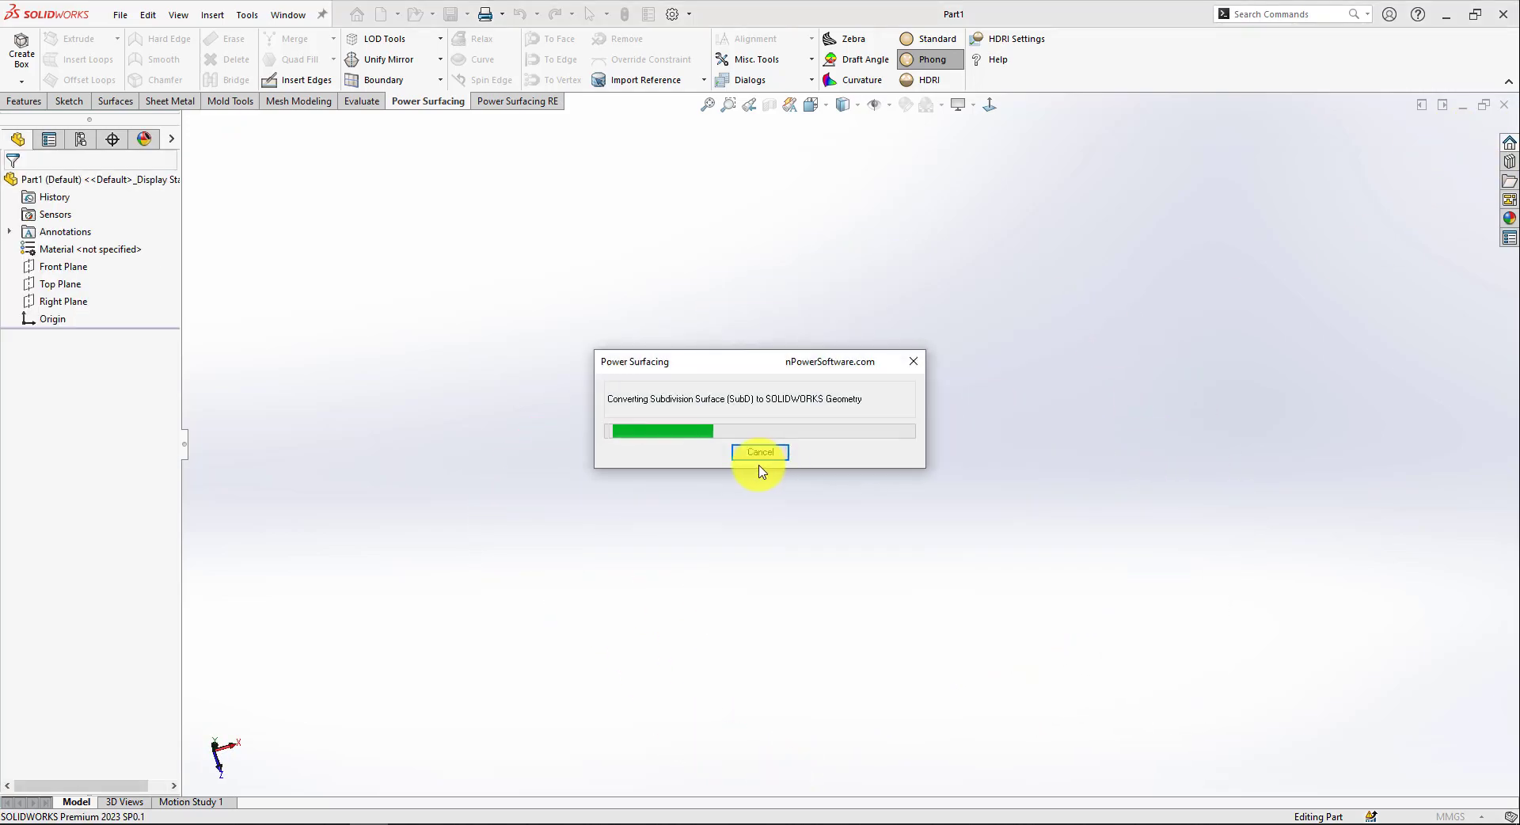
Step: Accept the PowerFeature exit so the SubD converts to SOLIDWORKS geometry
left_click(760, 452)
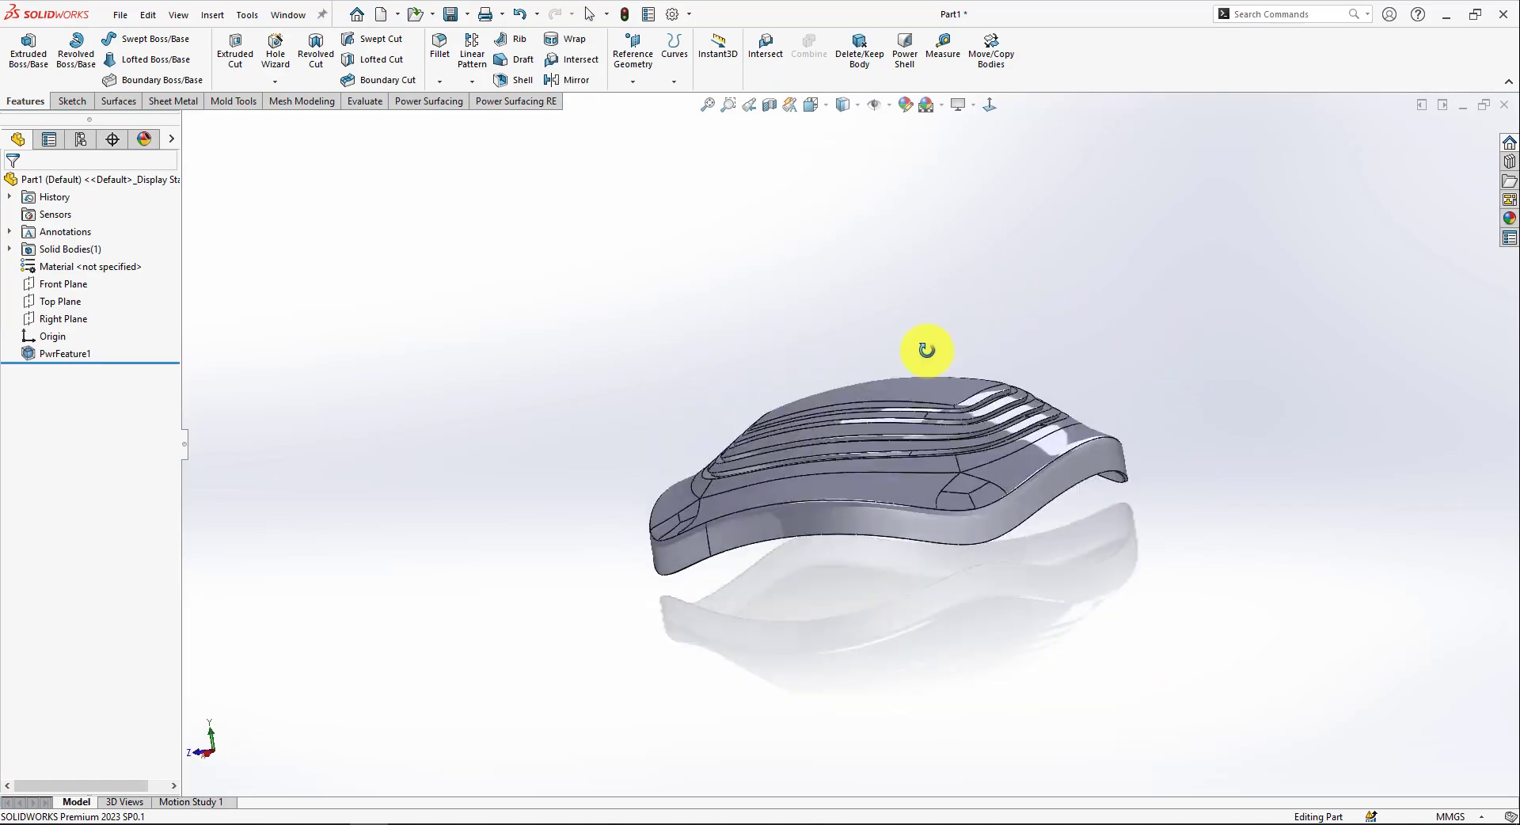
left_click_drag(928, 349, 675, 422)
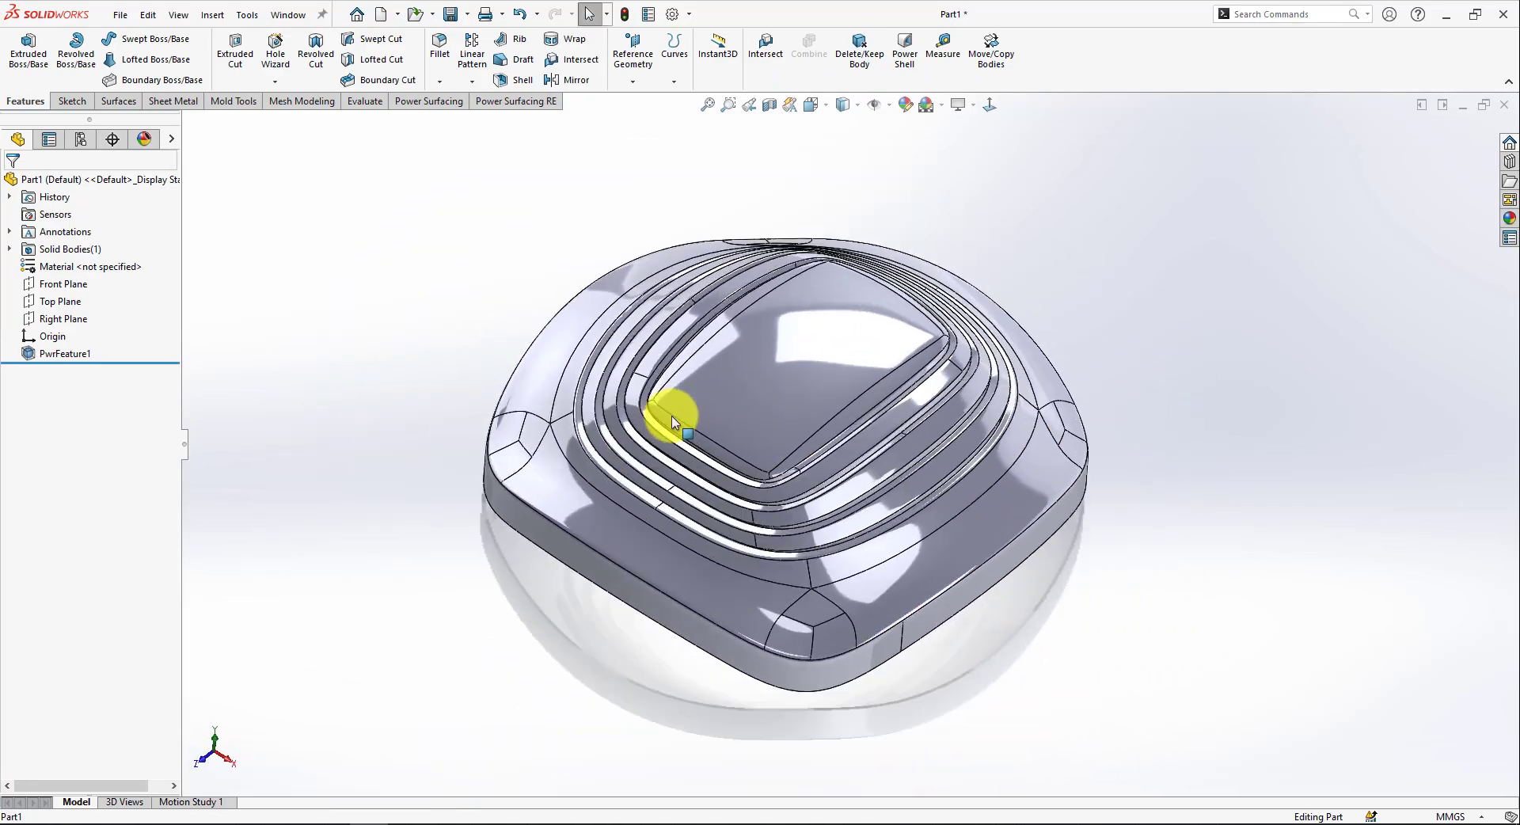
left_click(839, 104)
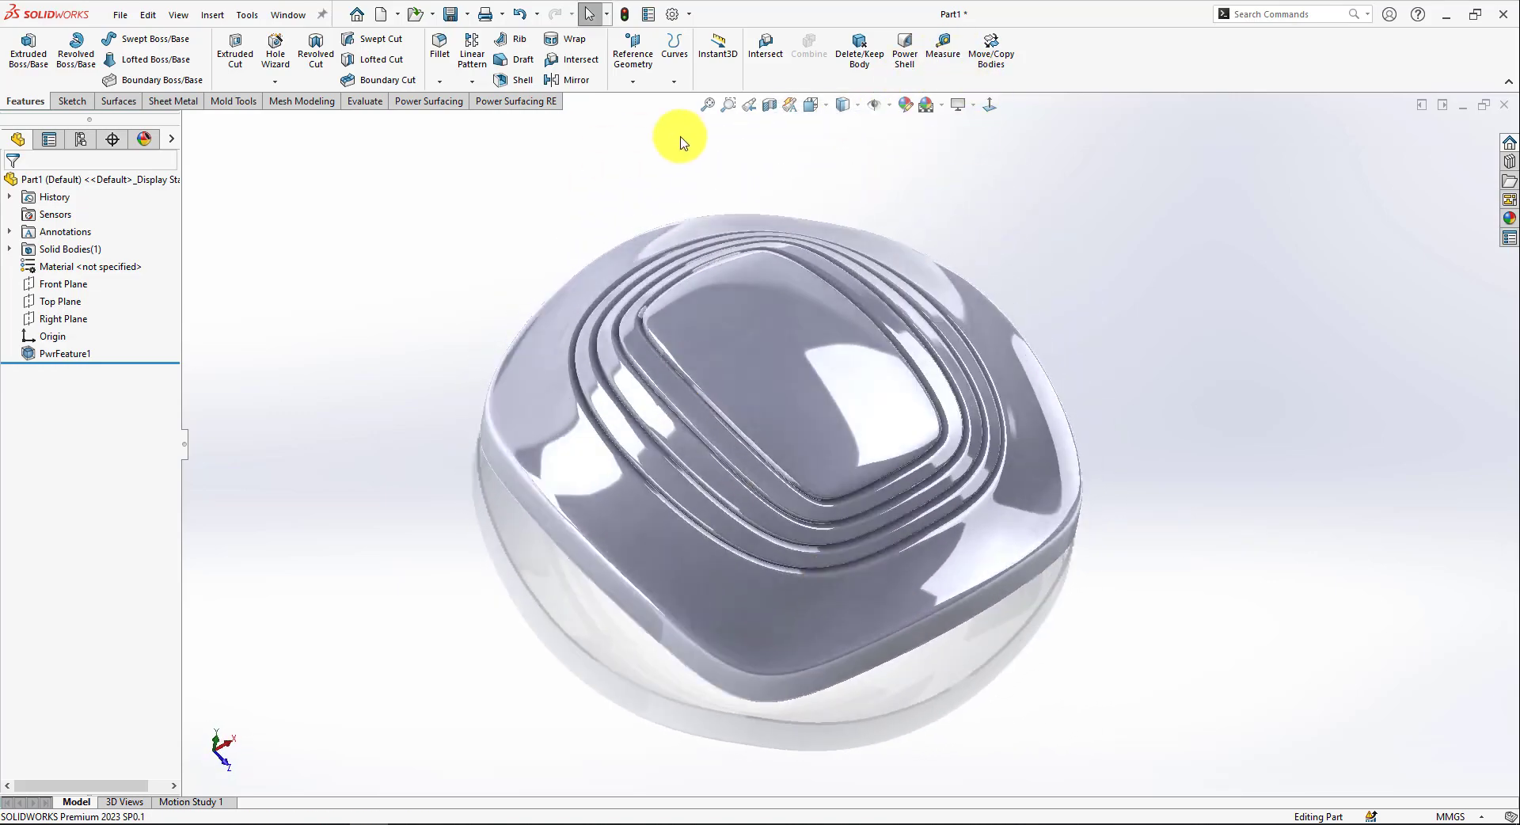
left_click(957, 104)
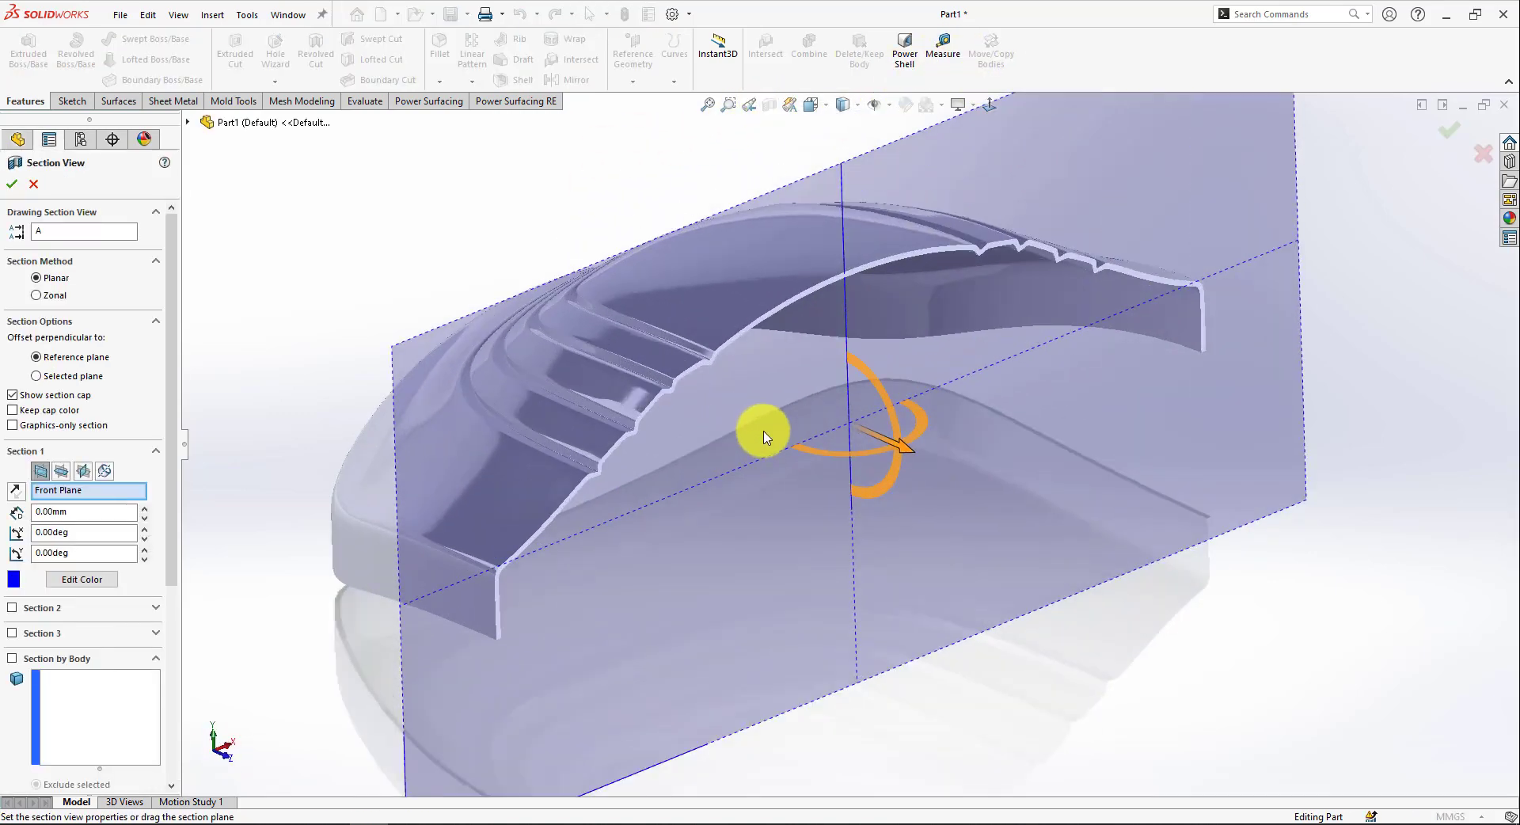
left_click_drag(766, 436, 877, 475)
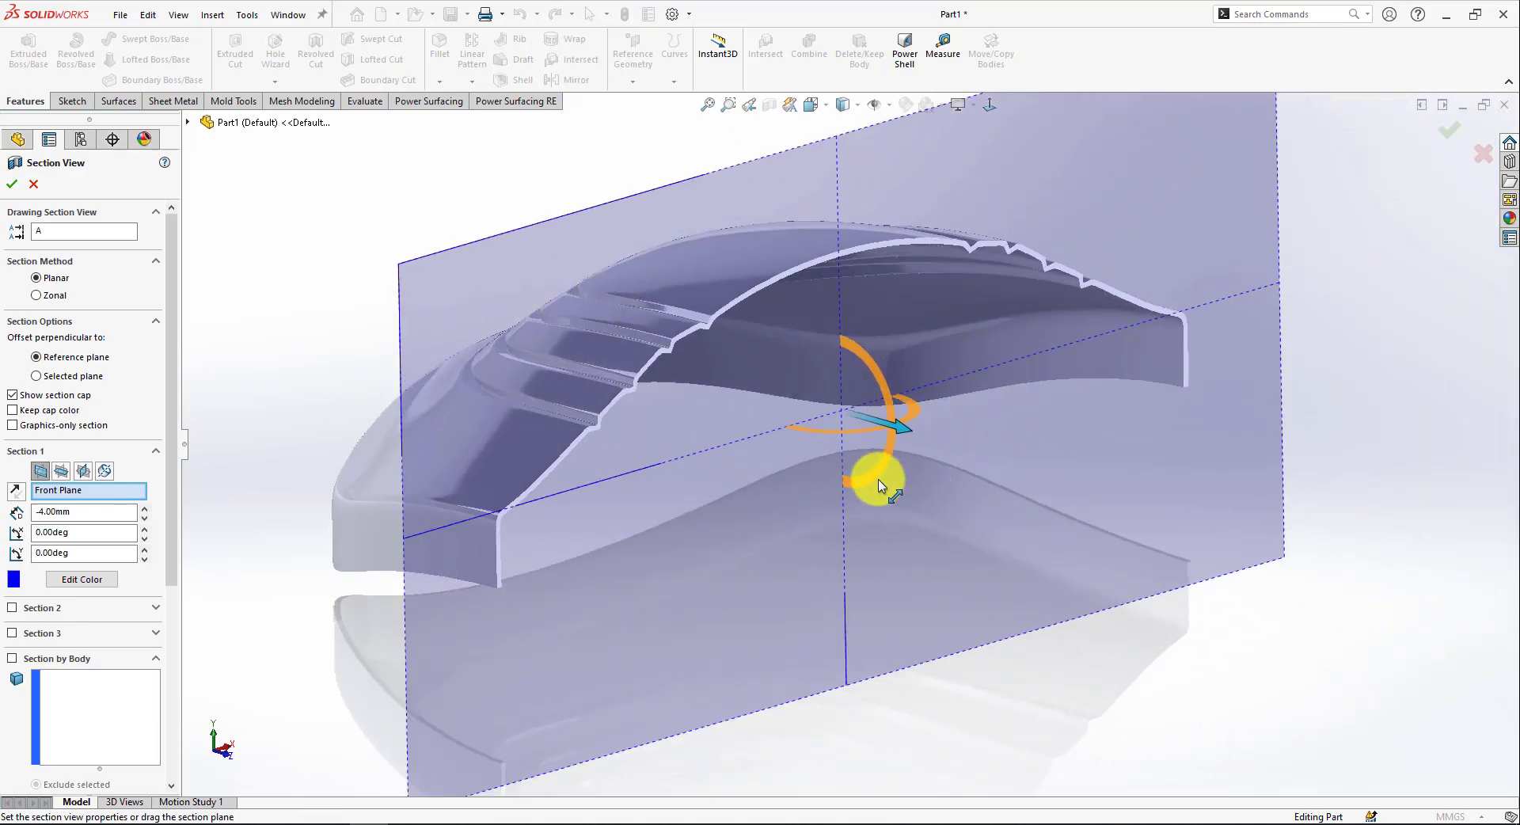
left_click_drag(877, 480, 940, 436)
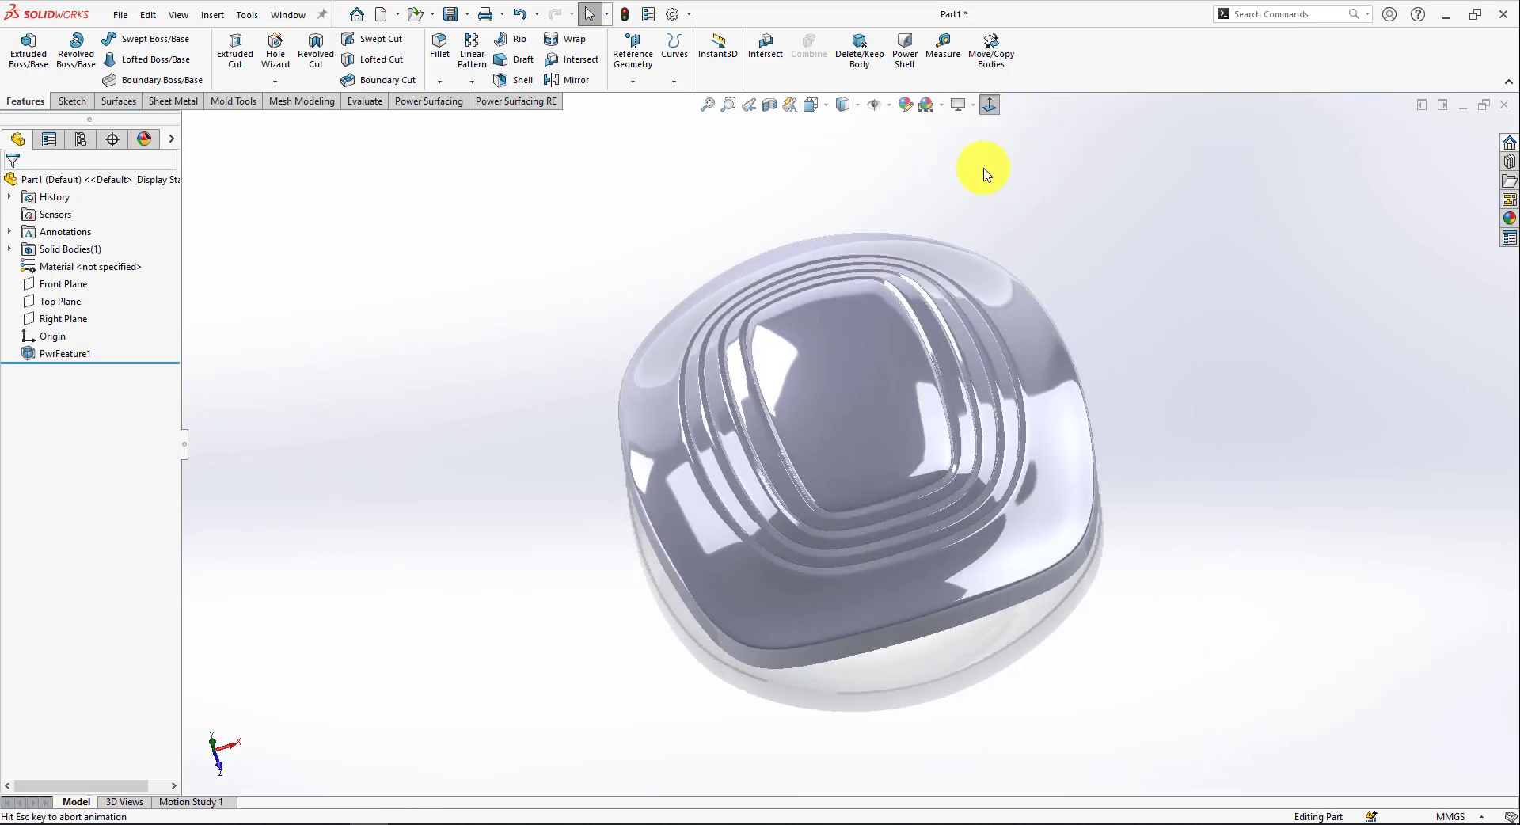
left_click(63, 301)
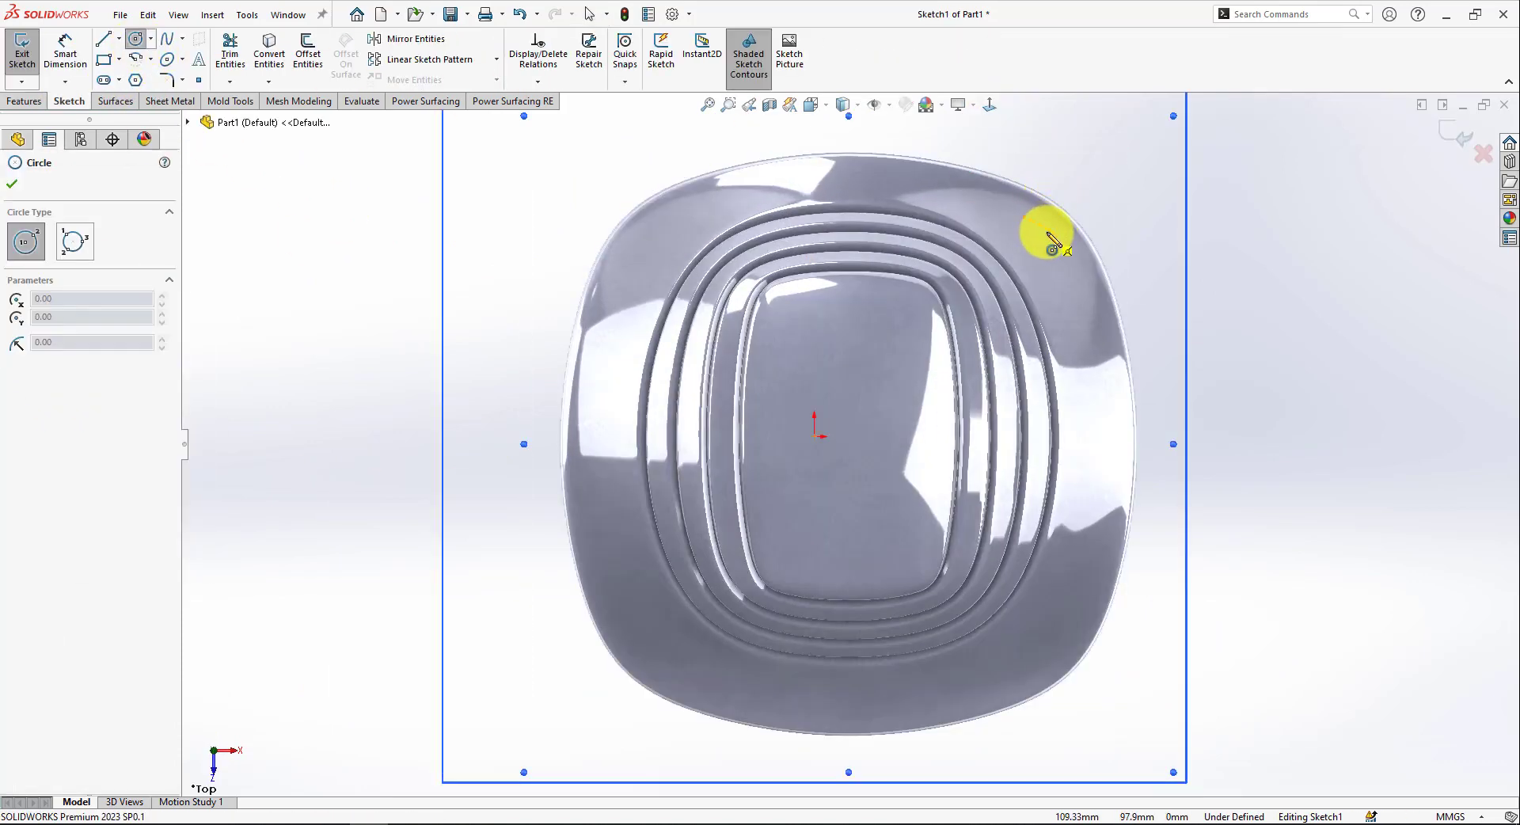
Step: Draw a horizontal centerline through the origin of the top-view sketch
left_click(153, 38)
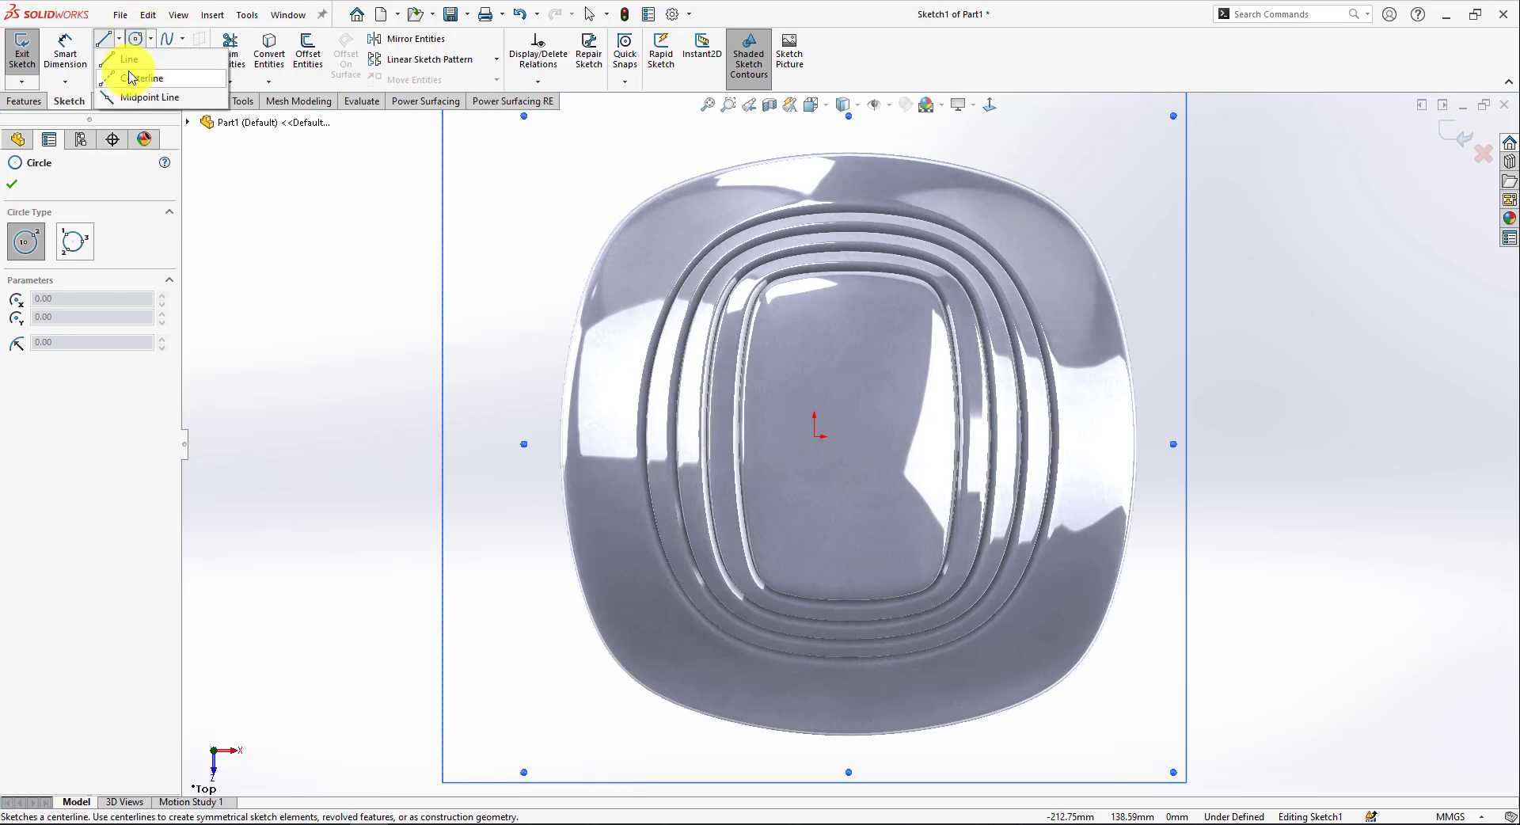
left_click(139, 78)
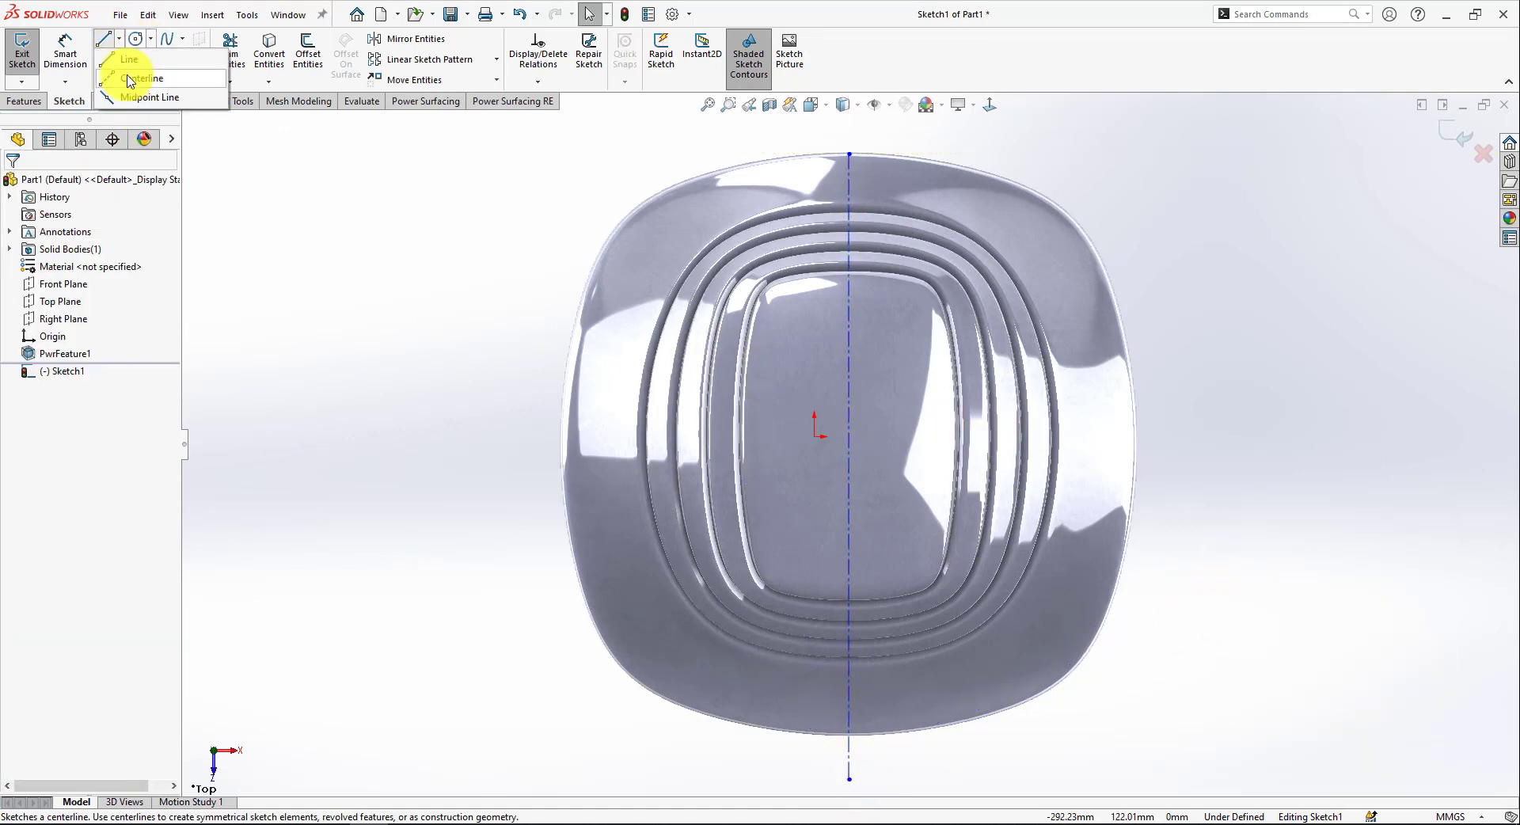
left_click(143, 79)
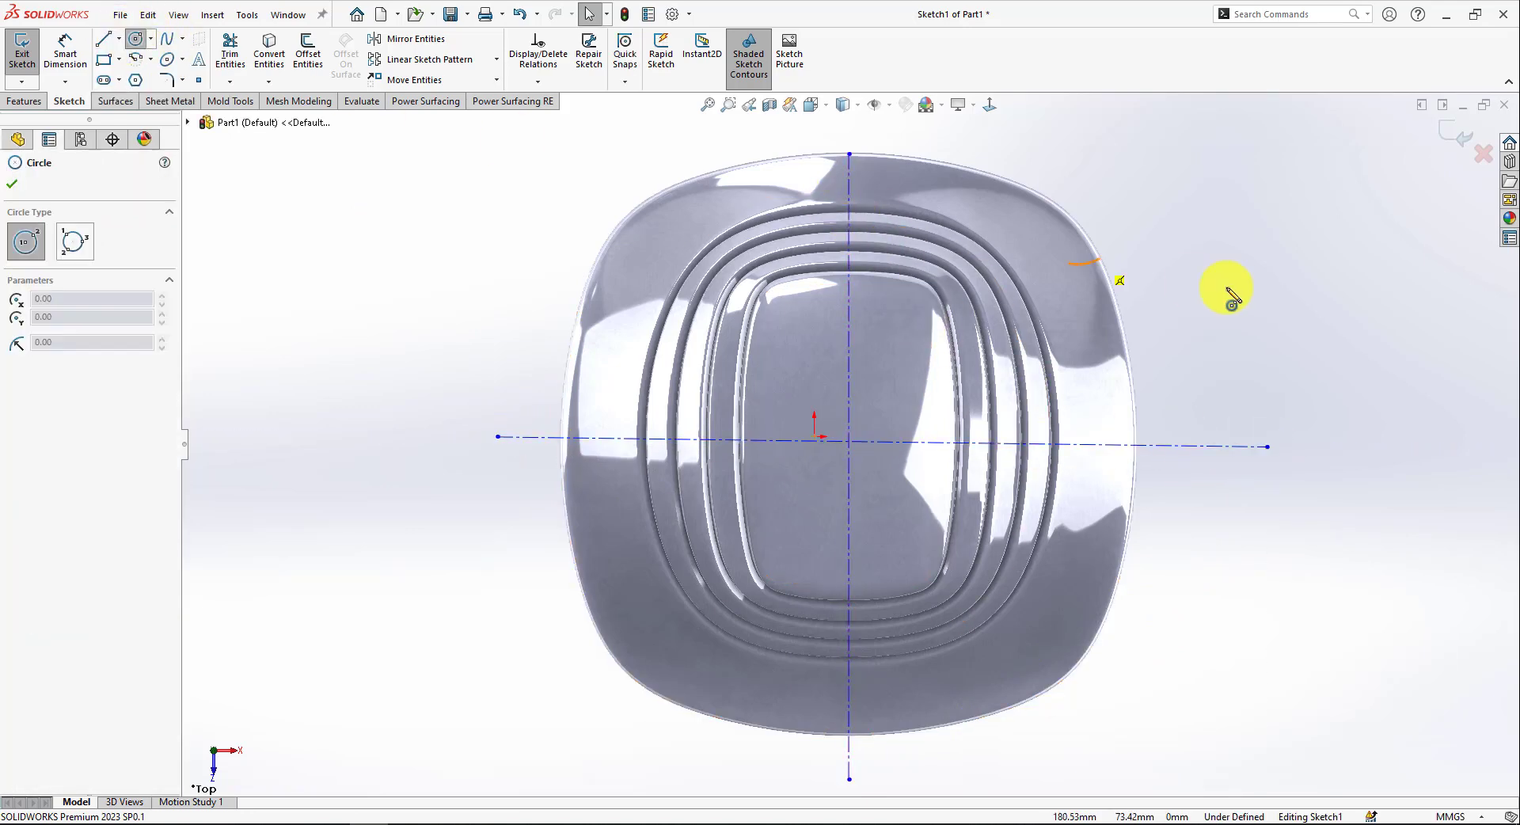
Step: Sketch a circle near the top-right corner and dimension it Ø14 mm
left_click(1081, 260)
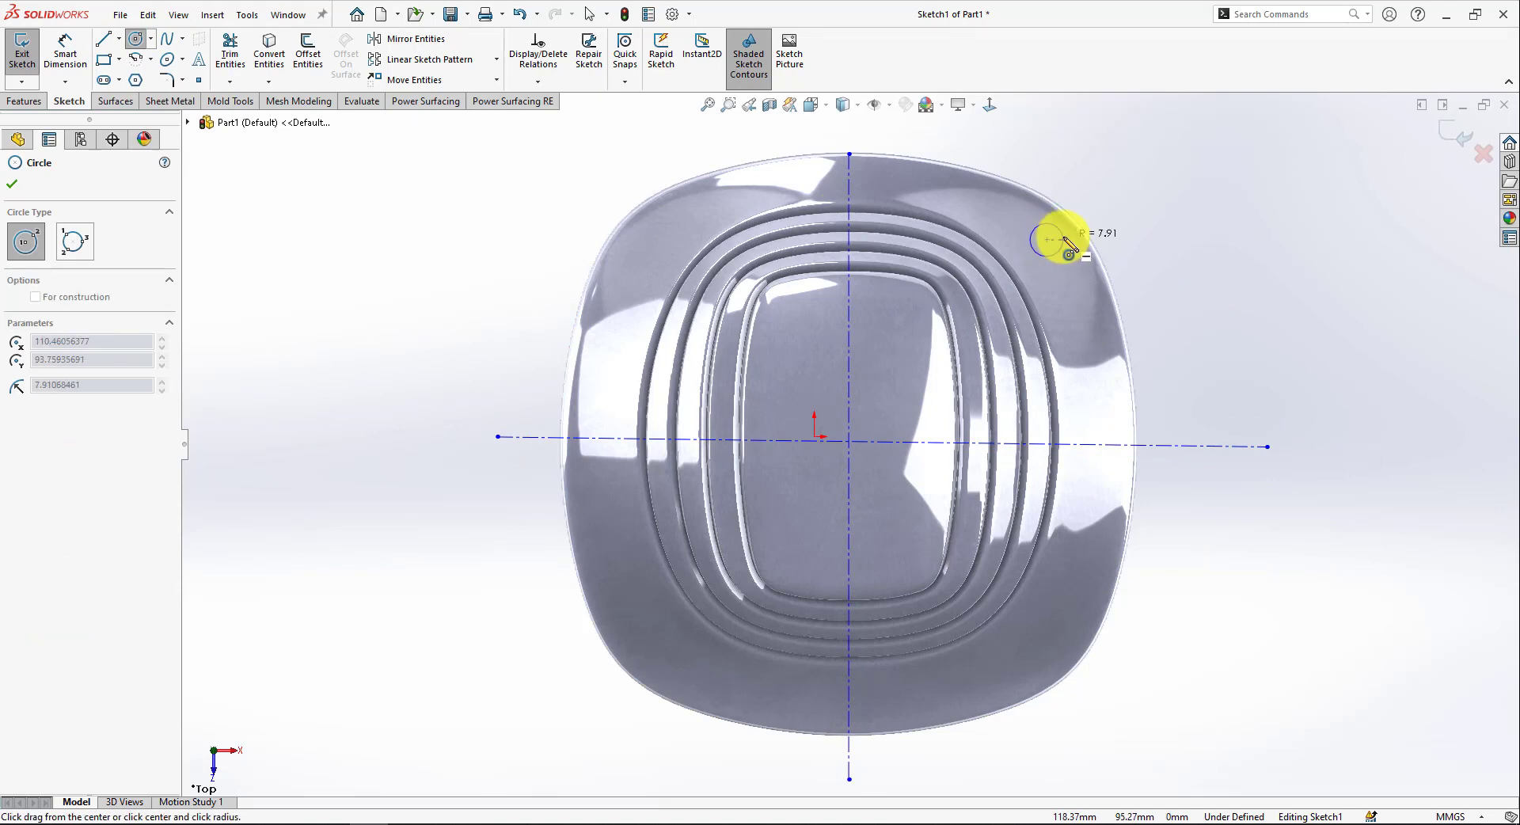
left_click(1047, 239)
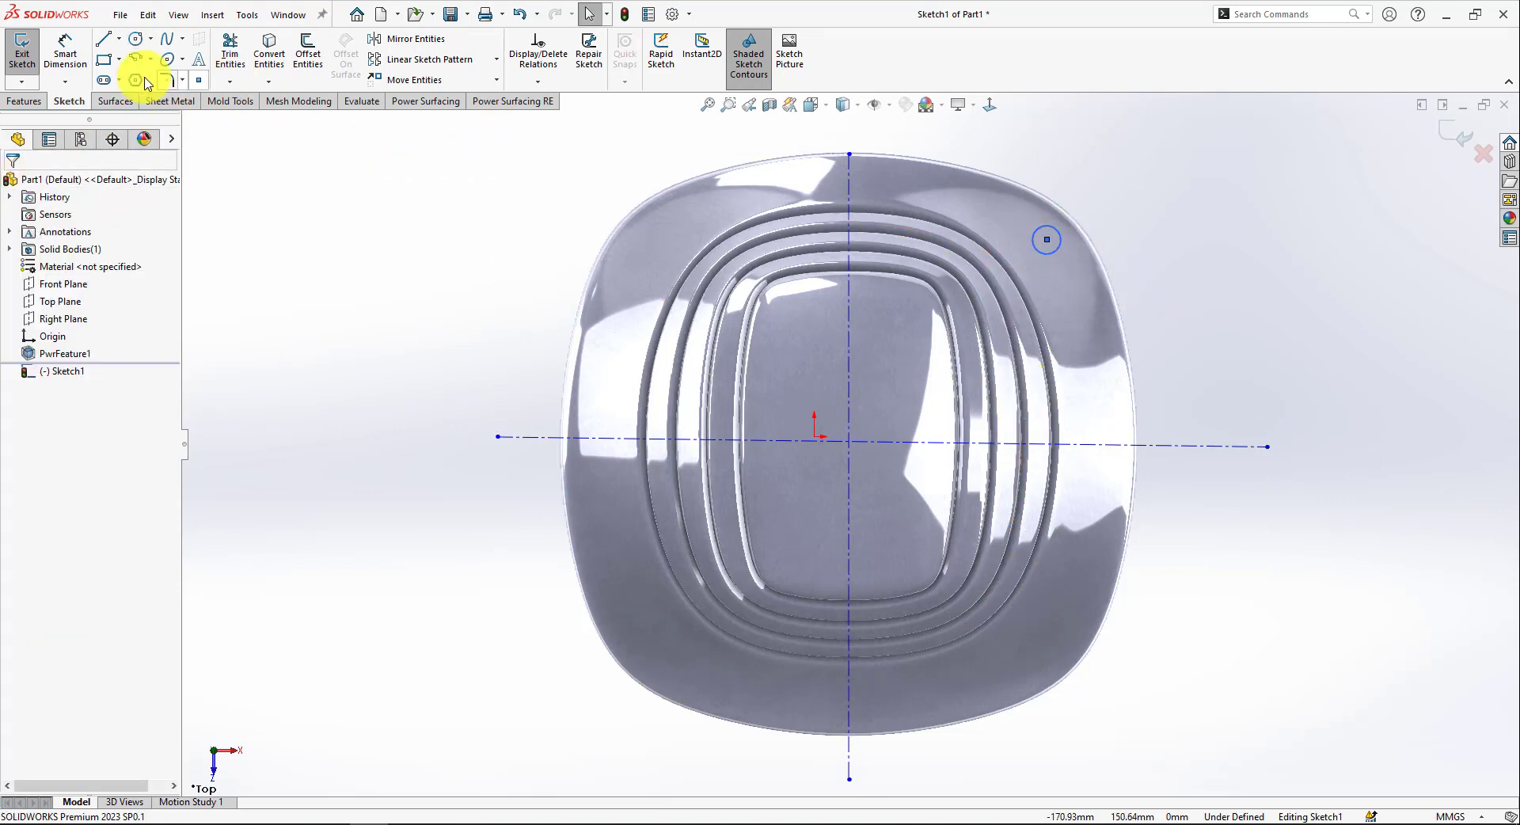
left_click(1045, 239)
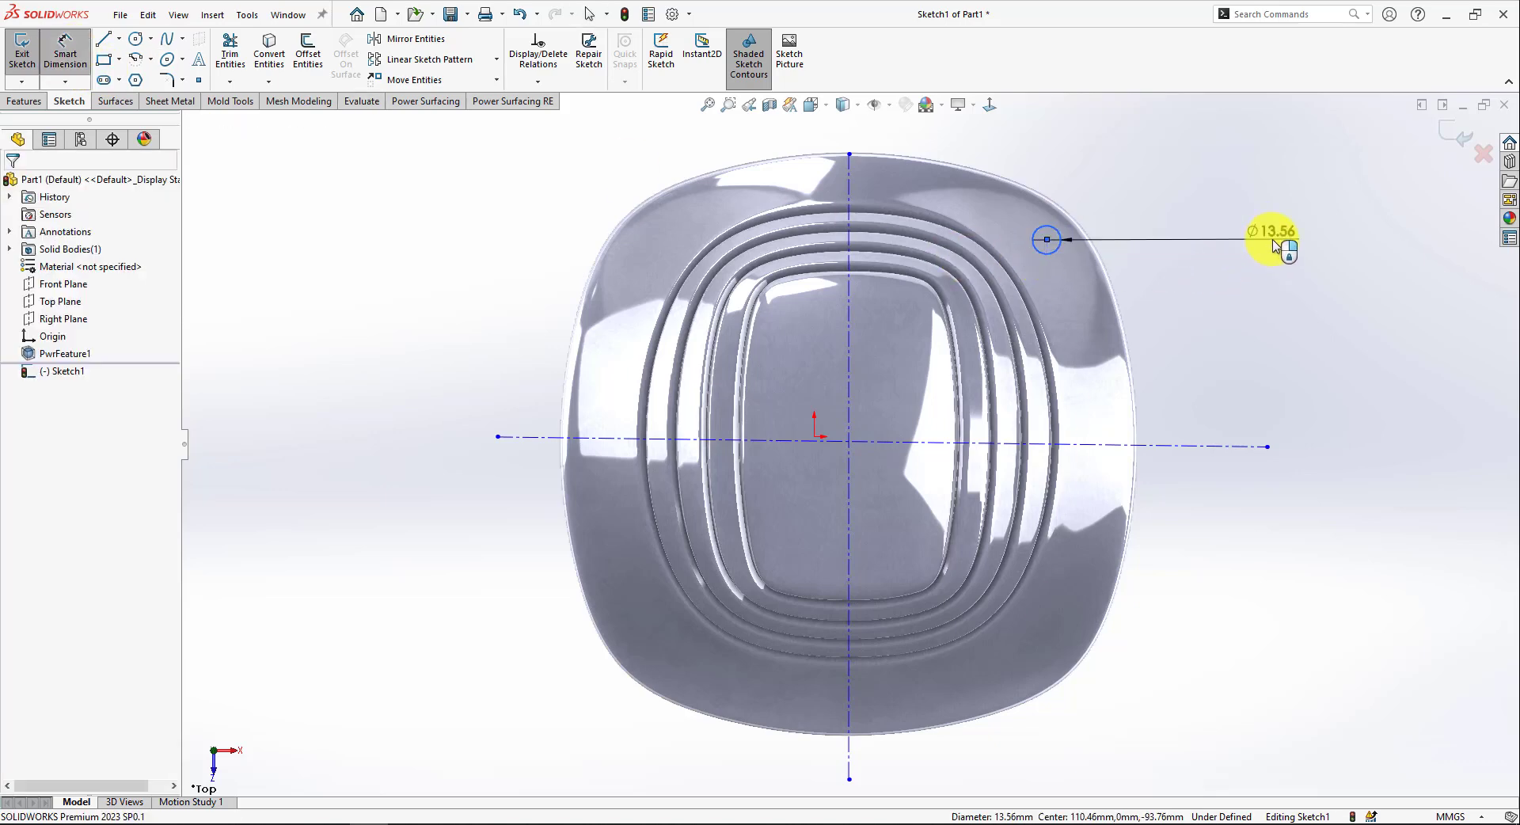
left_click(1265, 239)
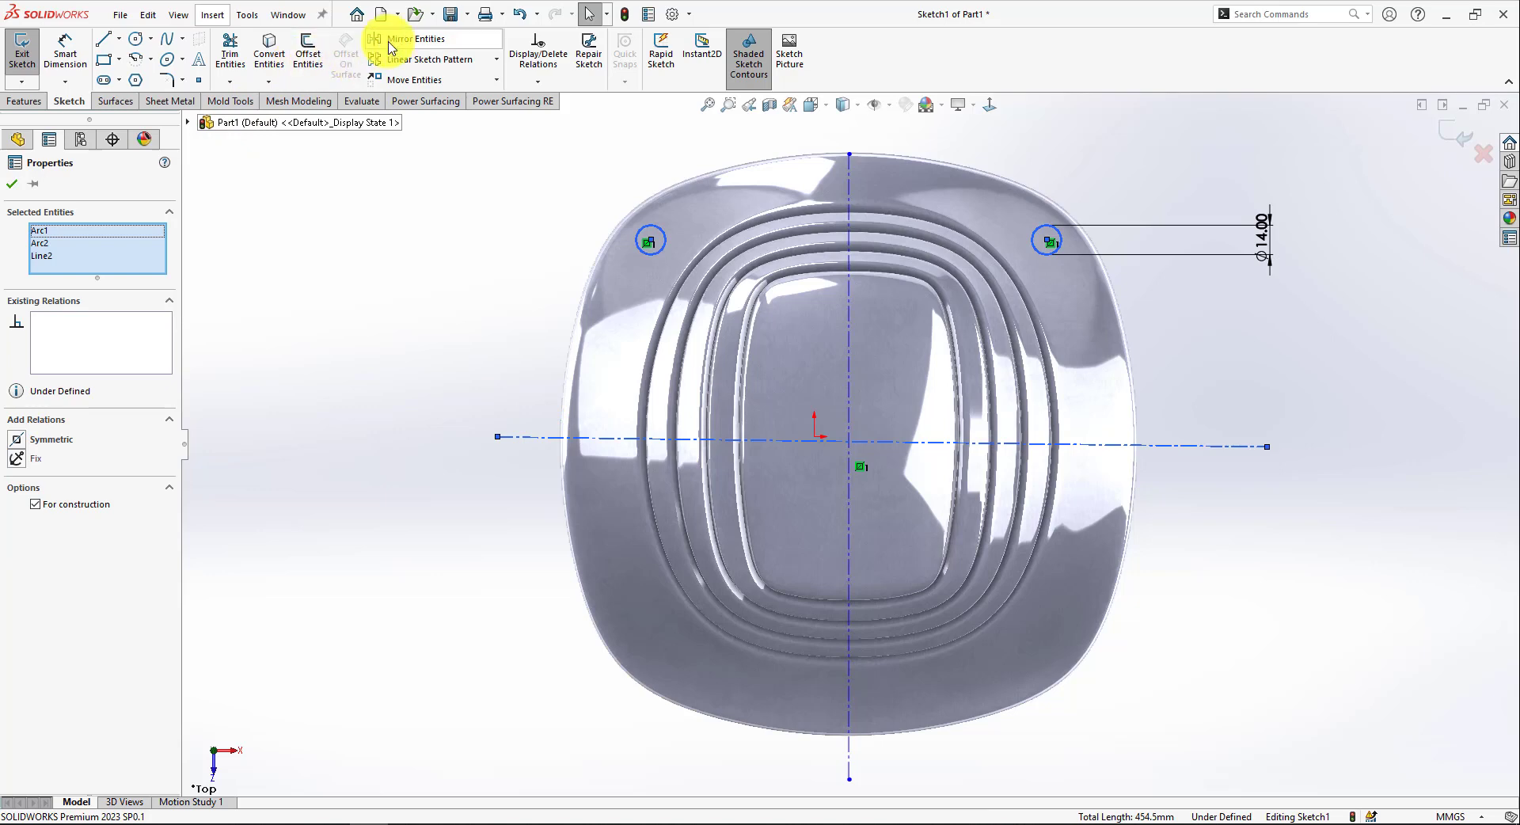
left_click(24, 101)
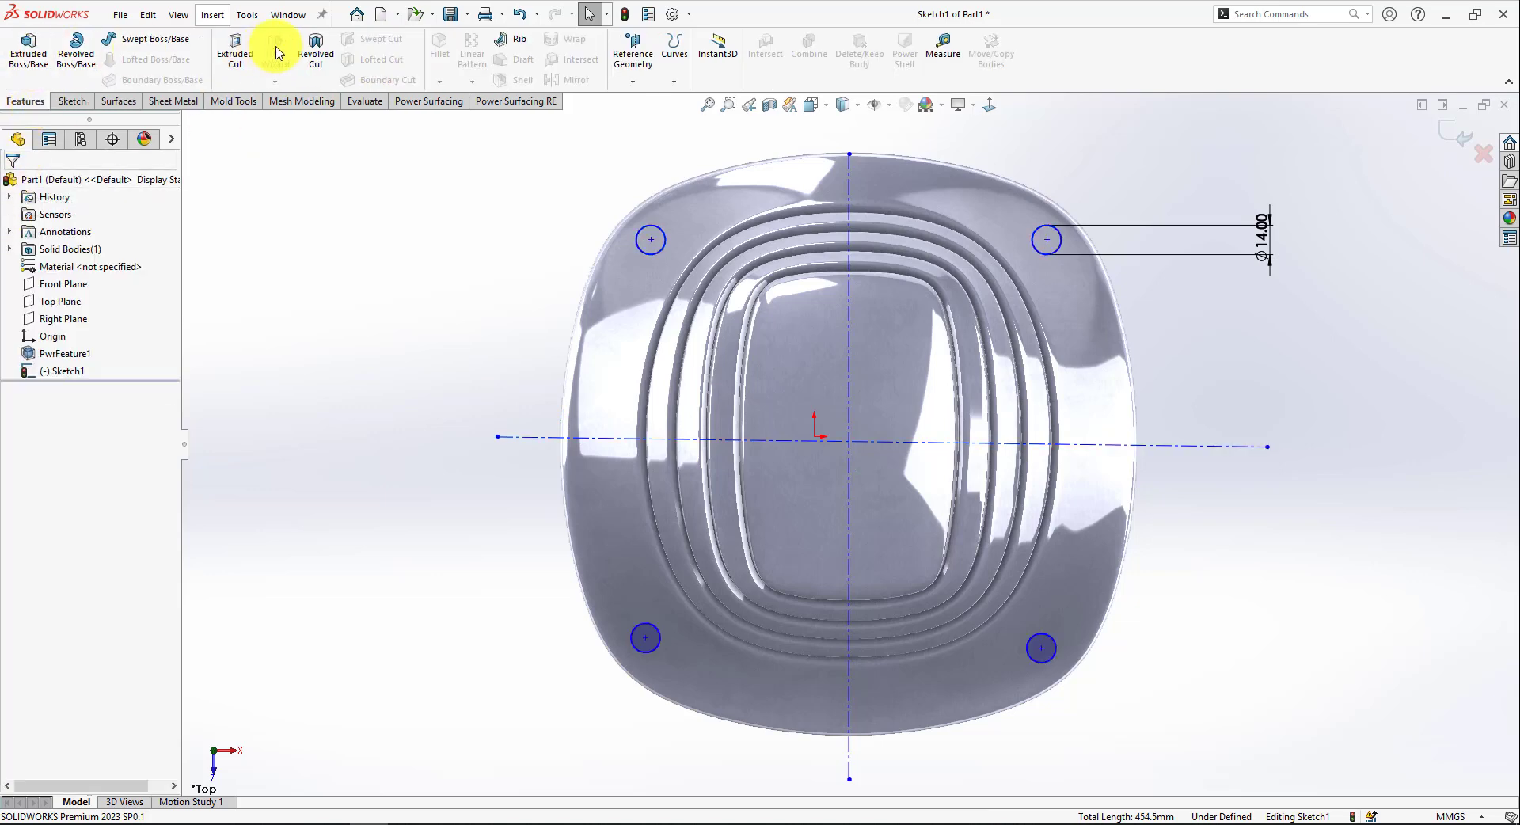
Step: Cut the corner circles Through All - Both as Cut-Extrude1
left_click(234, 48)
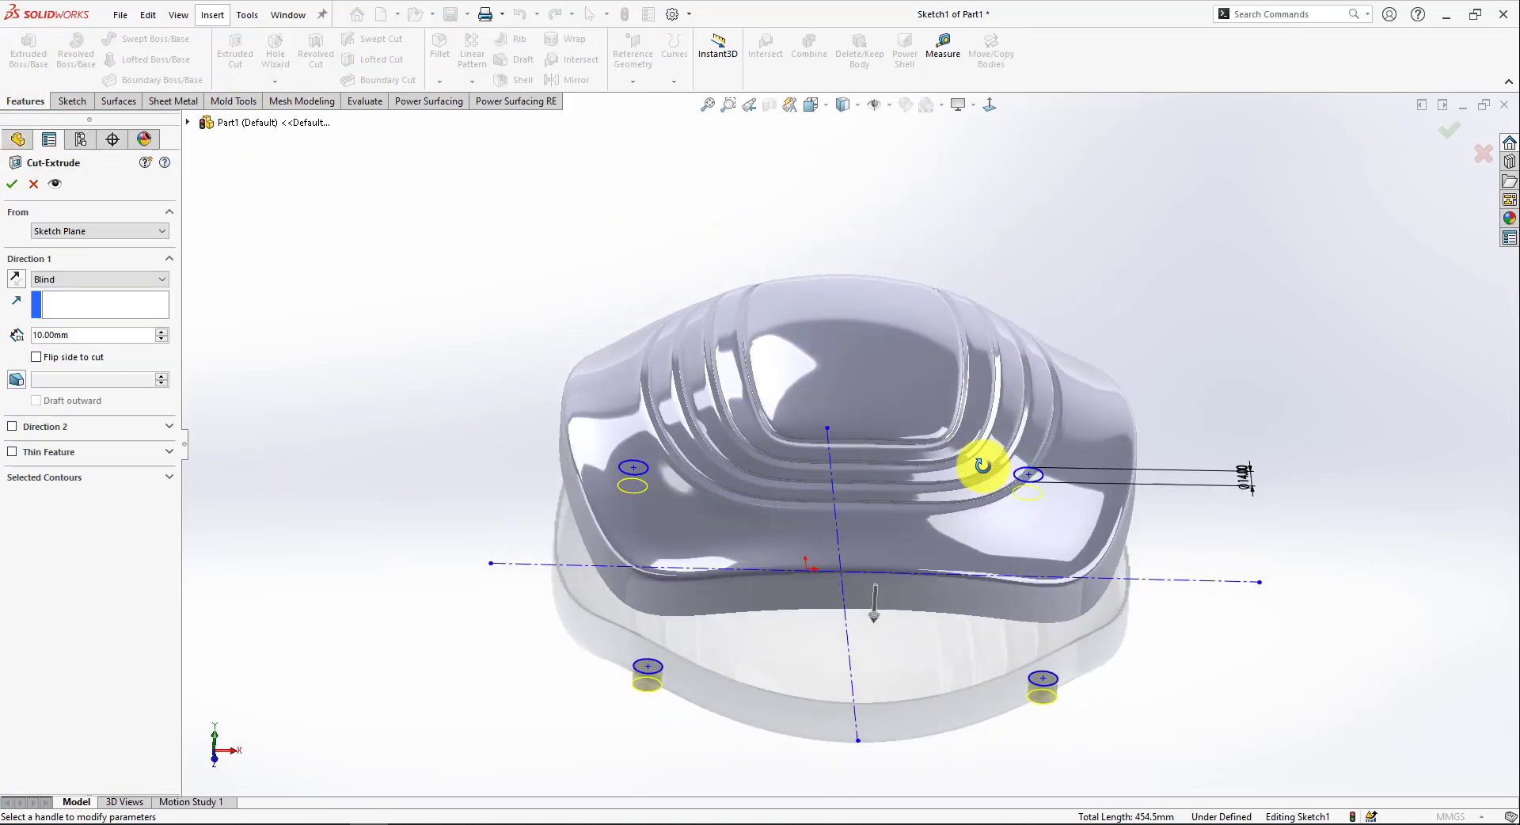
left_click(96, 279)
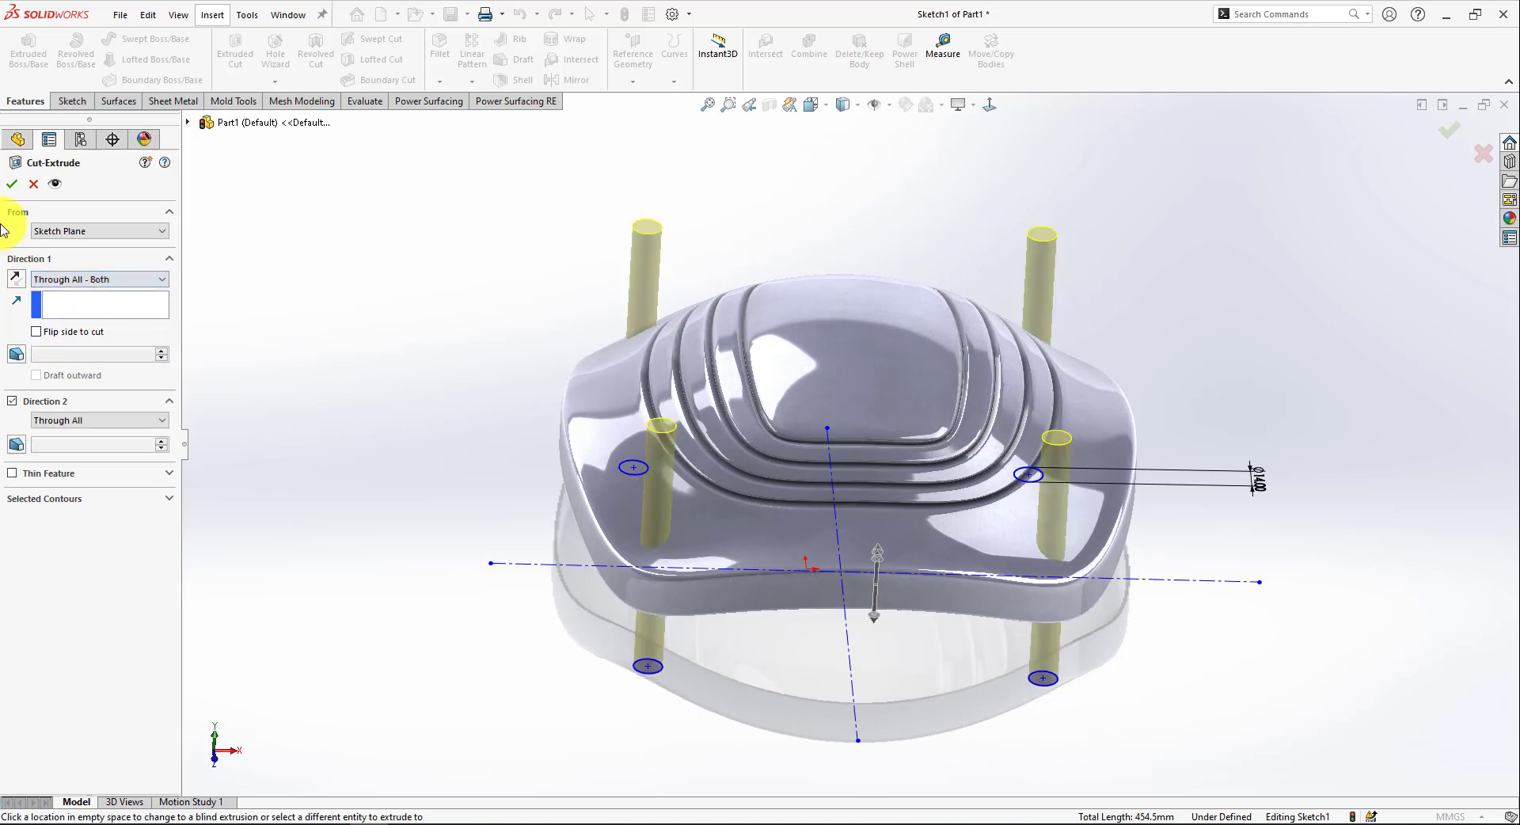
left_click(10, 184)
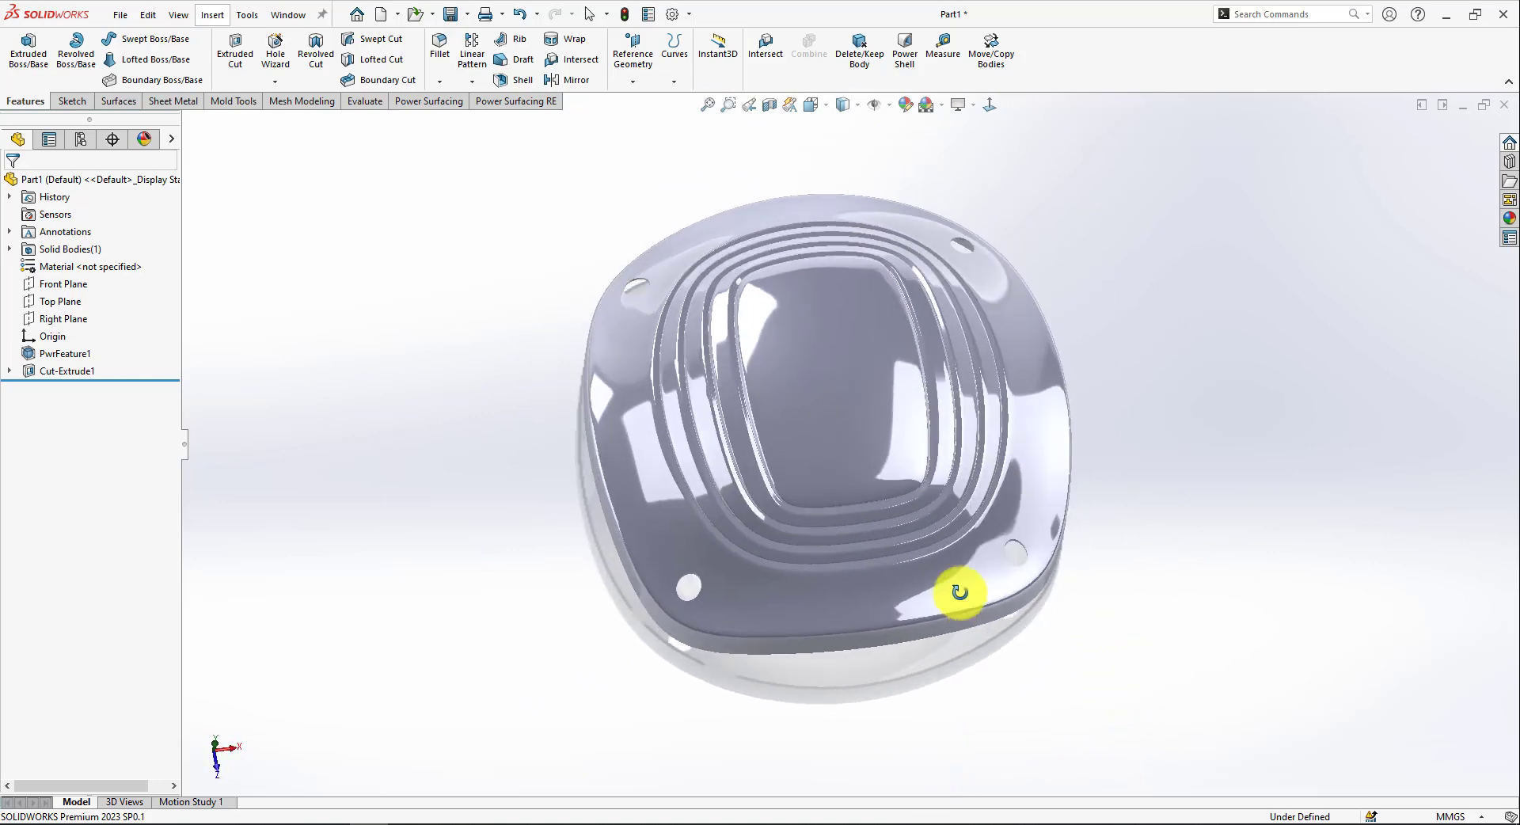
left_click(1507, 199)
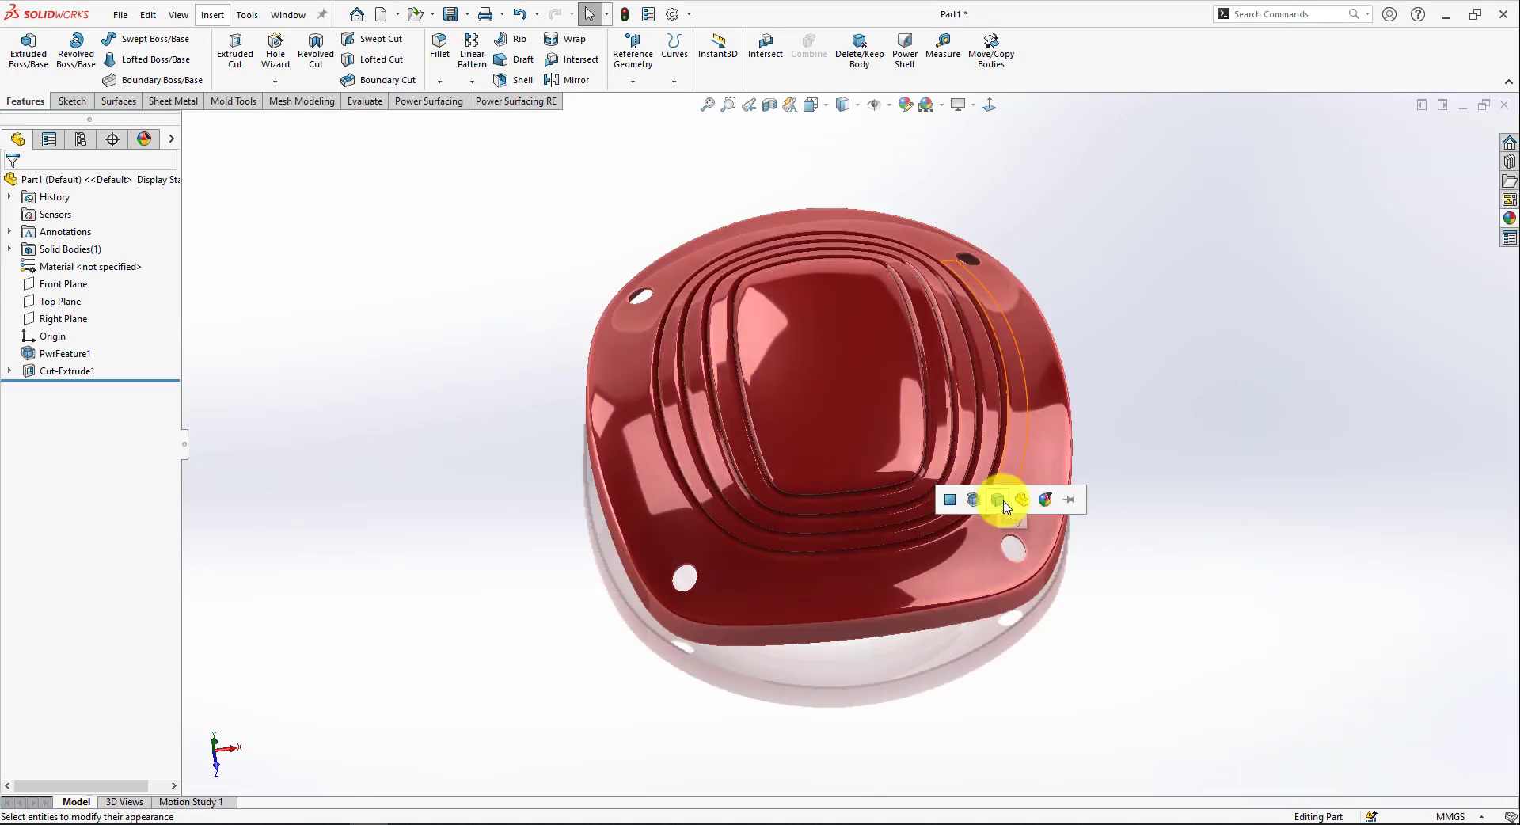
Step: Enable Shadows In Shaded Mode and orbit around the grooved cover to inspect it
left_click(960, 104)
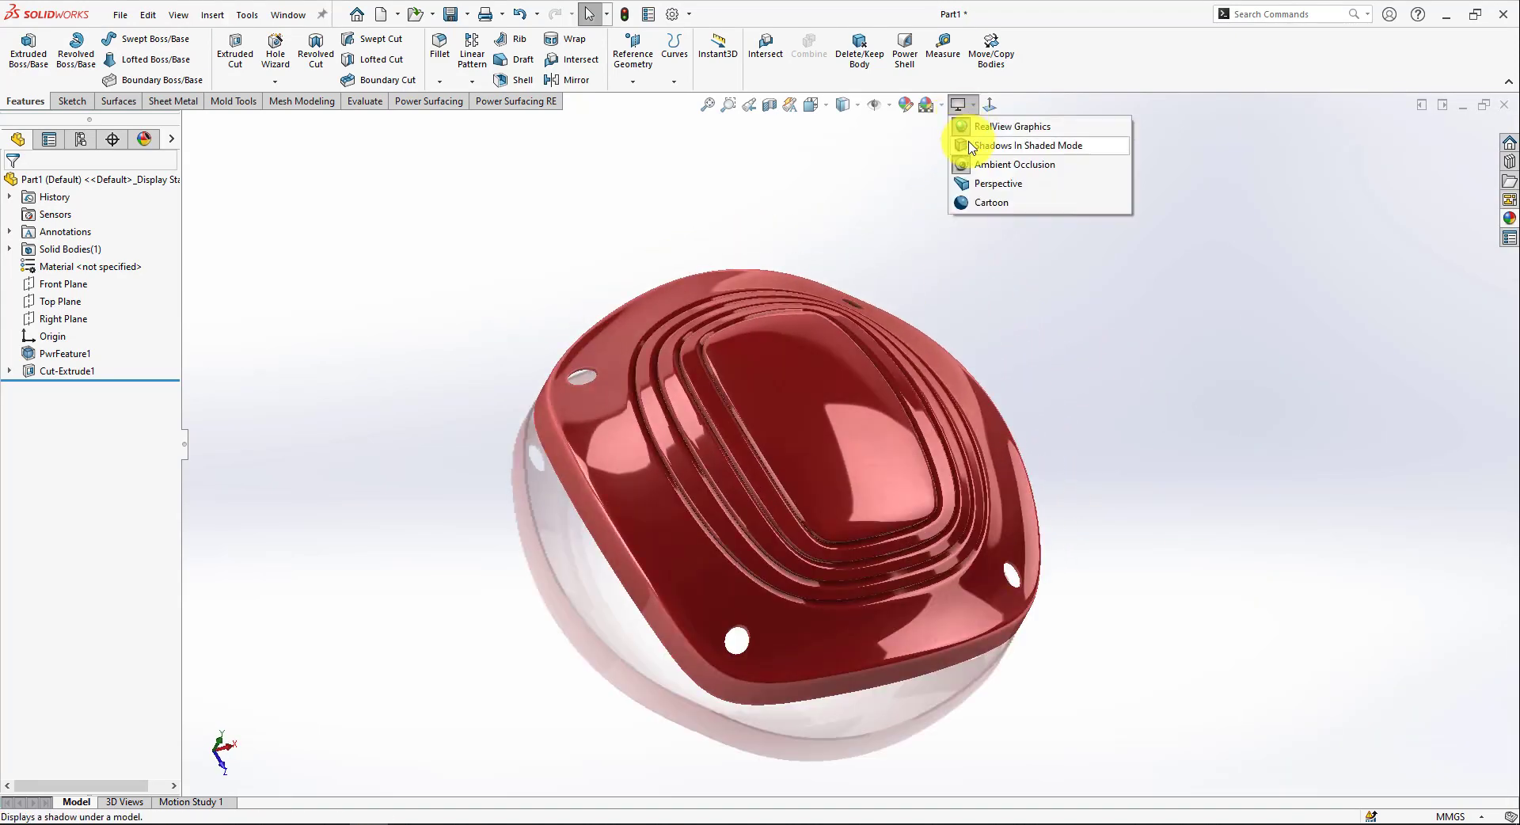
left_click(1031, 144)
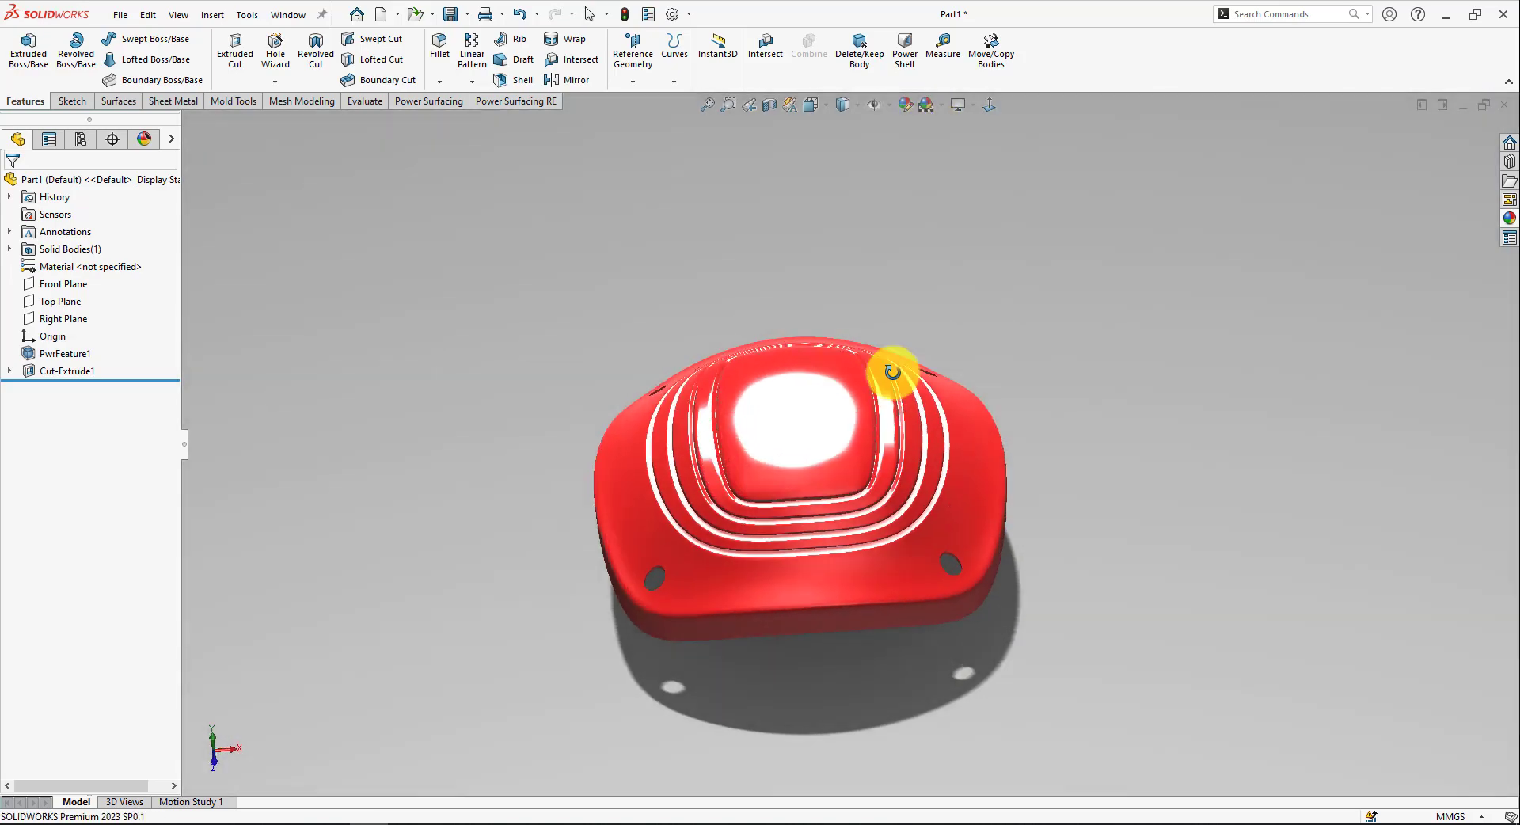
left_click_drag(892, 371, 824, 511)
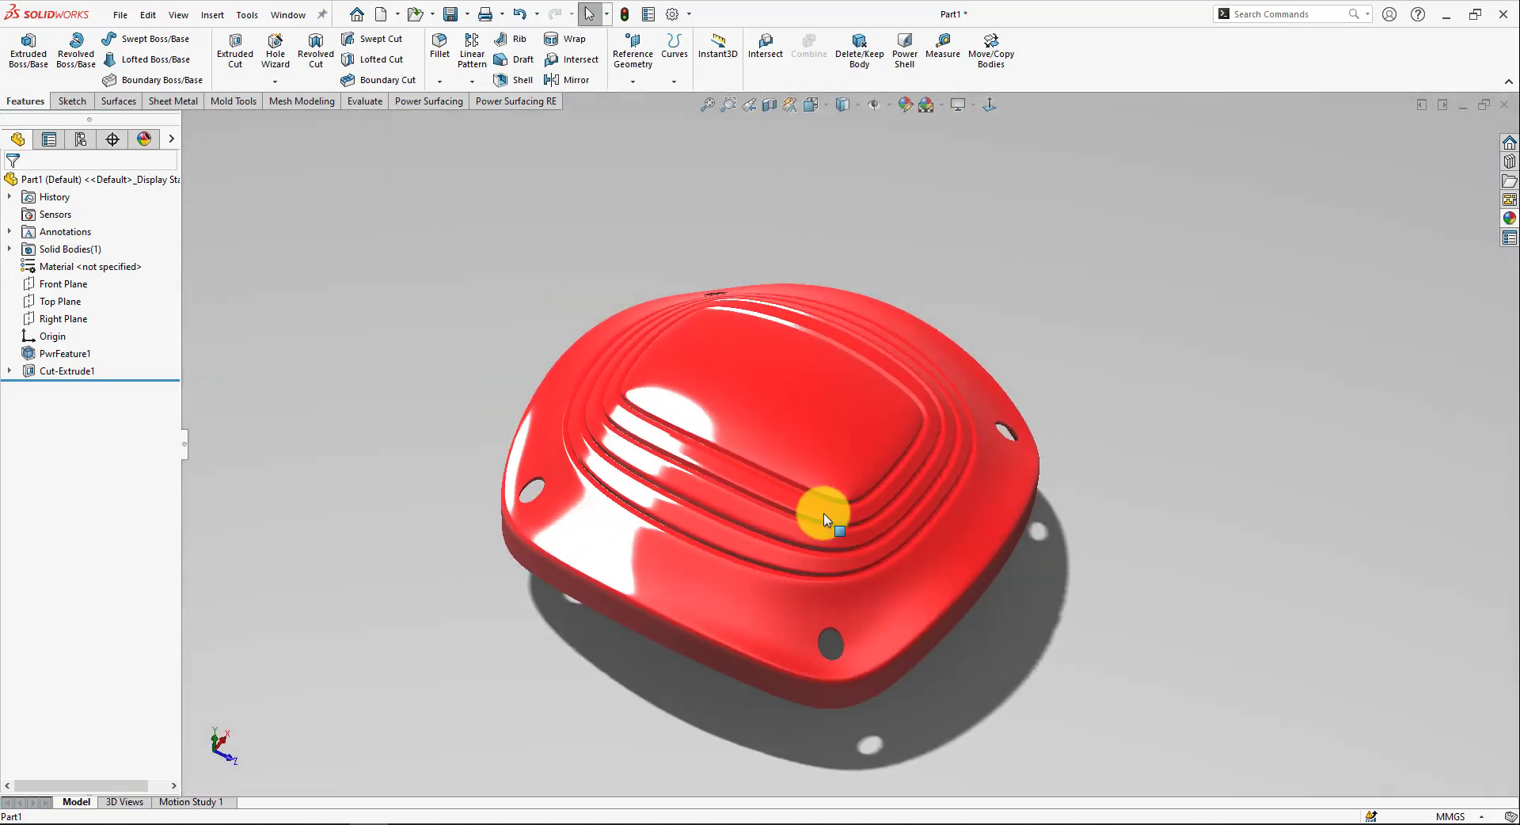
left_click_drag(824, 514, 675, 436)
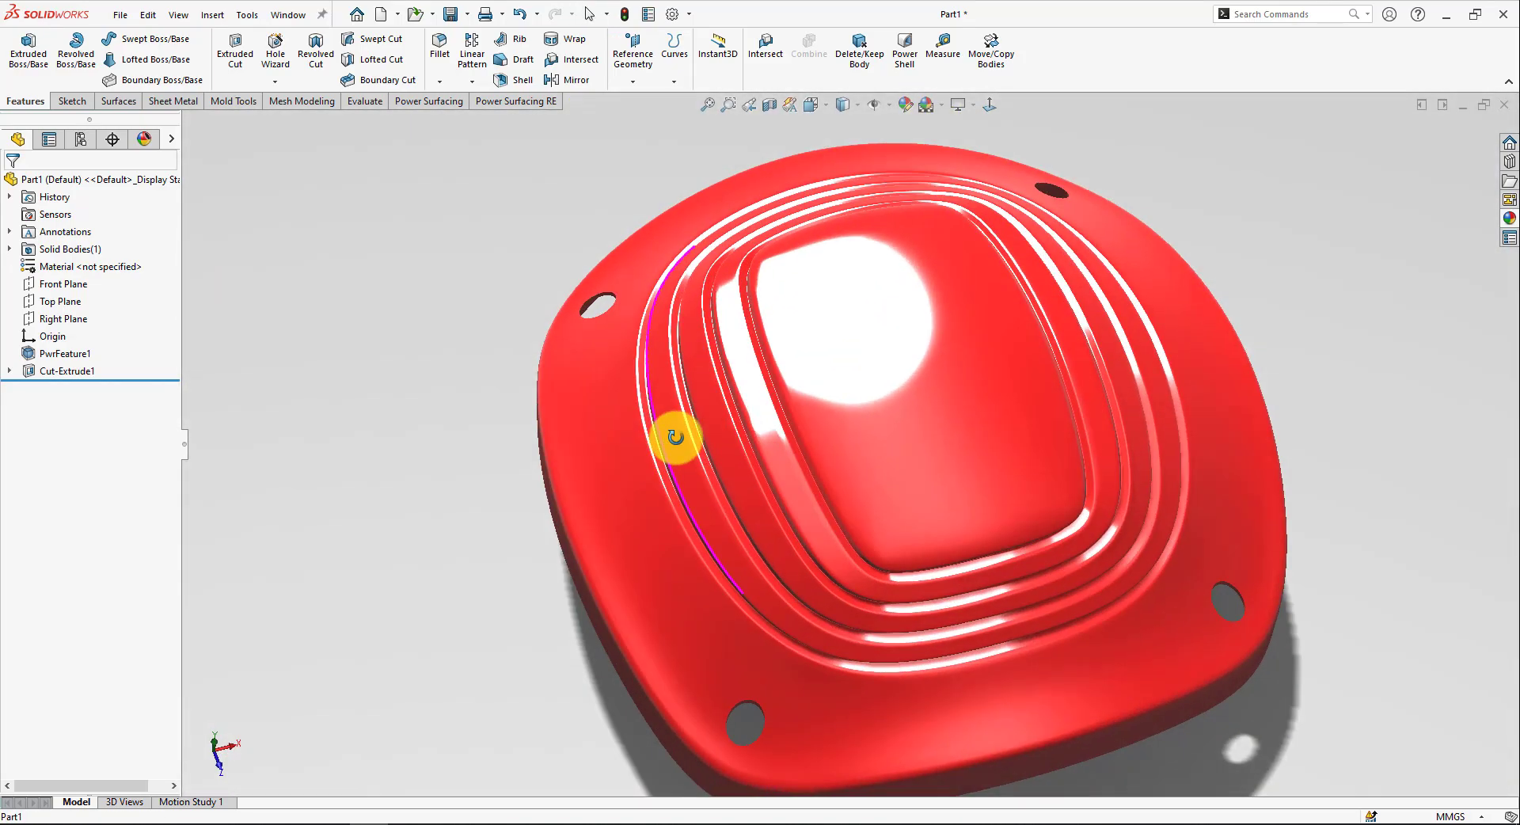
left_click_drag(674, 437, 902, 429)
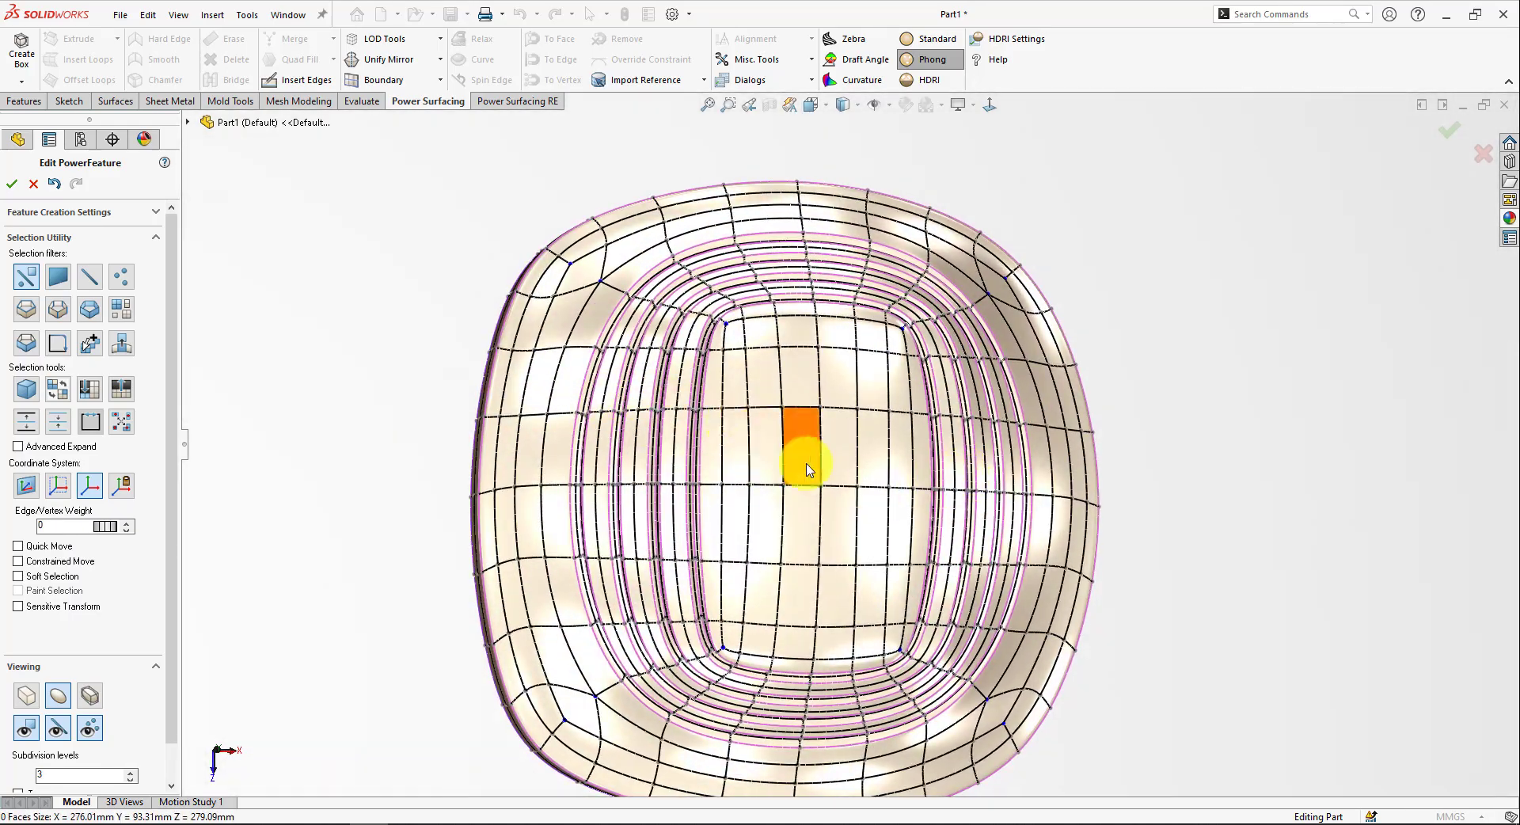
Step: Circularize the top-centre cage faces, shrink, rotate about 11°, and pull them up into a boss
left_click_drag(809, 470, 797, 308)
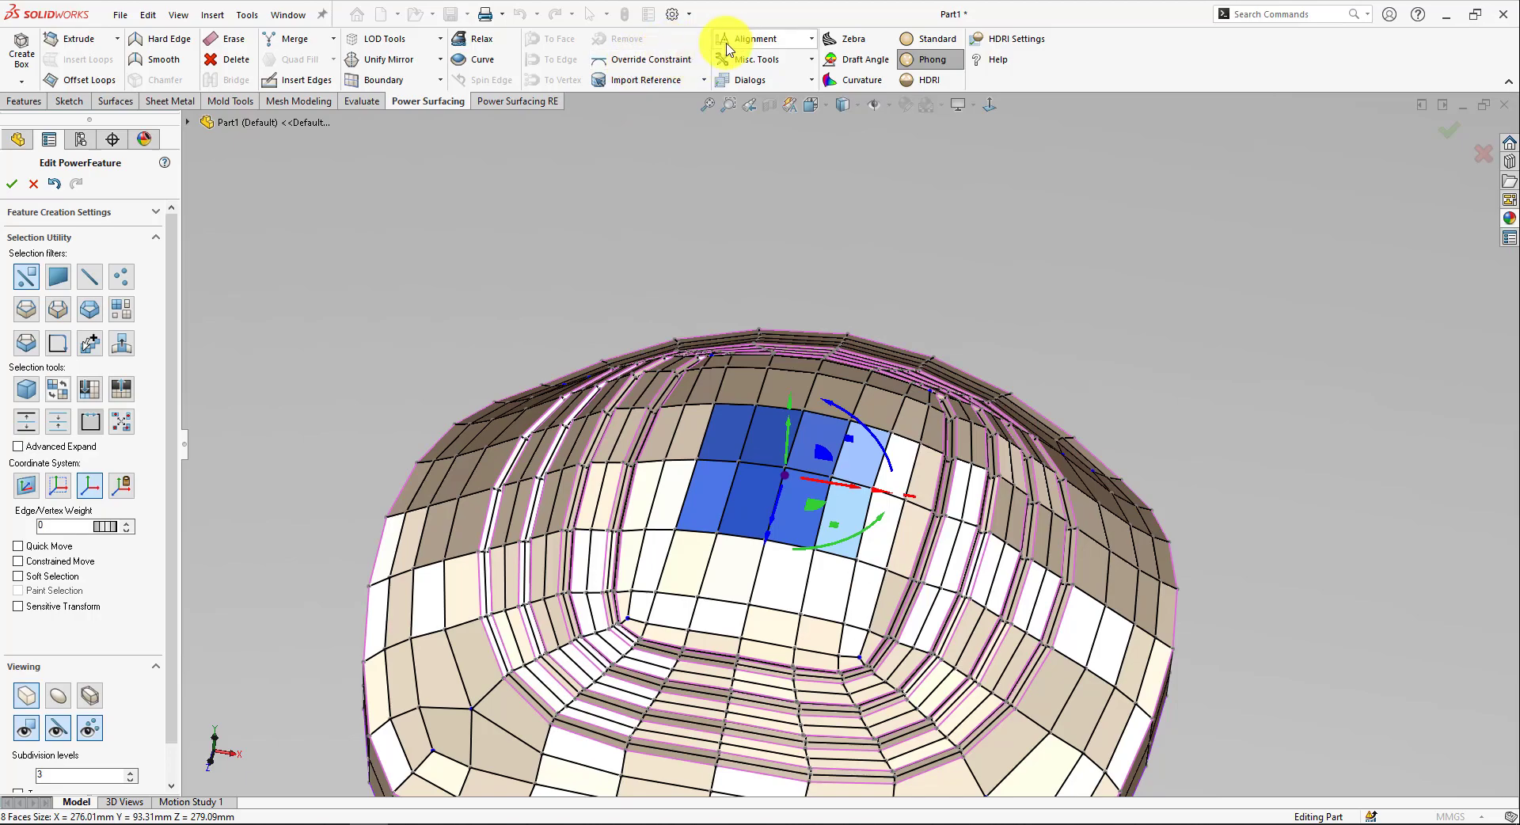
left_click(762, 38)
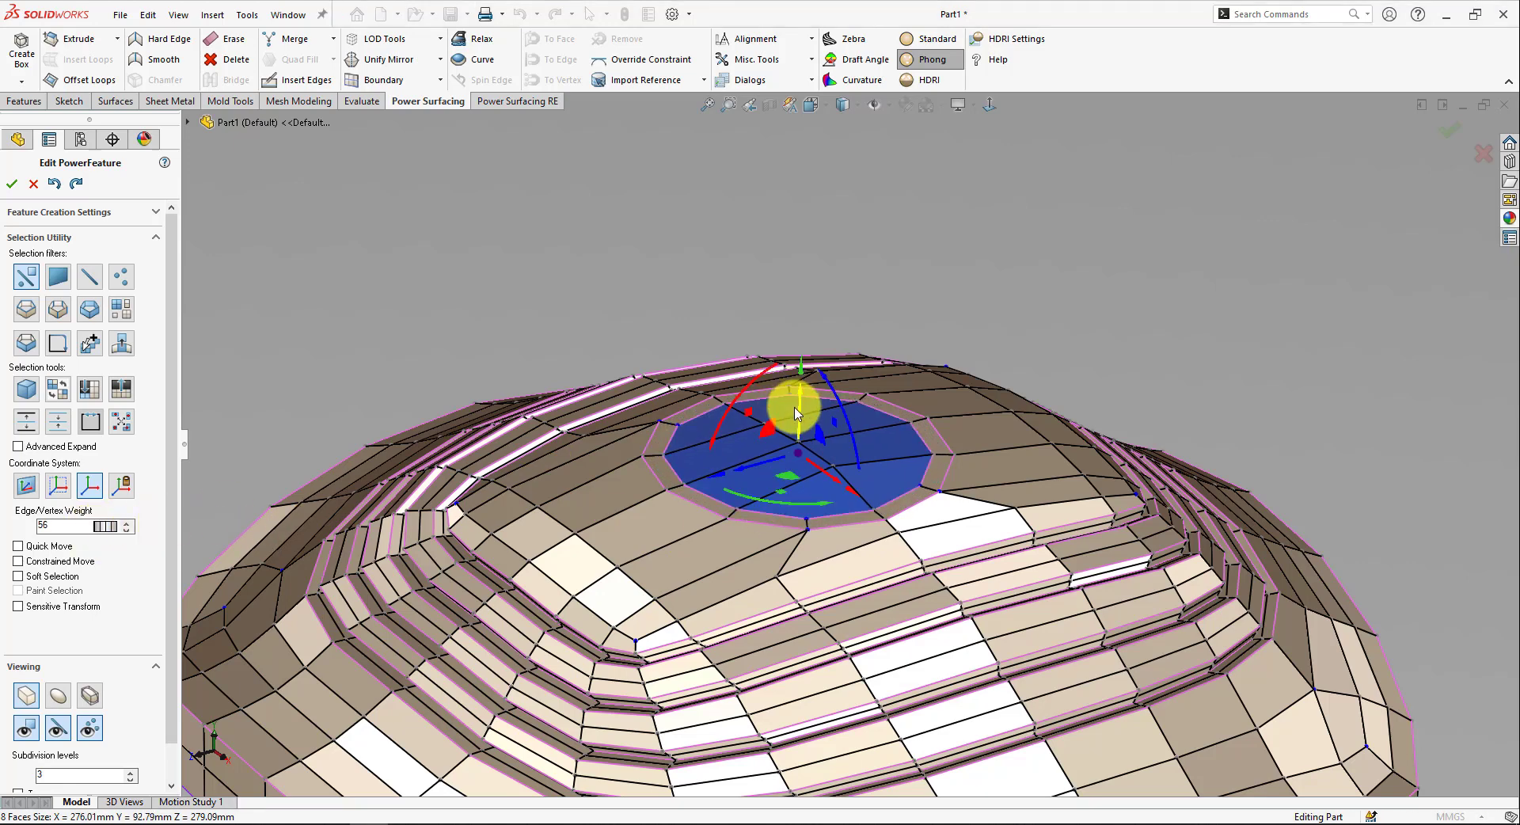
left_click_drag(795, 407, 747, 431)
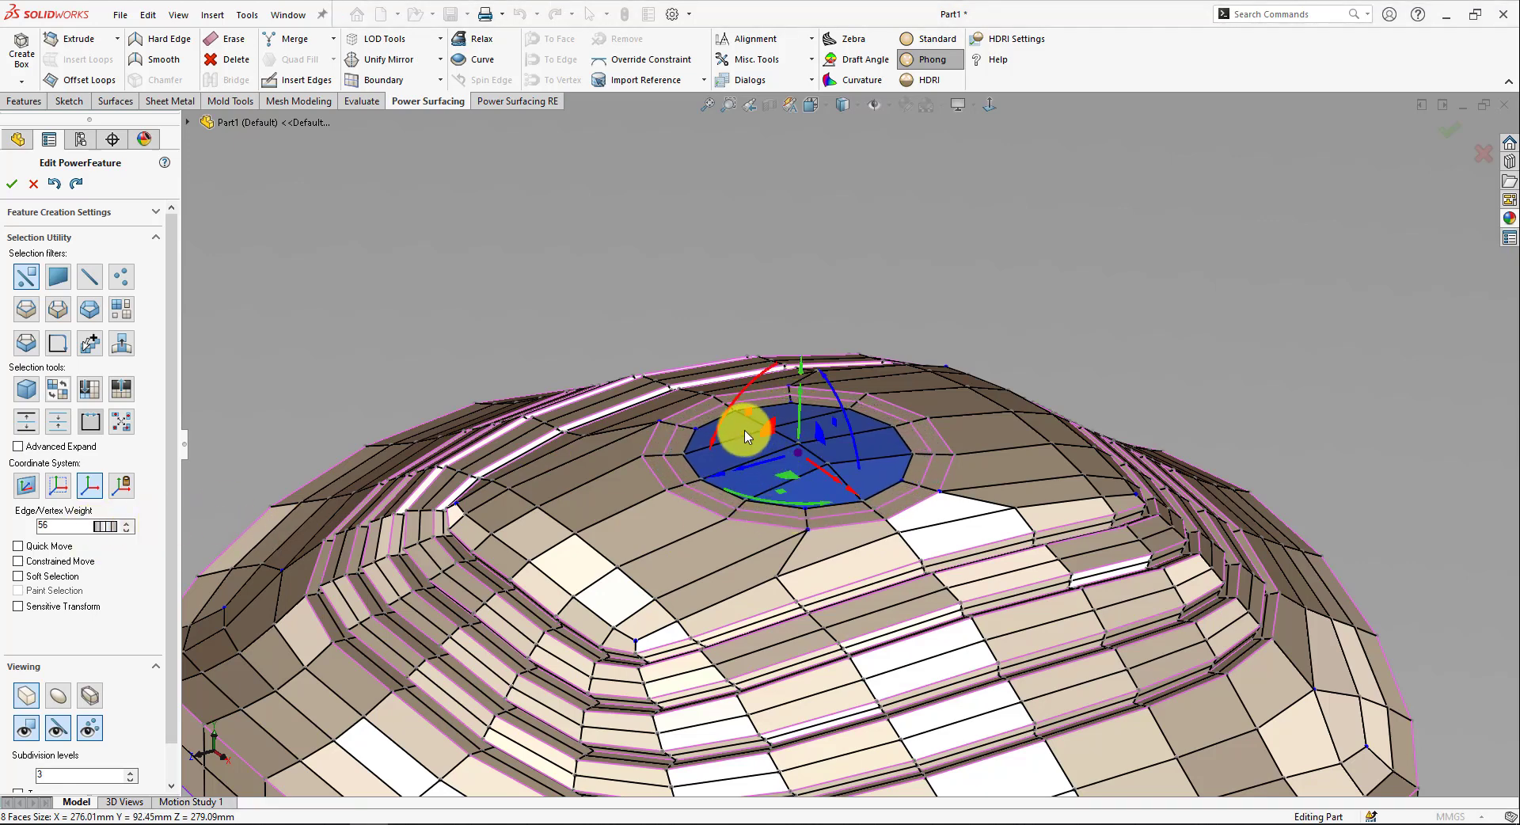
left_click_drag(747, 436, 718, 462)
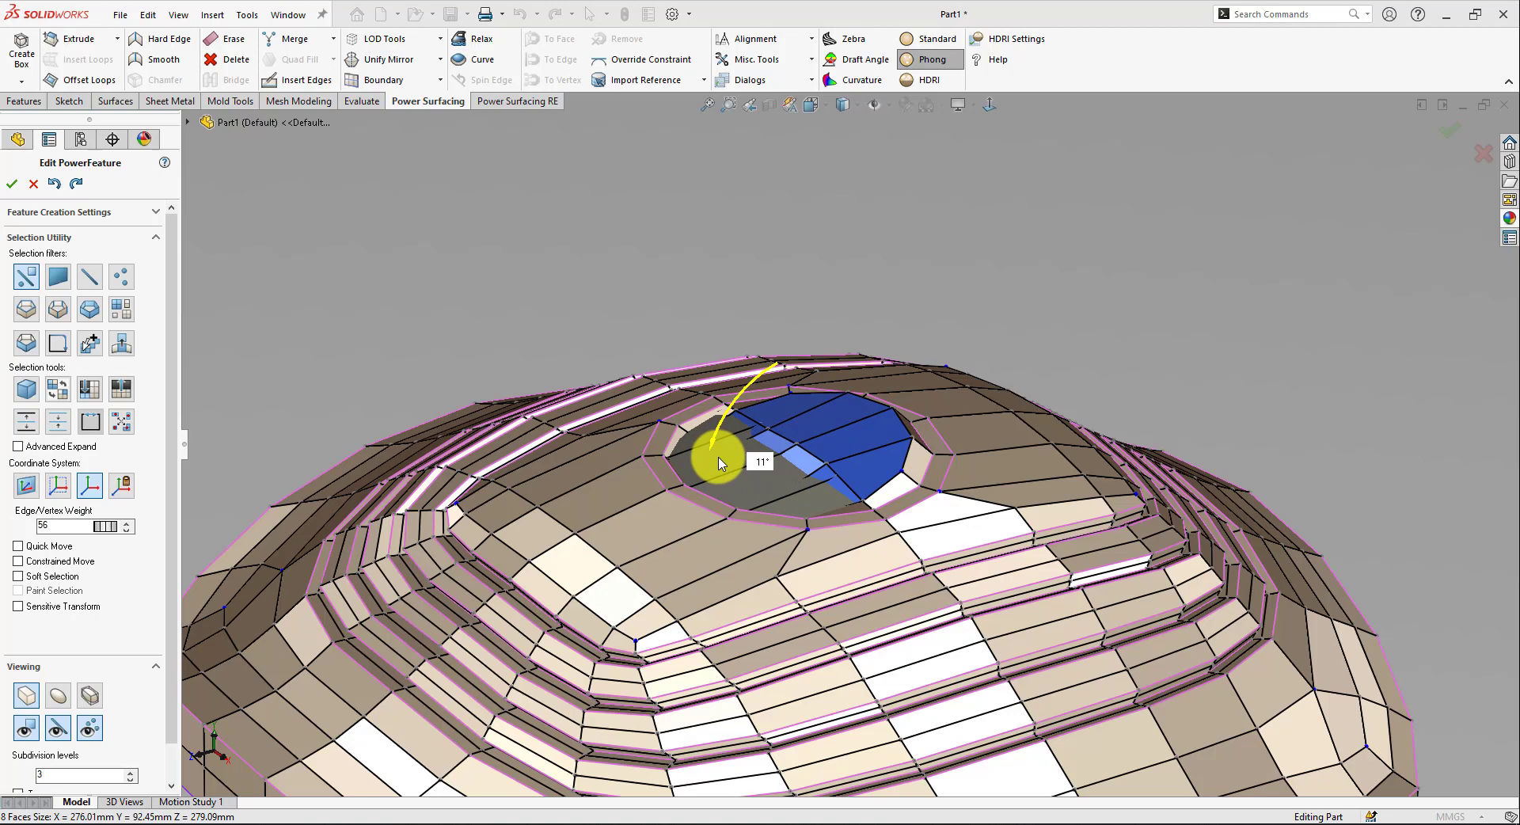
left_click_drag(718, 463, 800, 393)
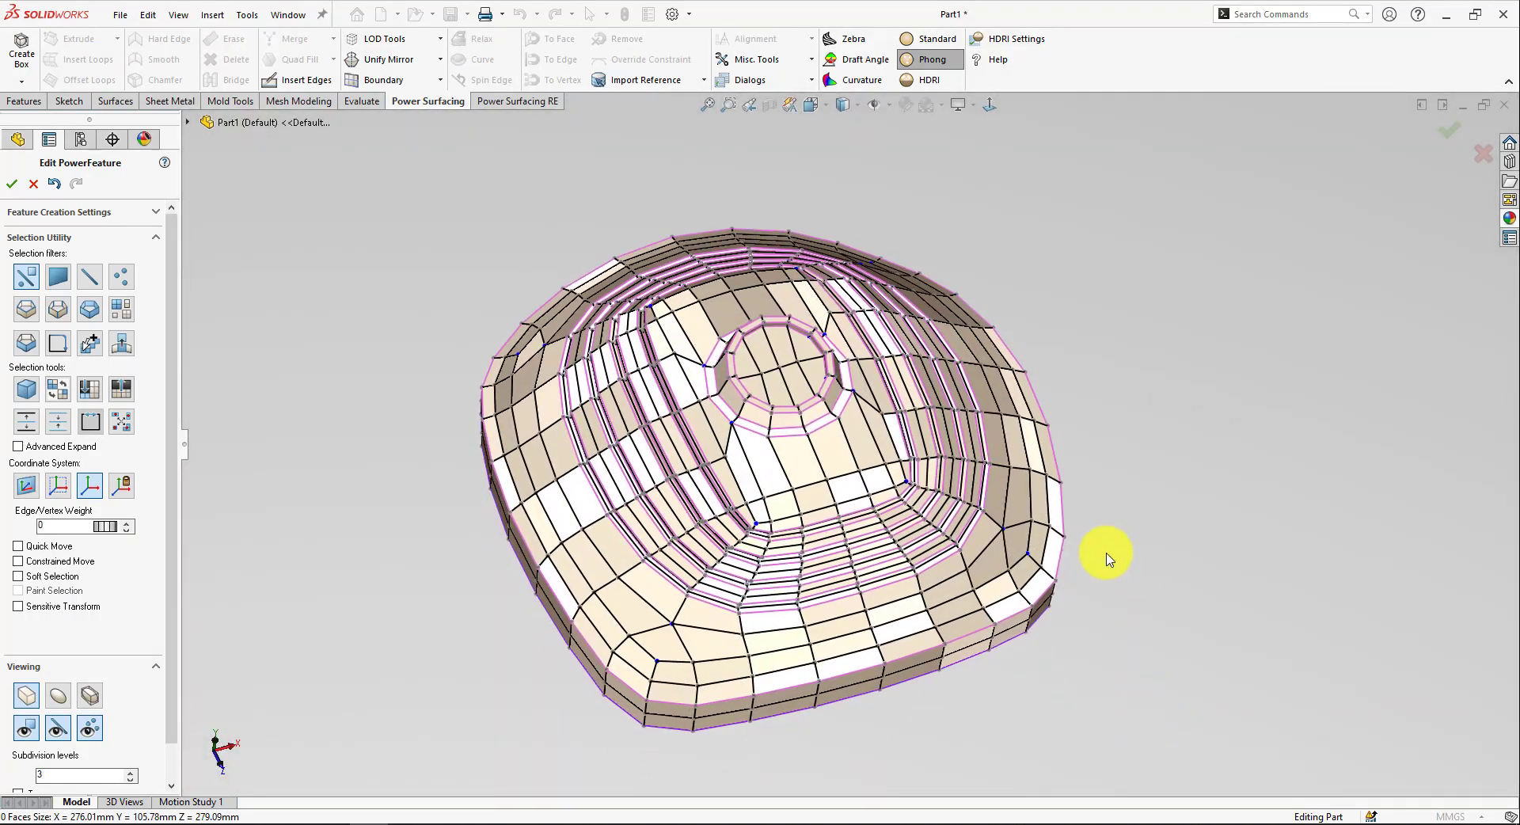
left_click(10, 183)
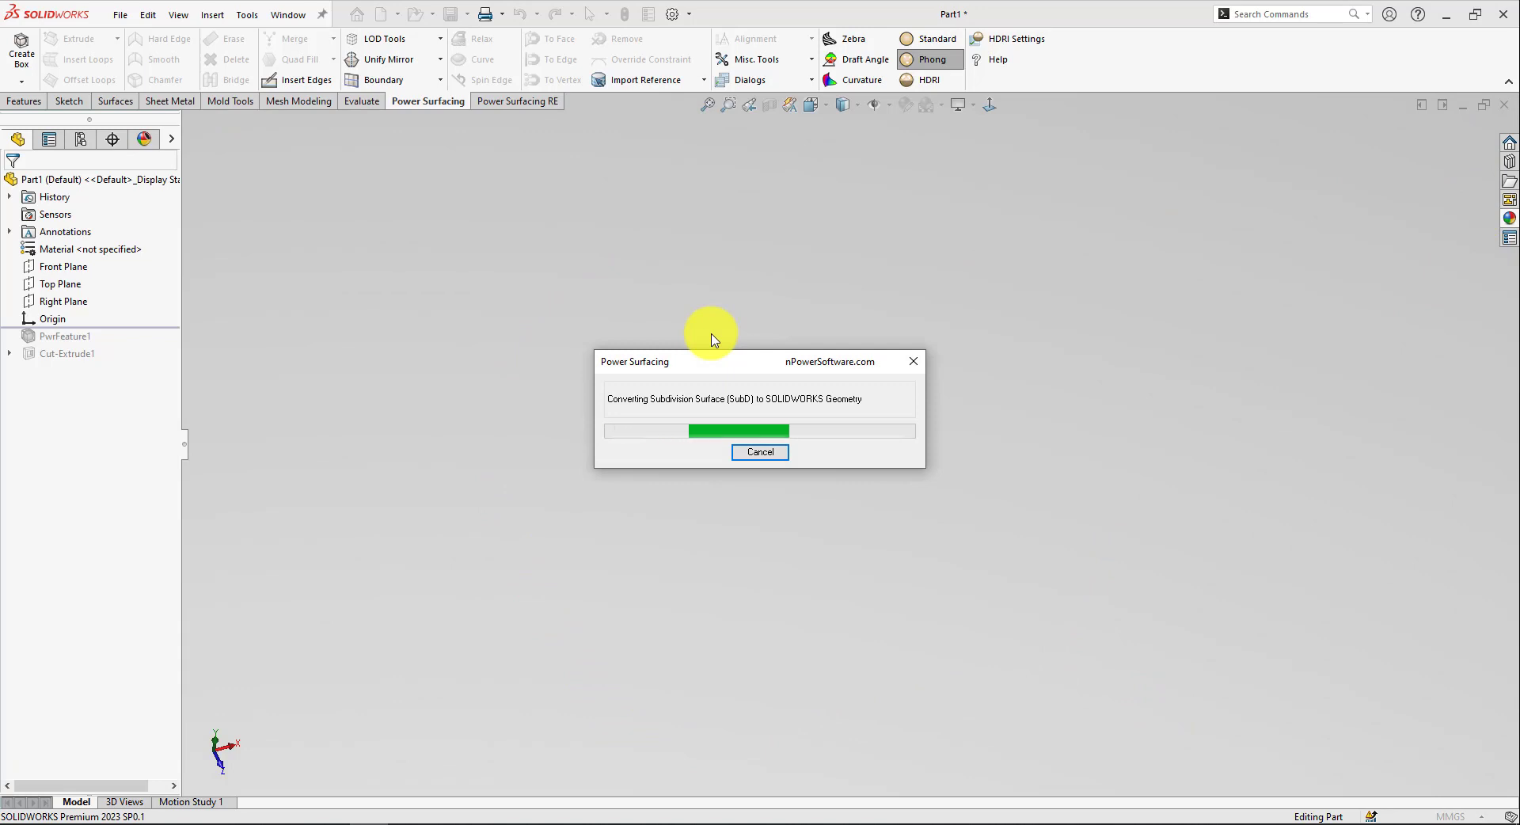
mouse_move(793, 354)
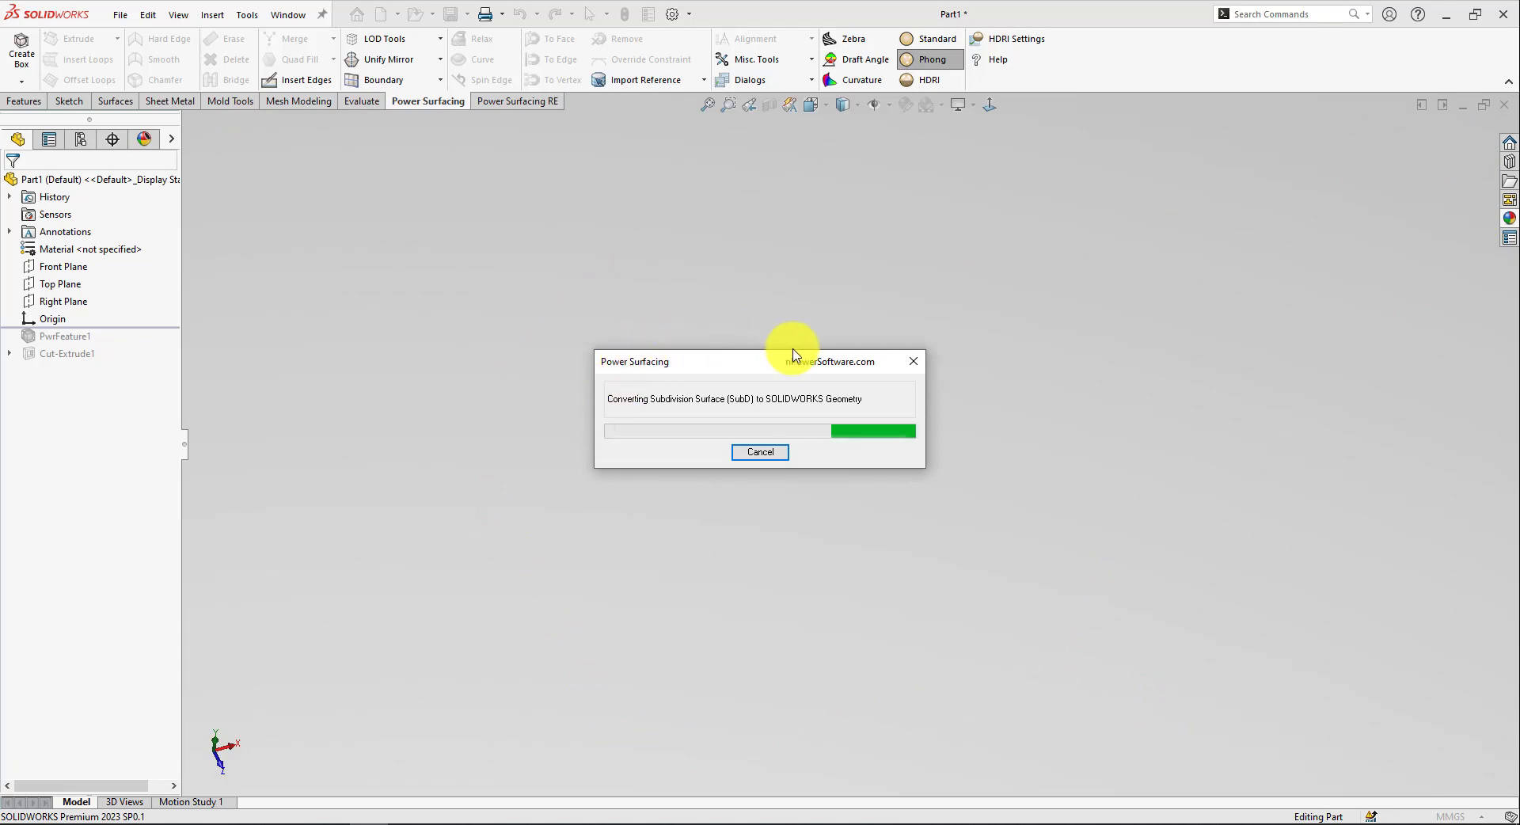
mouse_move(884, 357)
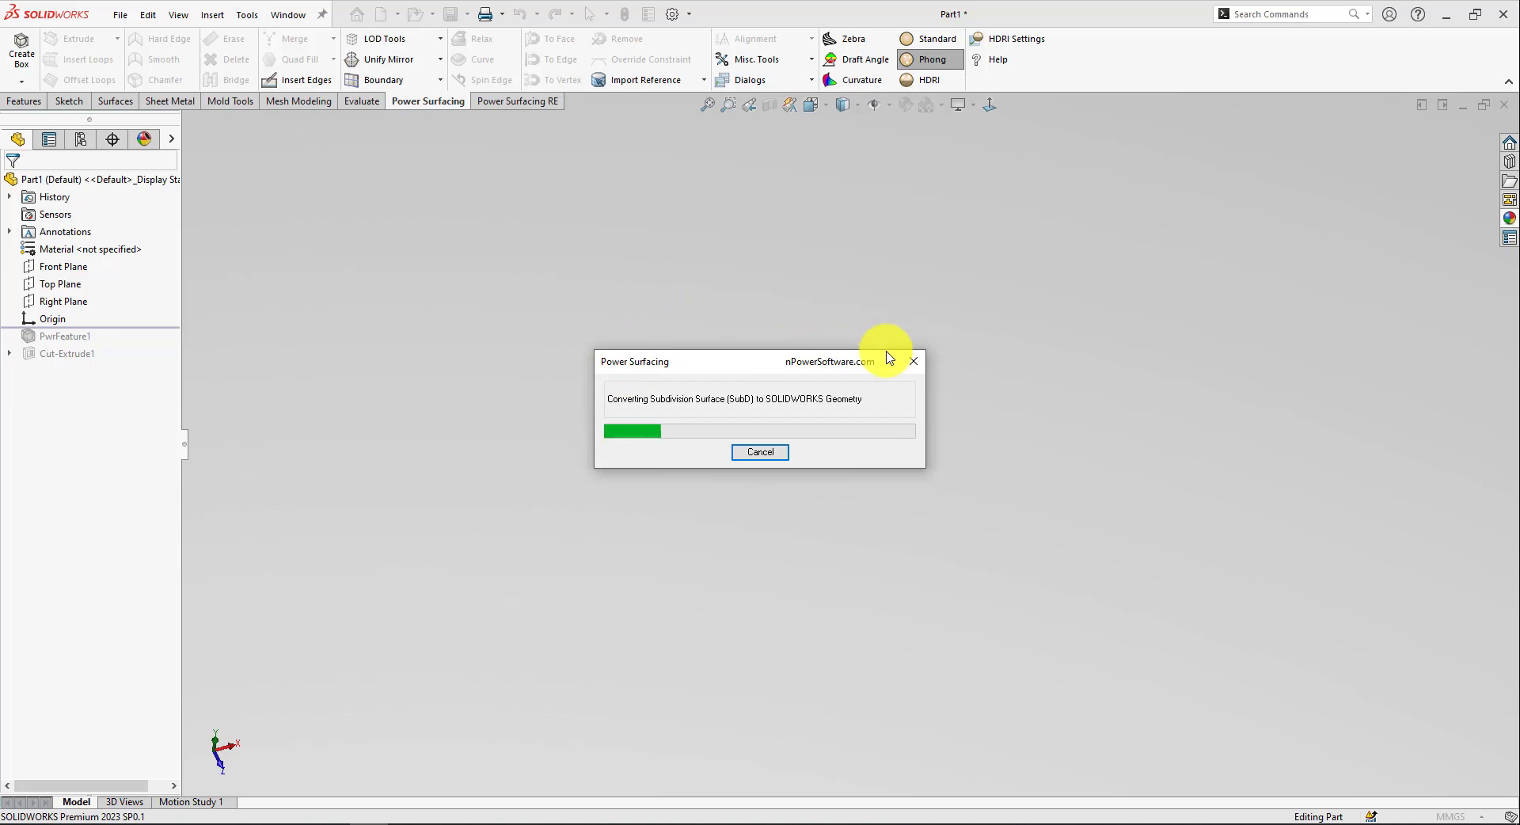
mouse_move(682, 591)
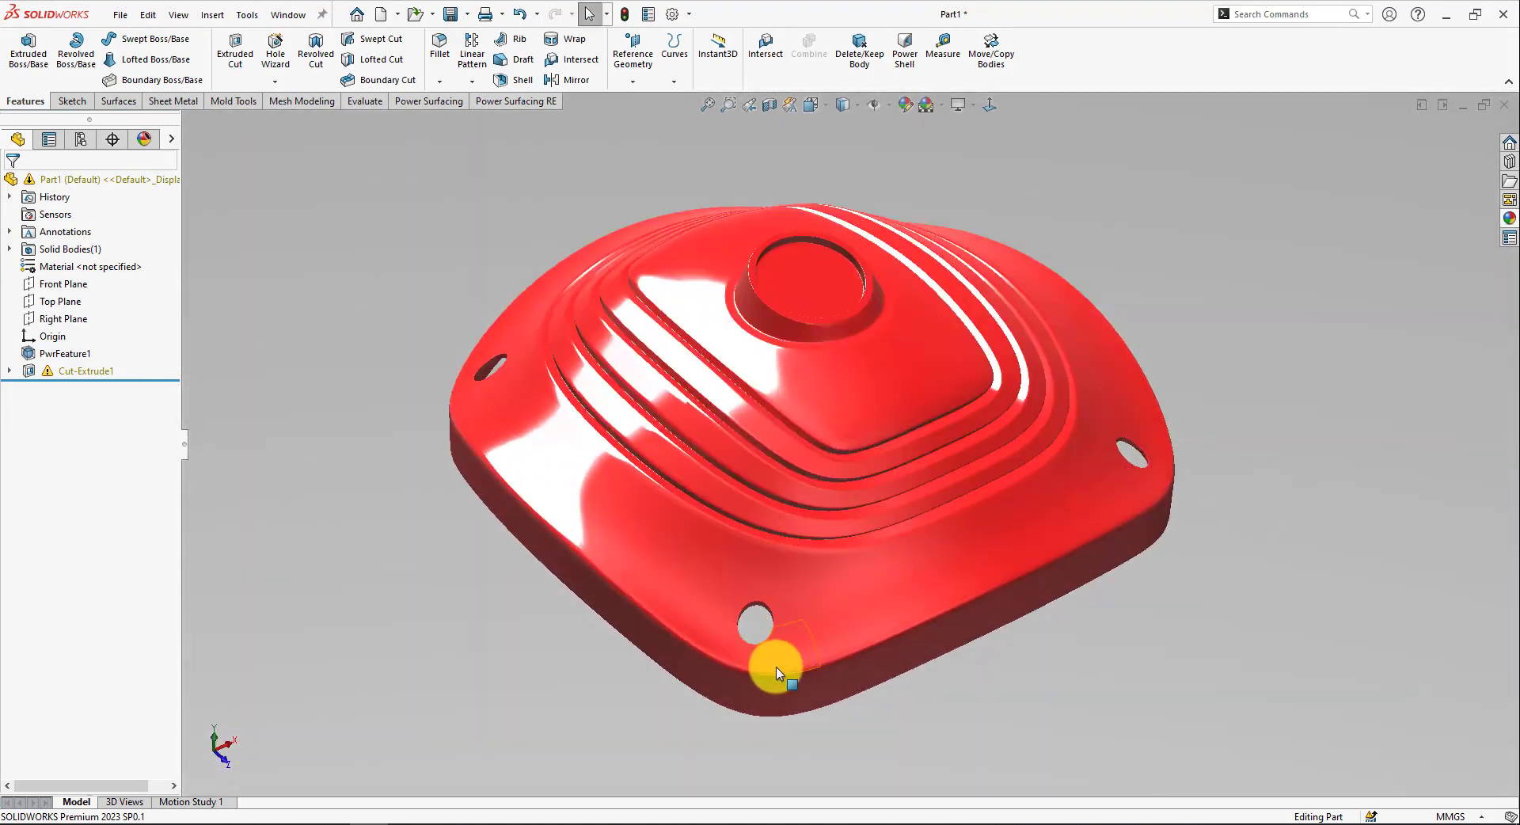
Step: After the SubD converts, select Cut-Extrude1 to edit its corner-hole sketch
left_click(9, 370)
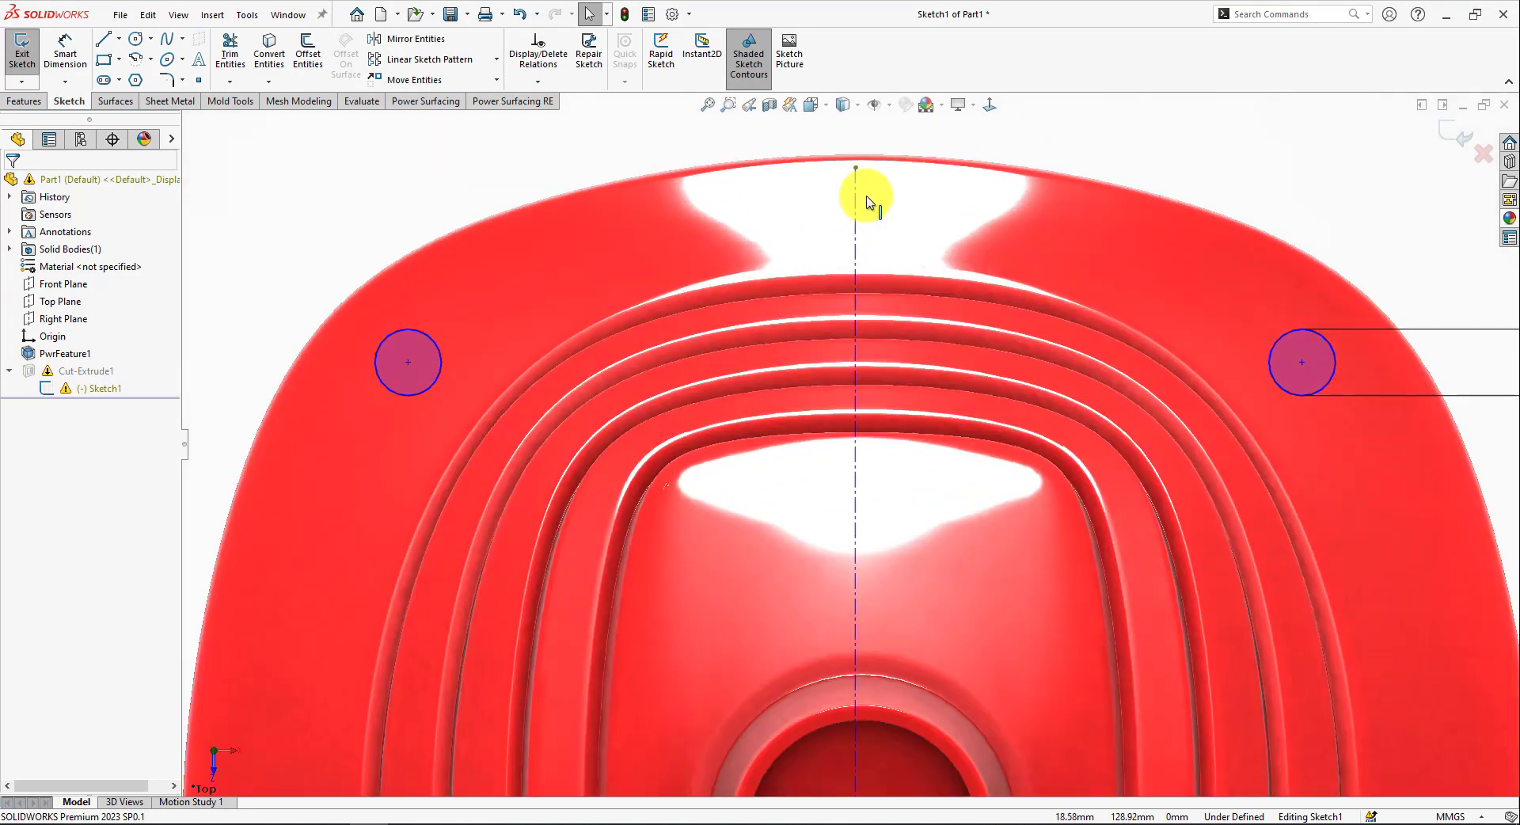
Step: Repair Sketch1's references so Cut-Extrude1 rebuilds without a warning
left_click(854, 172)
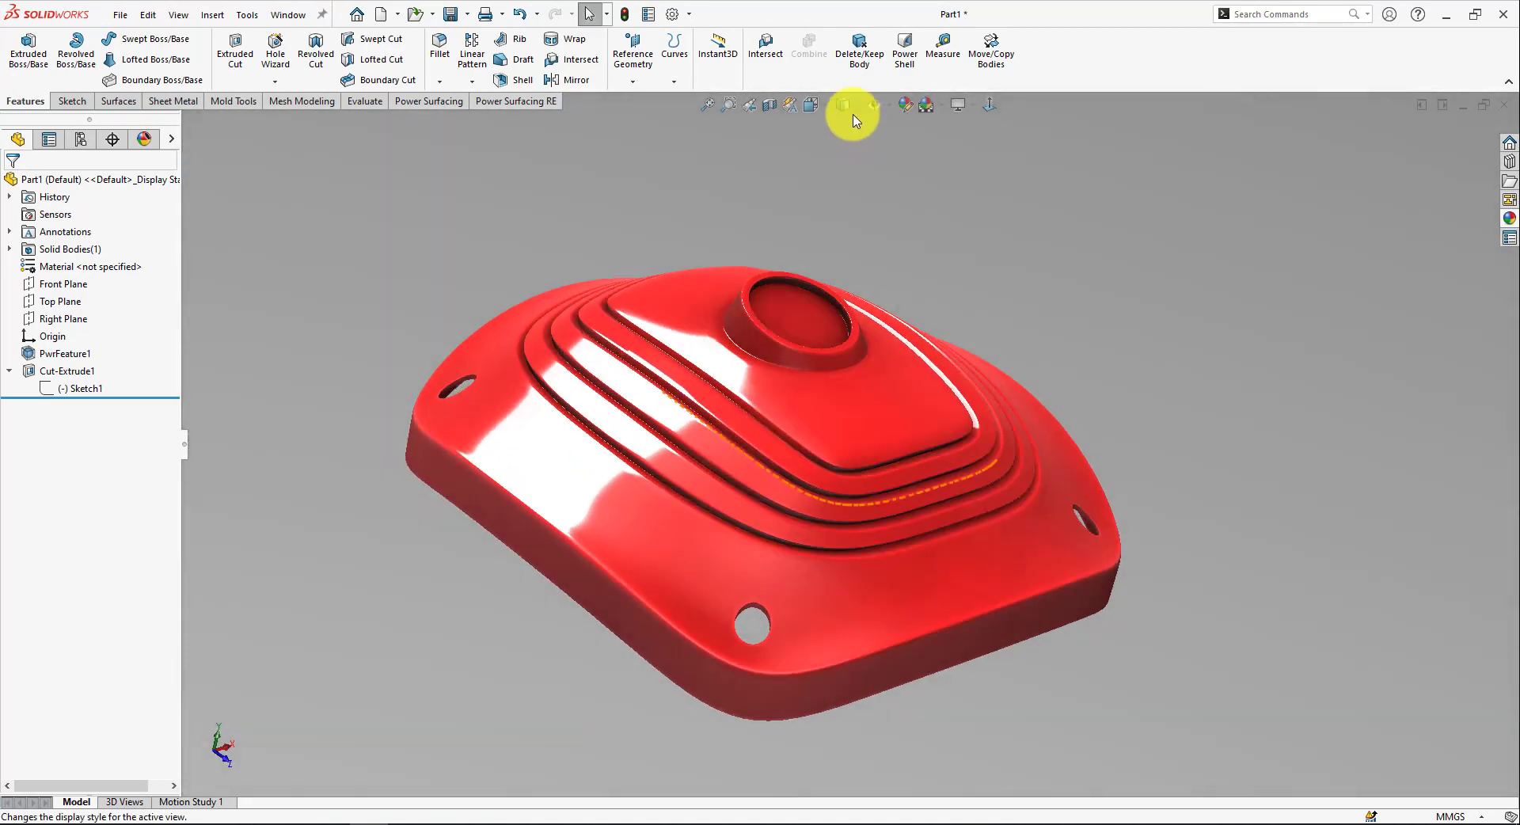
mouse_move(769, 104)
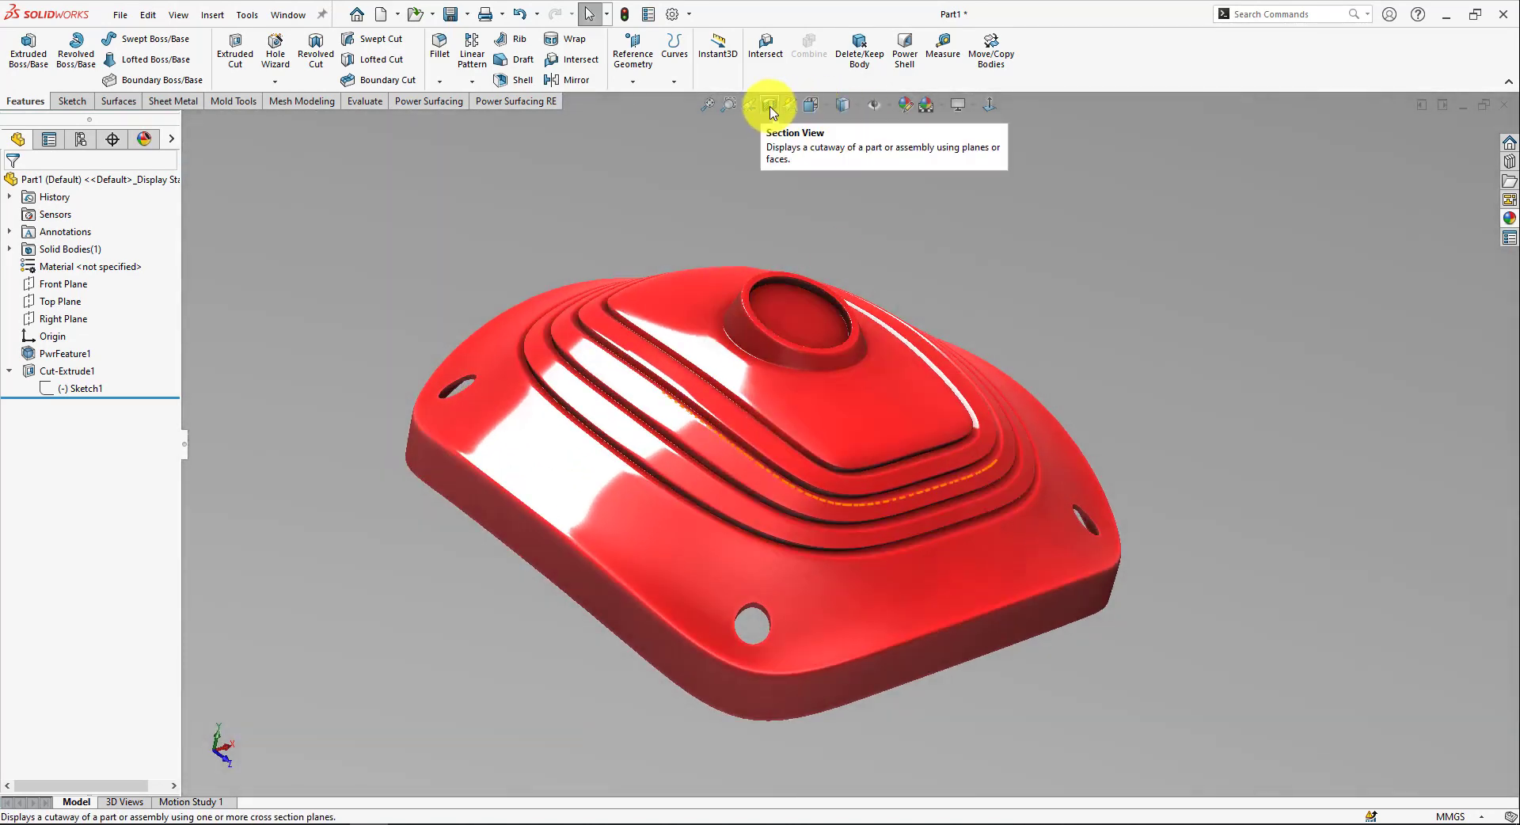
left_click(769, 103)
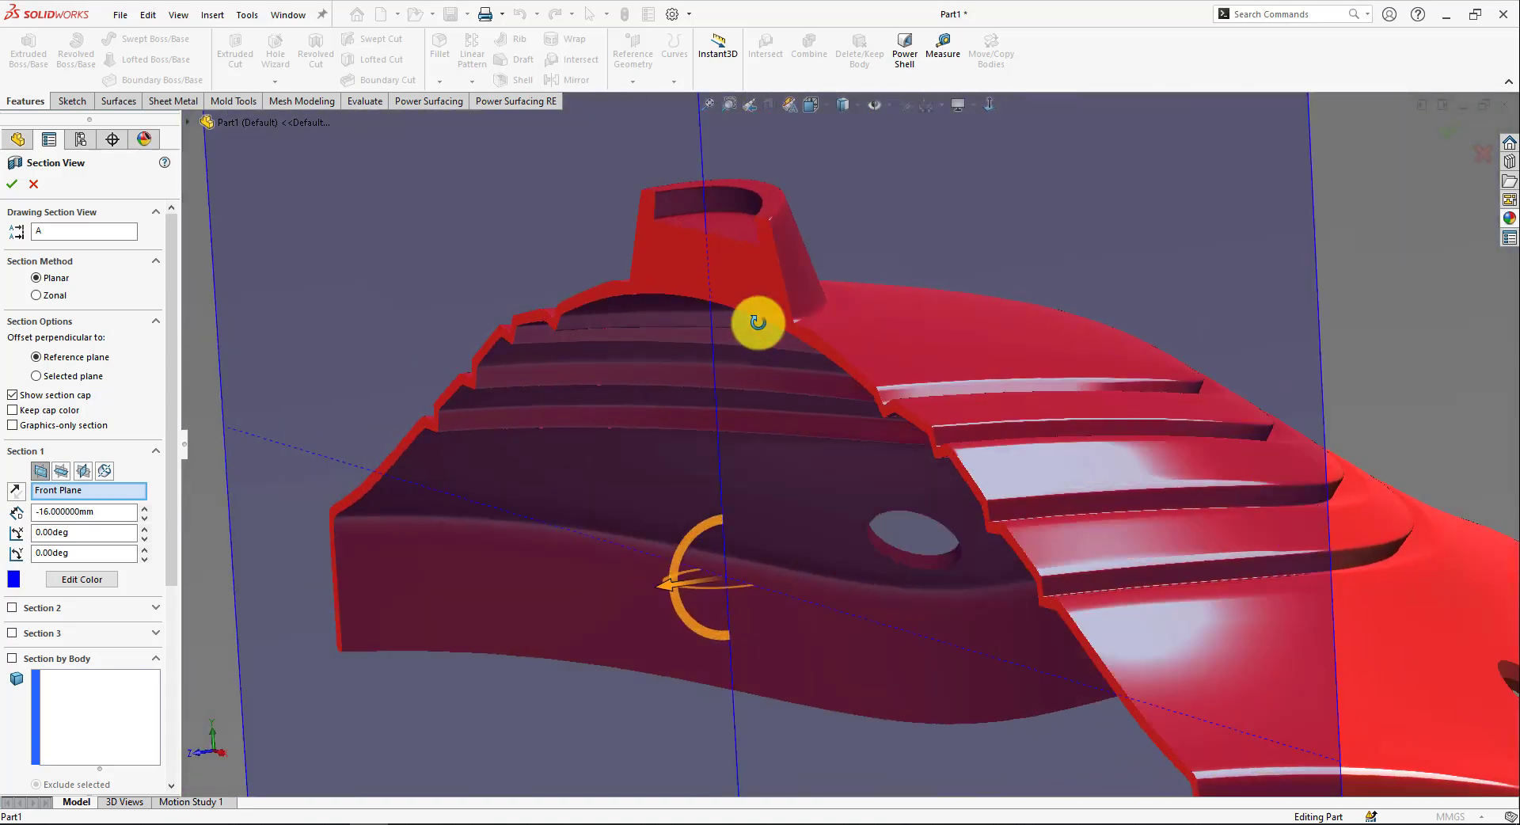
left_click_drag(756, 325, 953, 293)
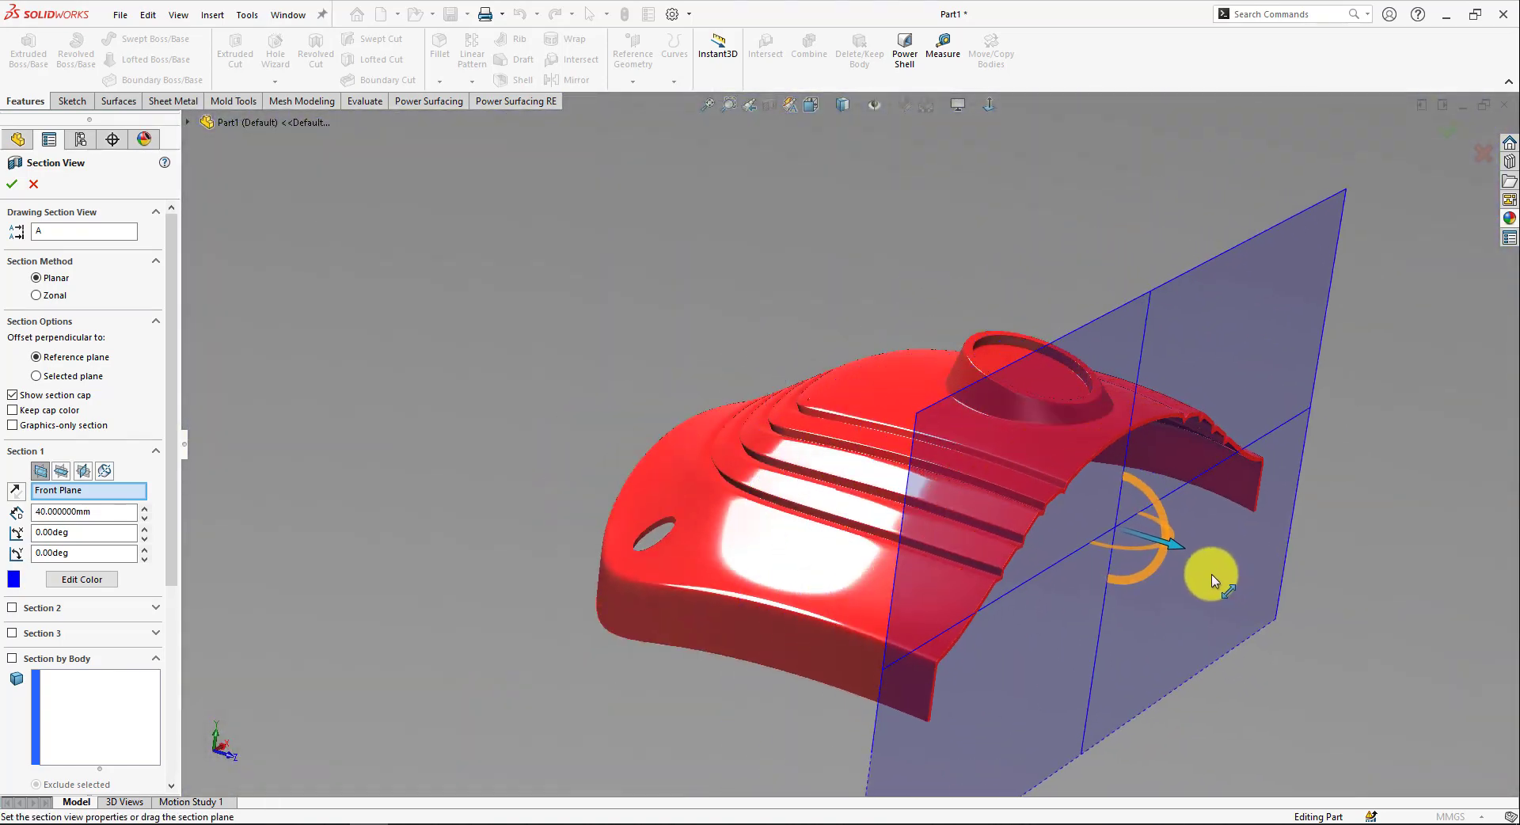
left_click_drag(1163, 538, 1037, 505)
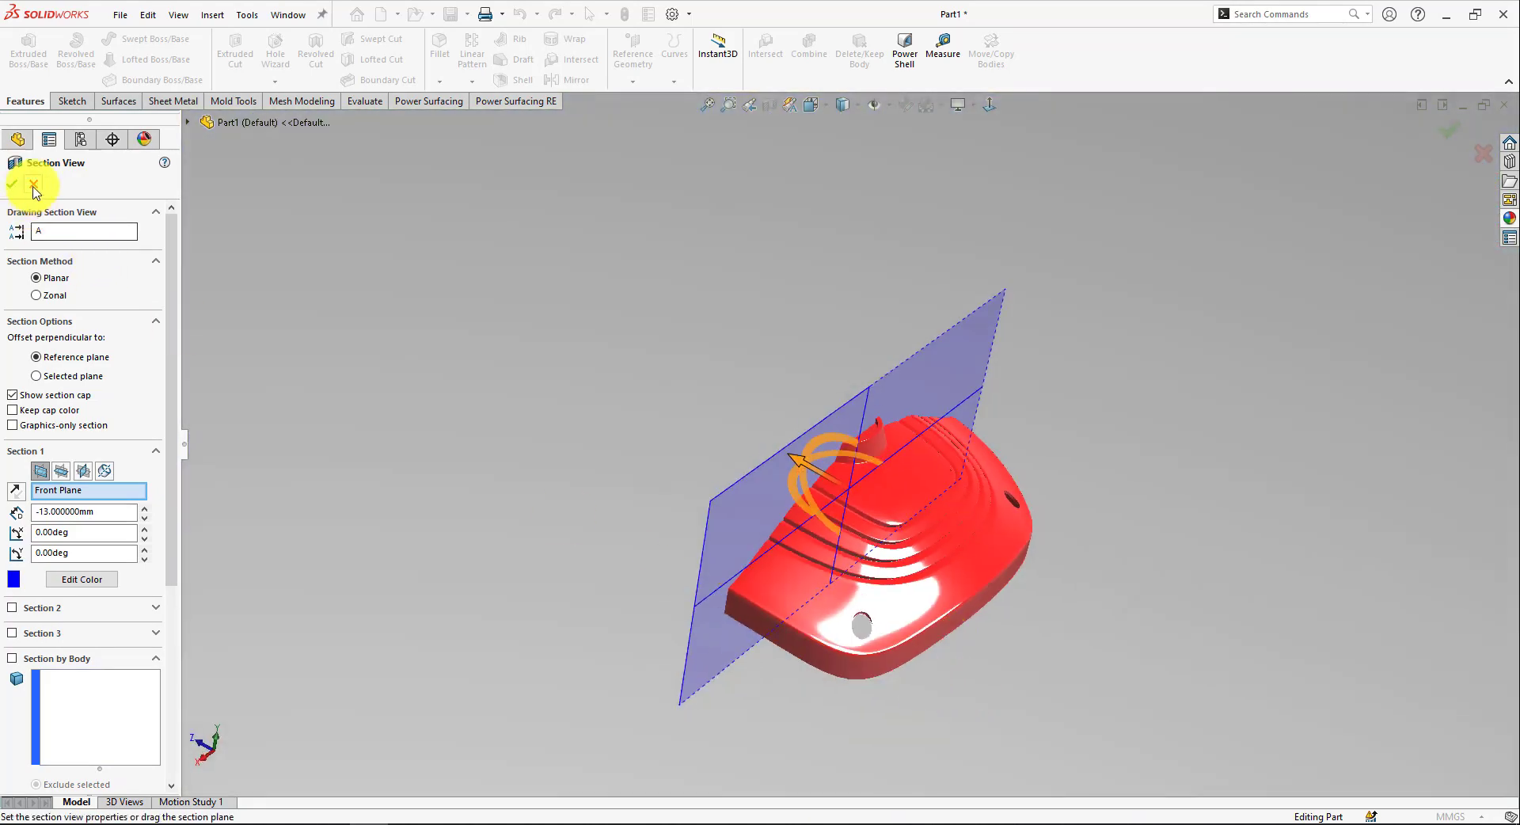
left_click(17, 185)
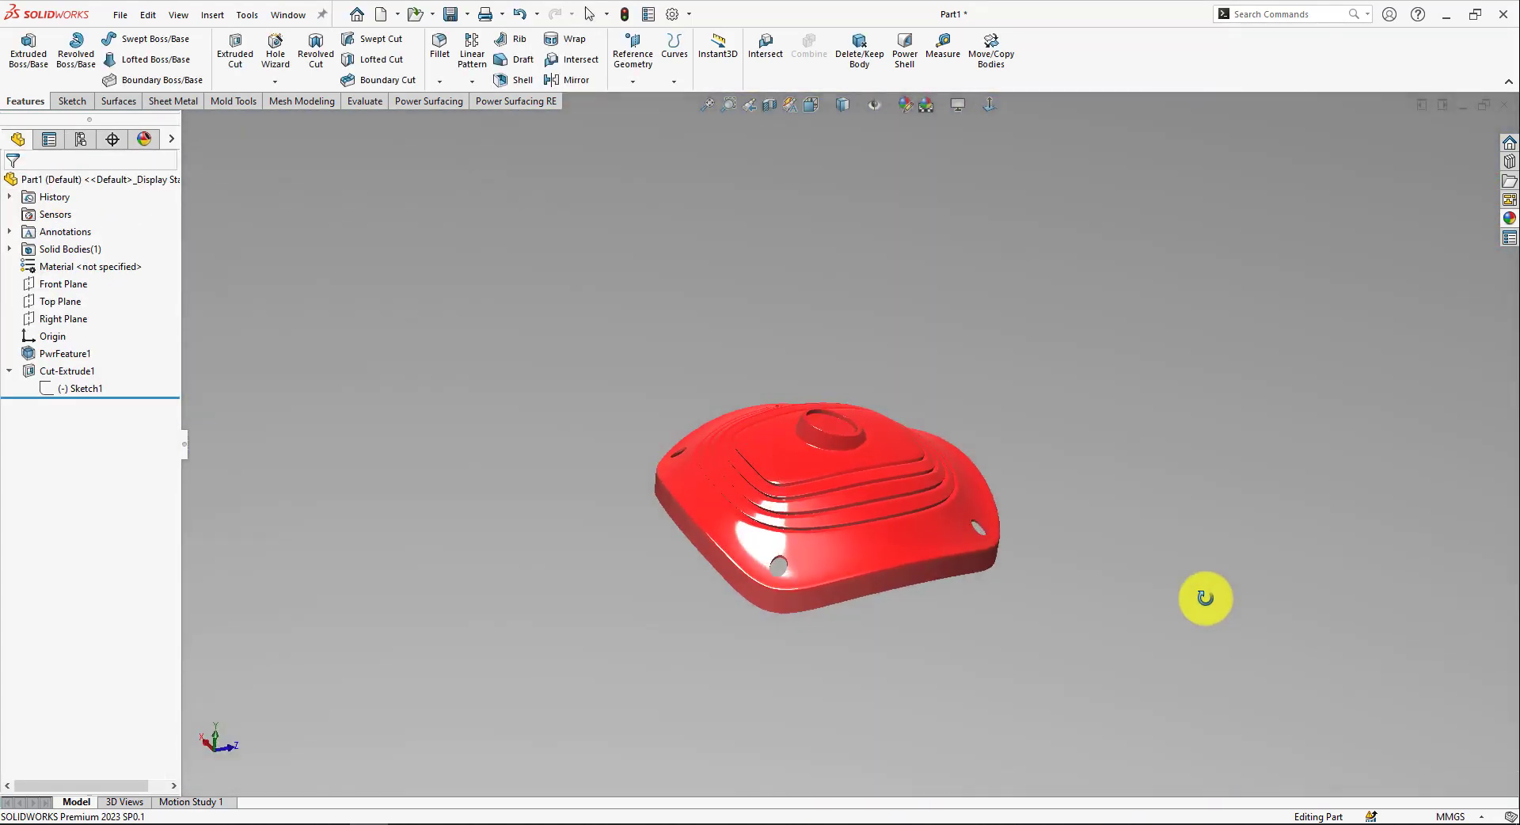